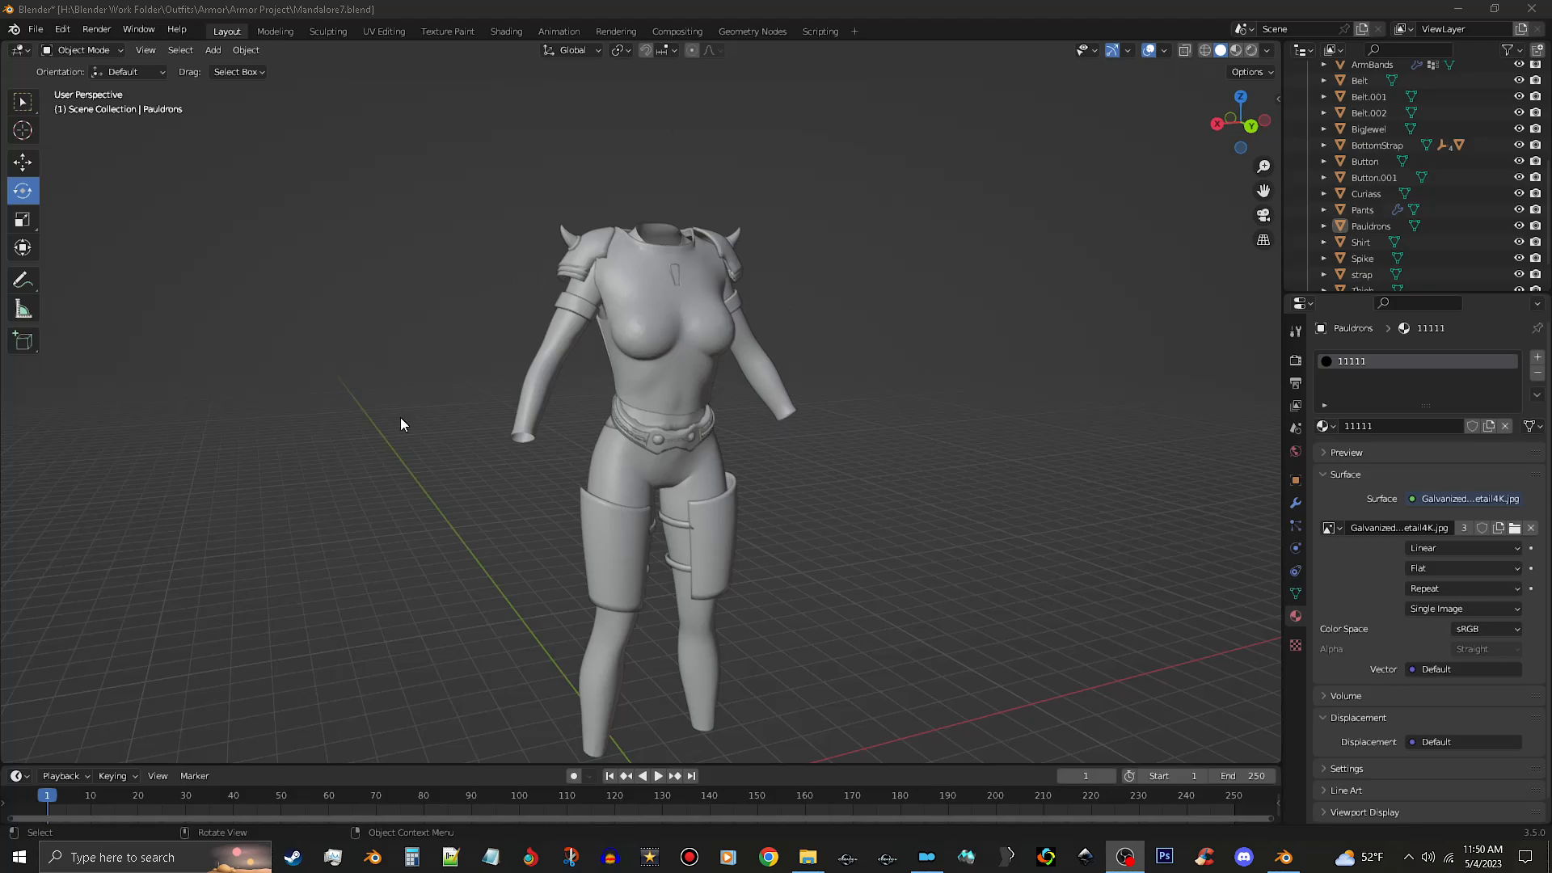
pyautogui.moveTo(673, 315)
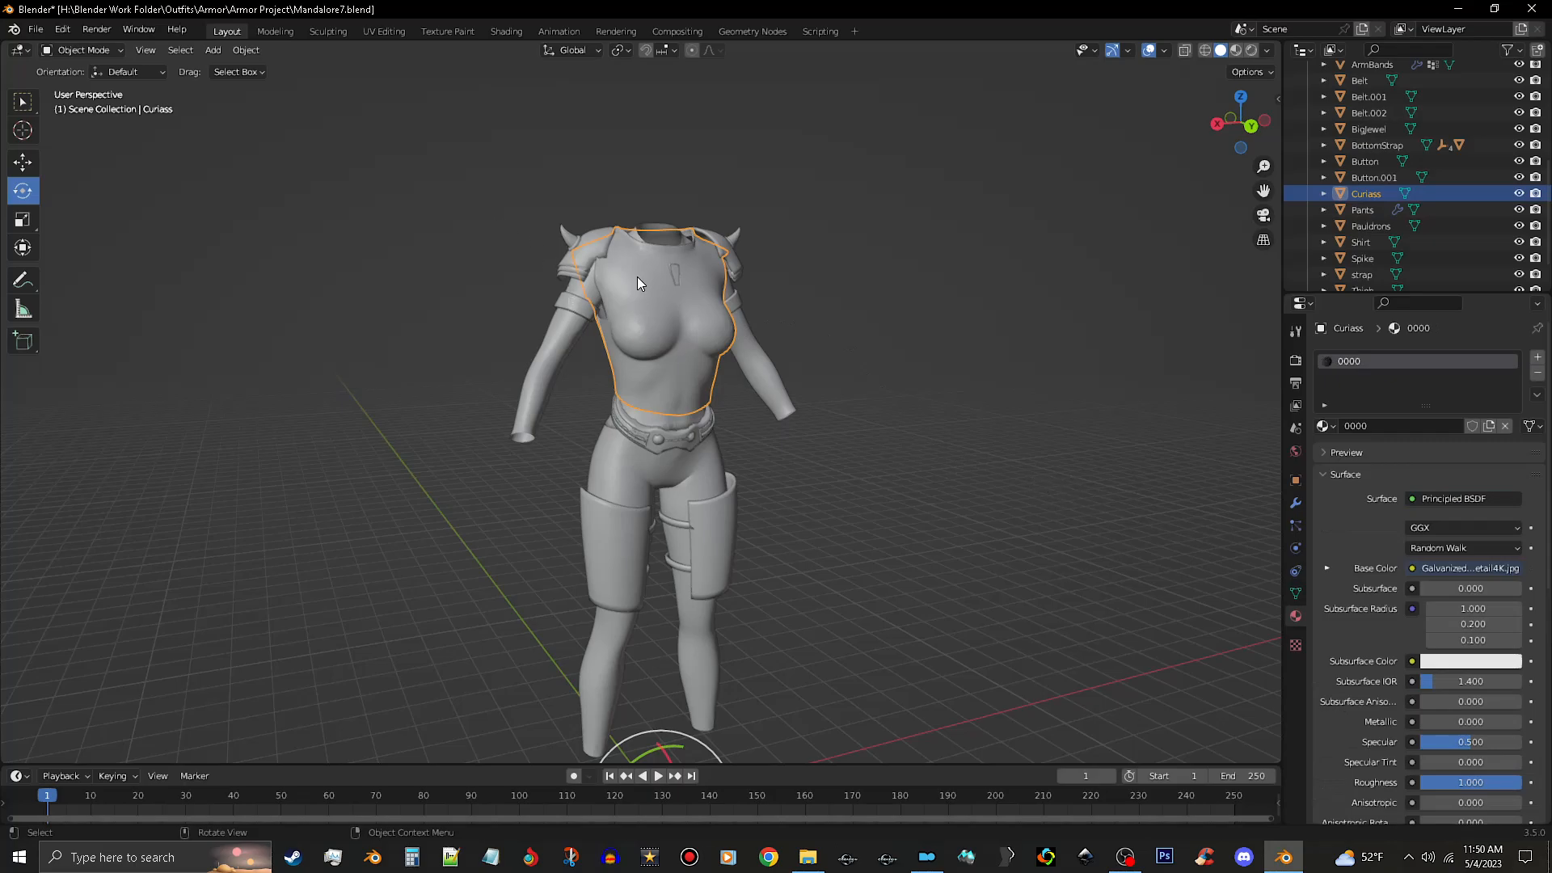
# View the Pauldrons material settings in the Material Properties panel
pyautogui.click(1370, 226)
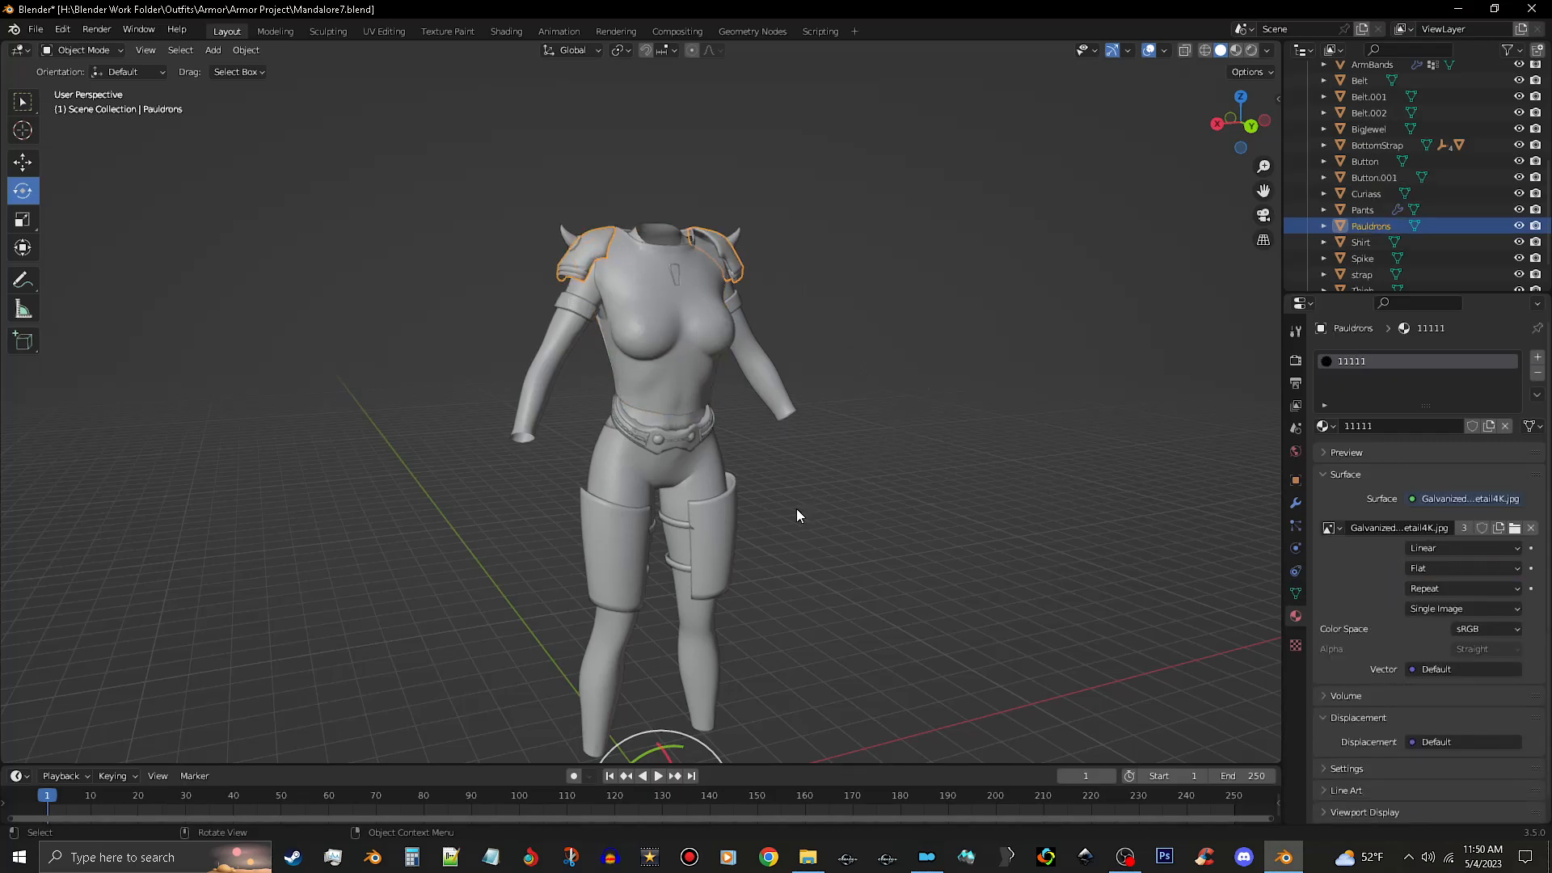
pyautogui.moveTo(737, 266)
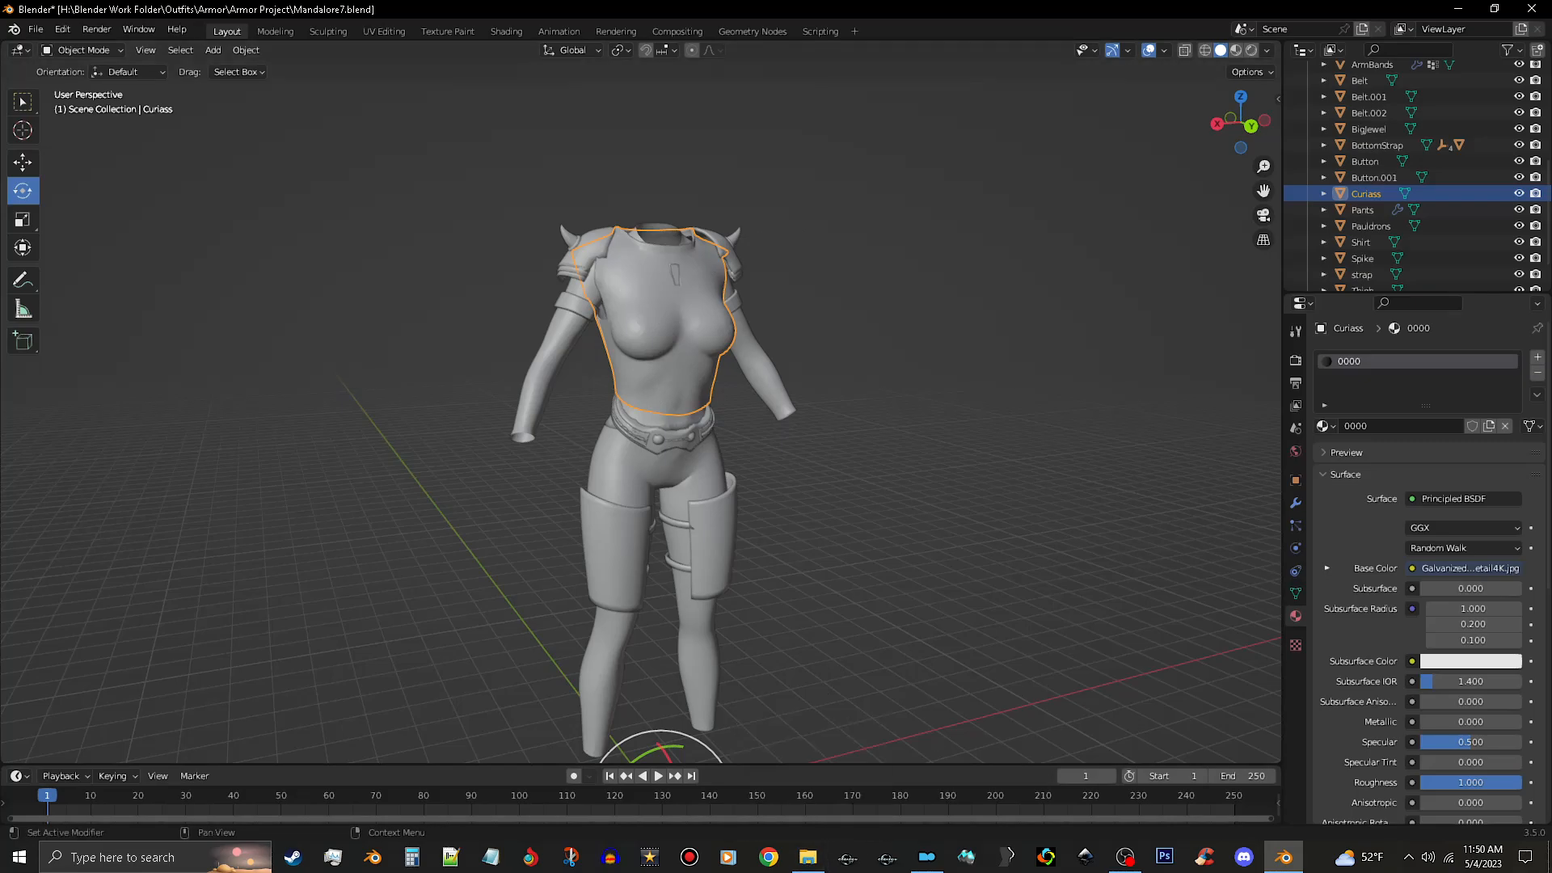
# Bring up the game screenshots folder and scroll to the newest shot
pyautogui.click(805, 857)
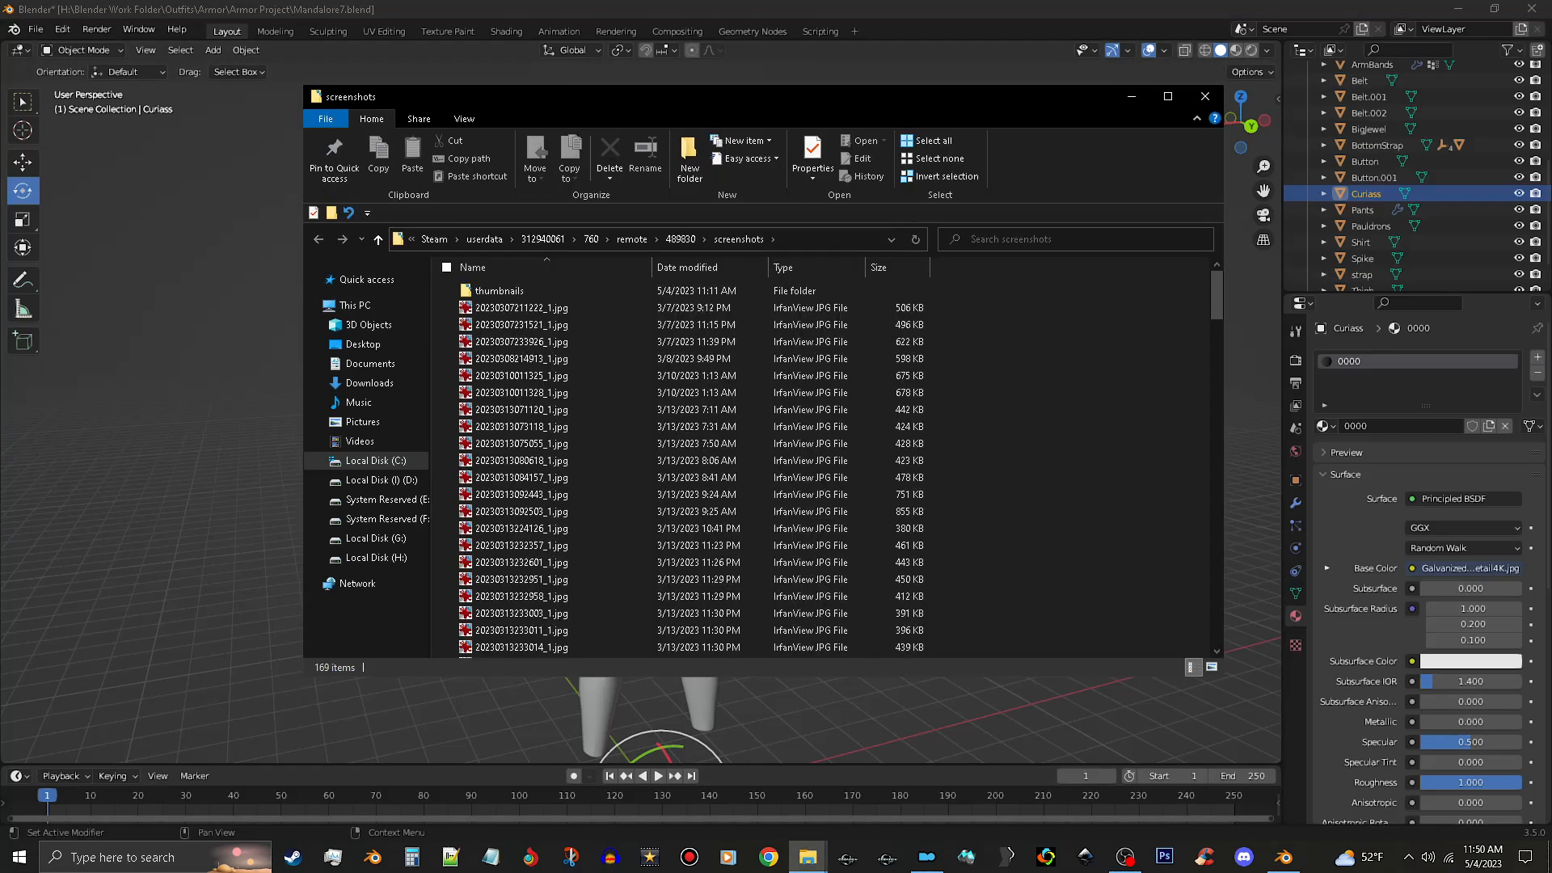
pyautogui.moveTo(1204, 682)
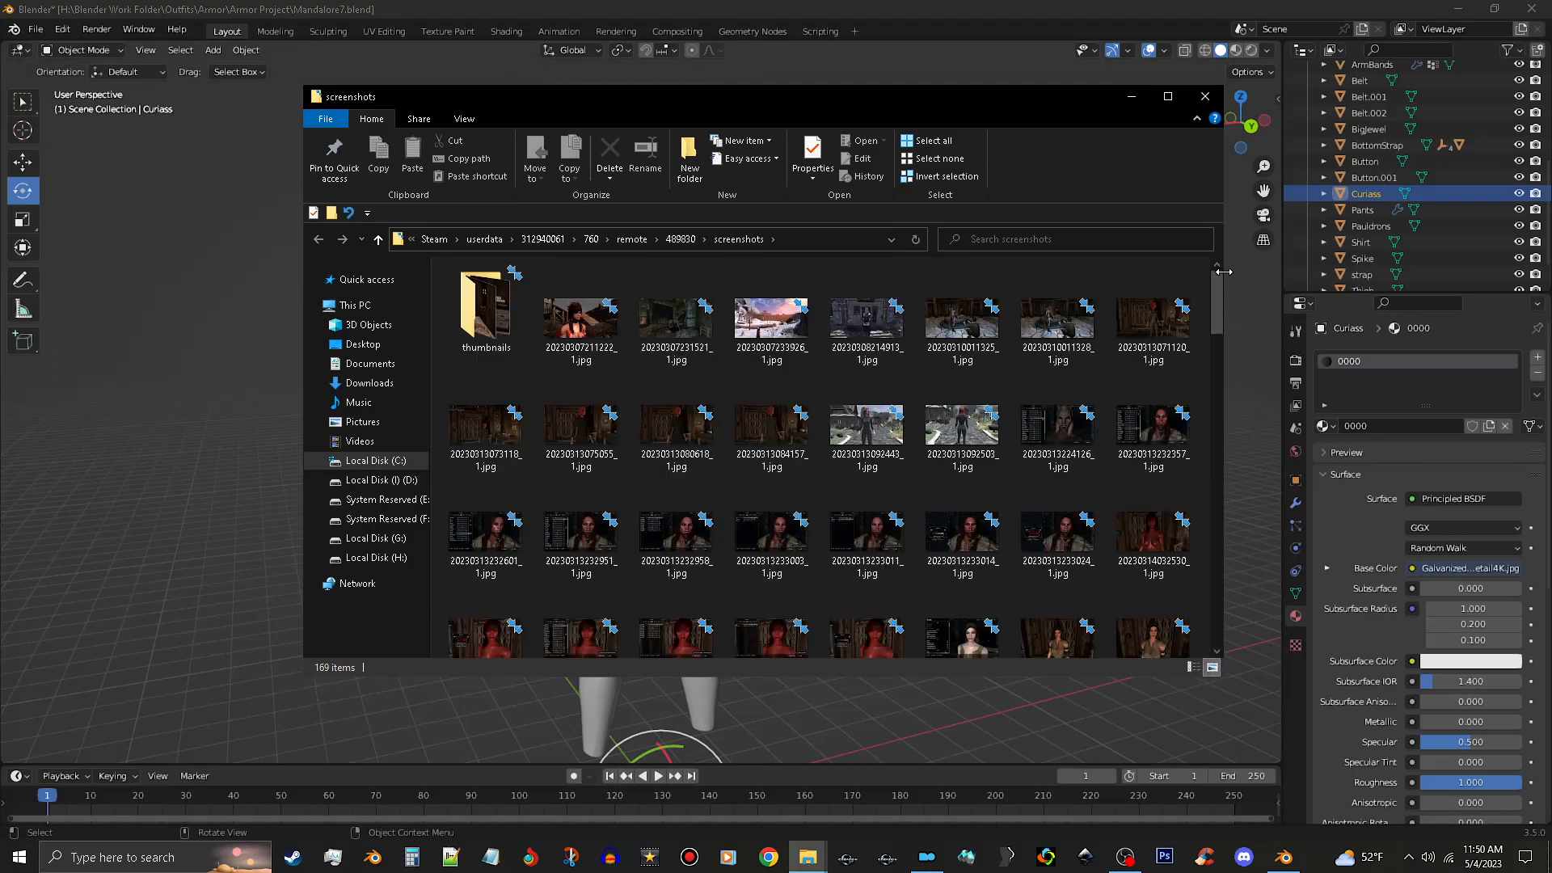
pyautogui.scroll(-3)
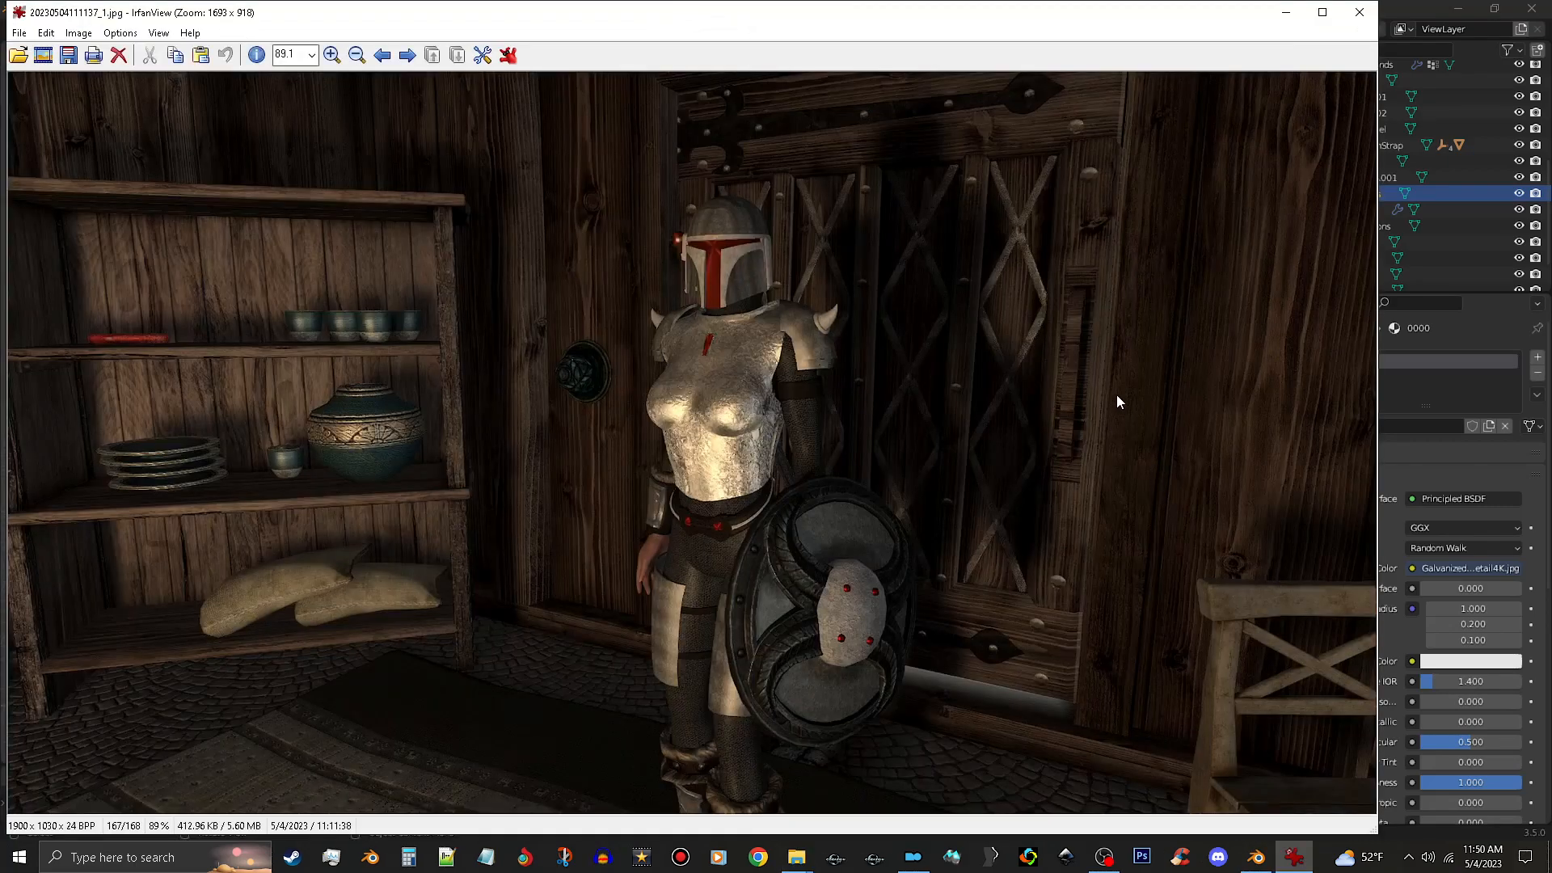
pyautogui.moveTo(567, 483)
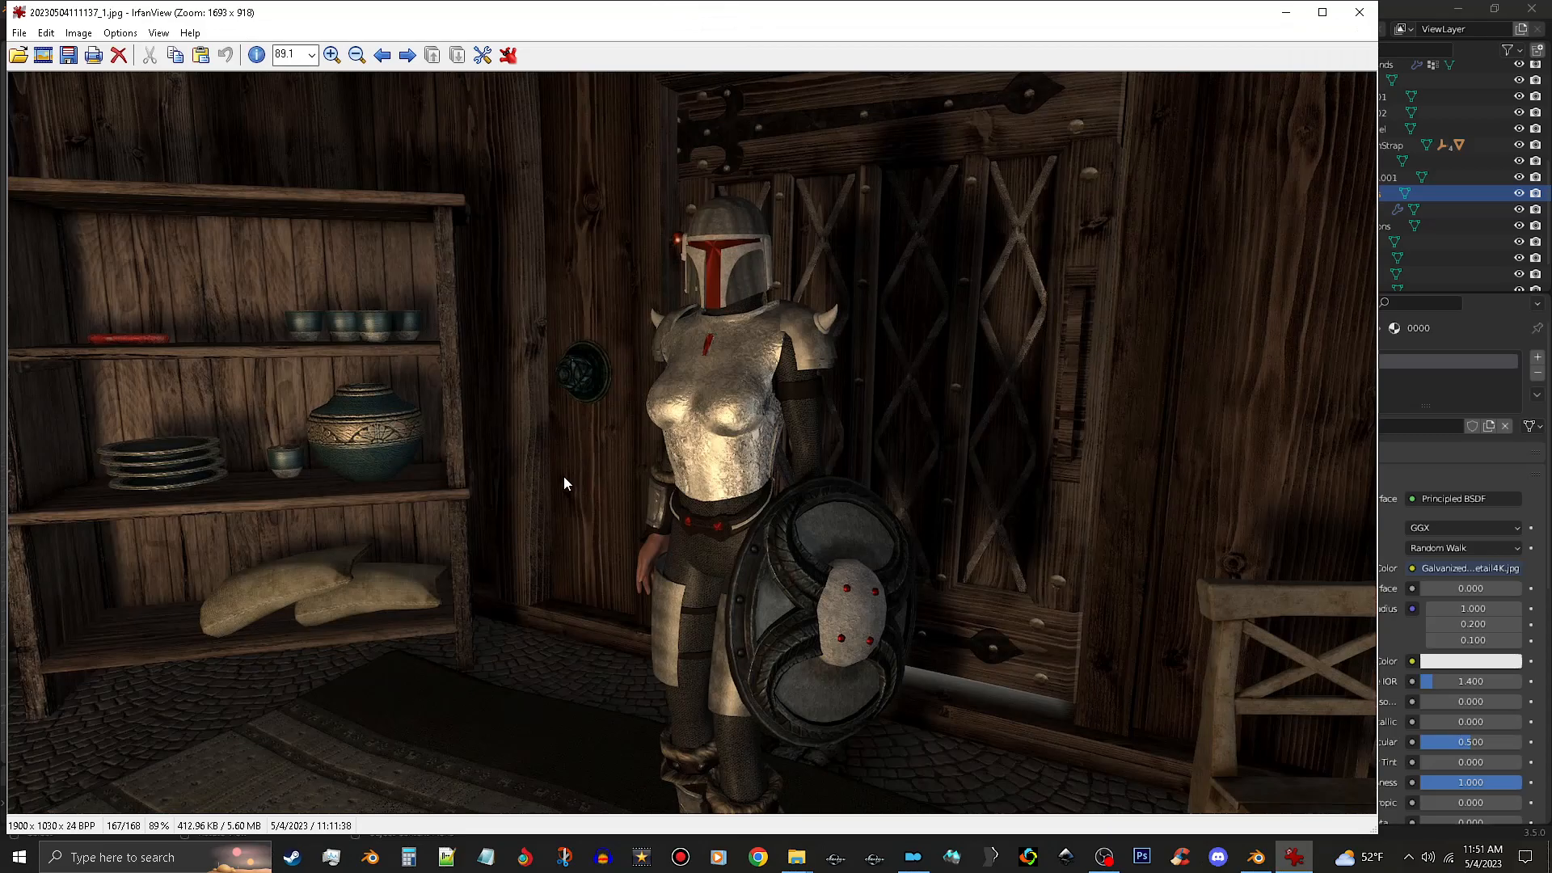
pyautogui.moveTo(723, 468)
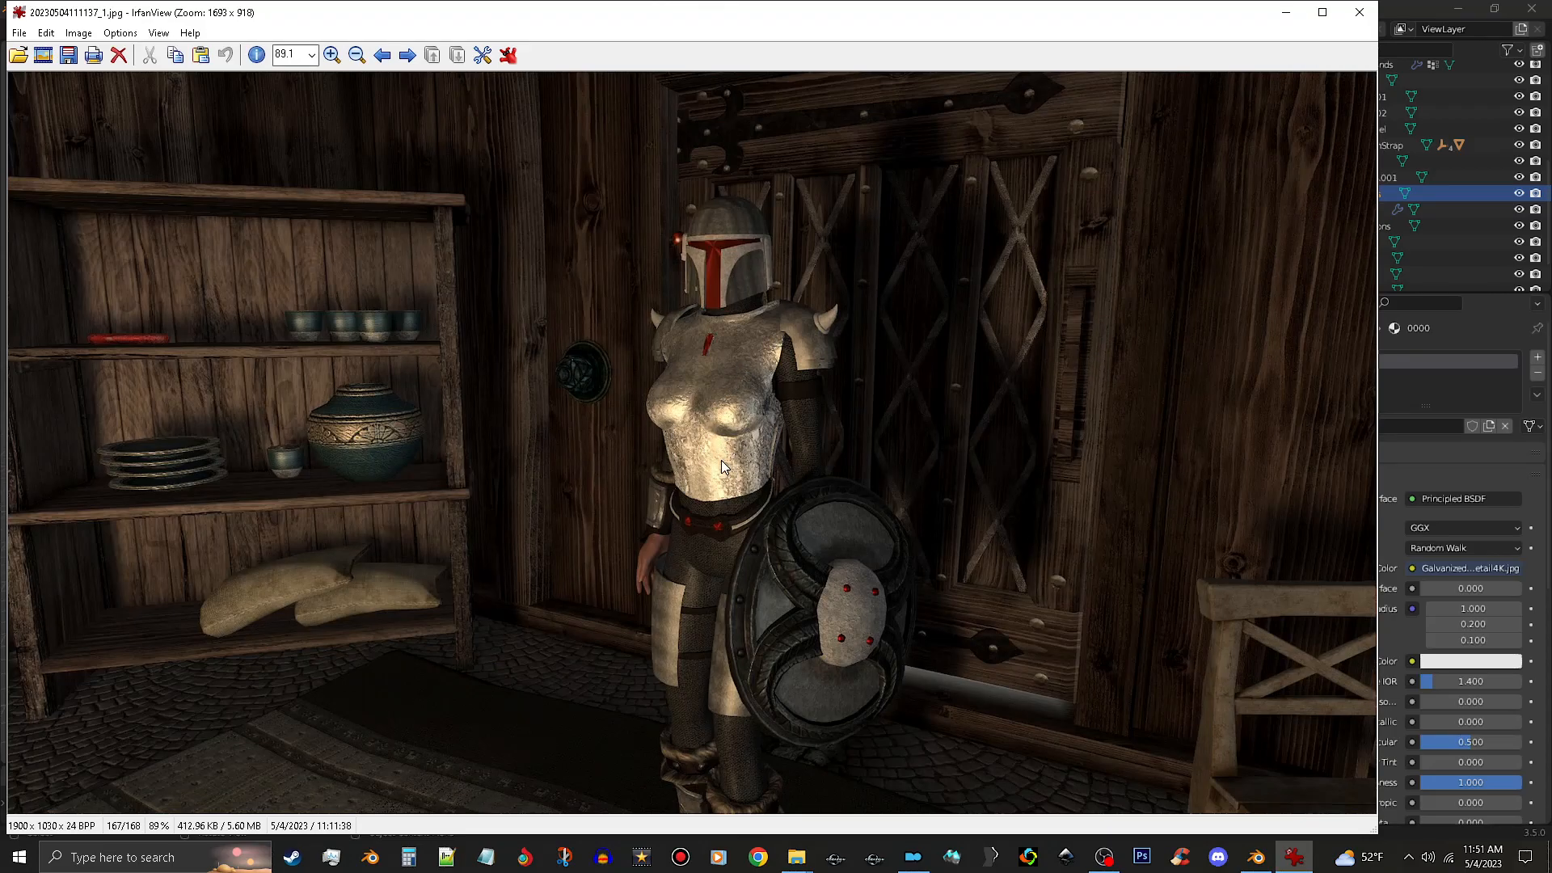
pyautogui.moveTo(826, 374)
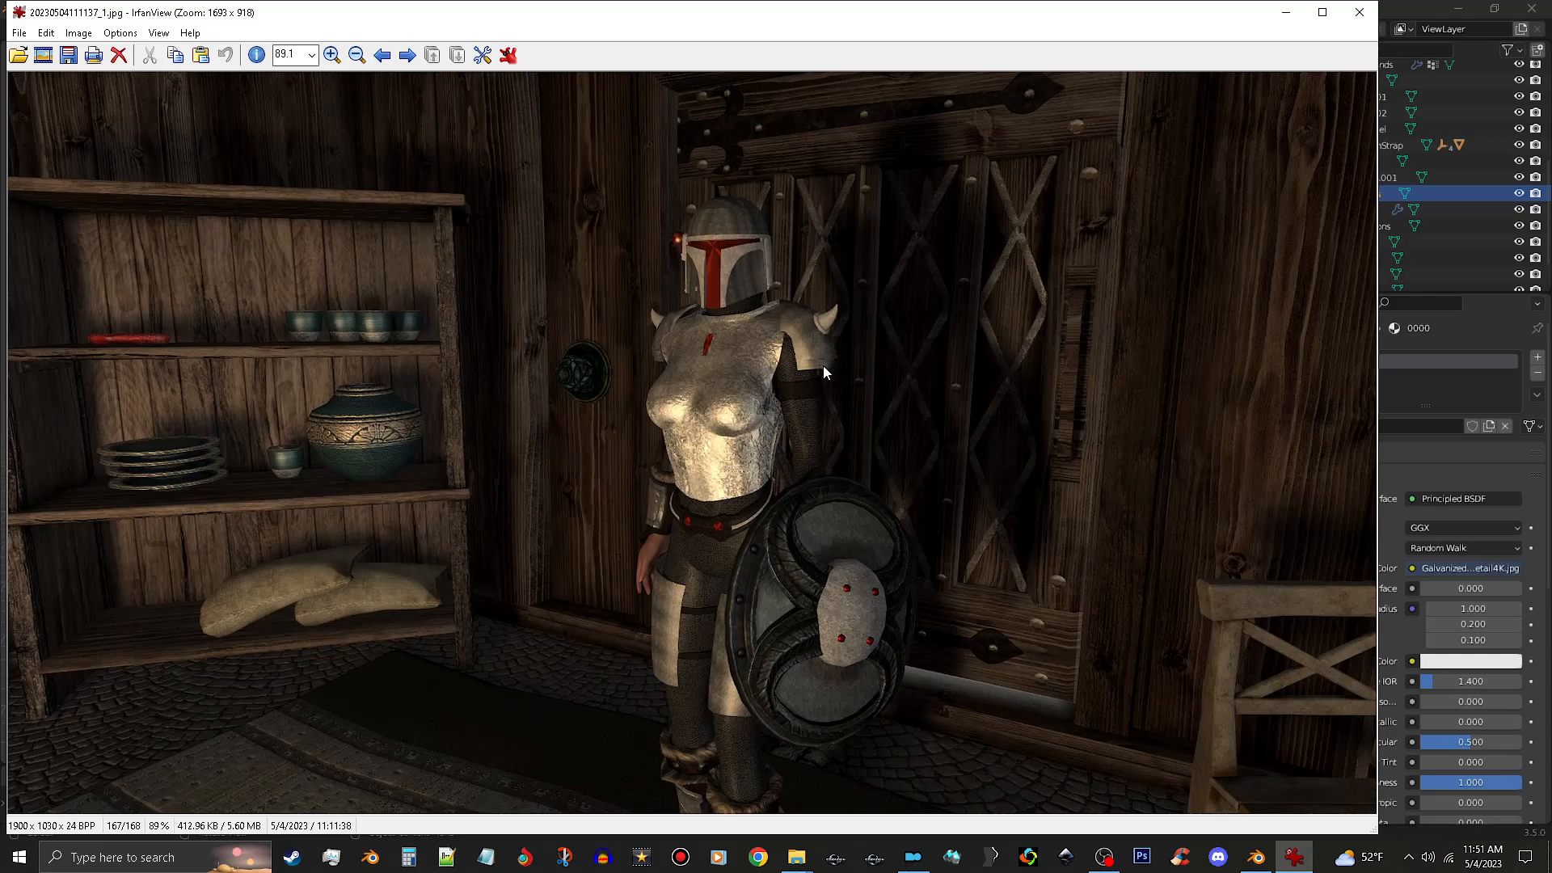
pyautogui.moveTo(744, 301)
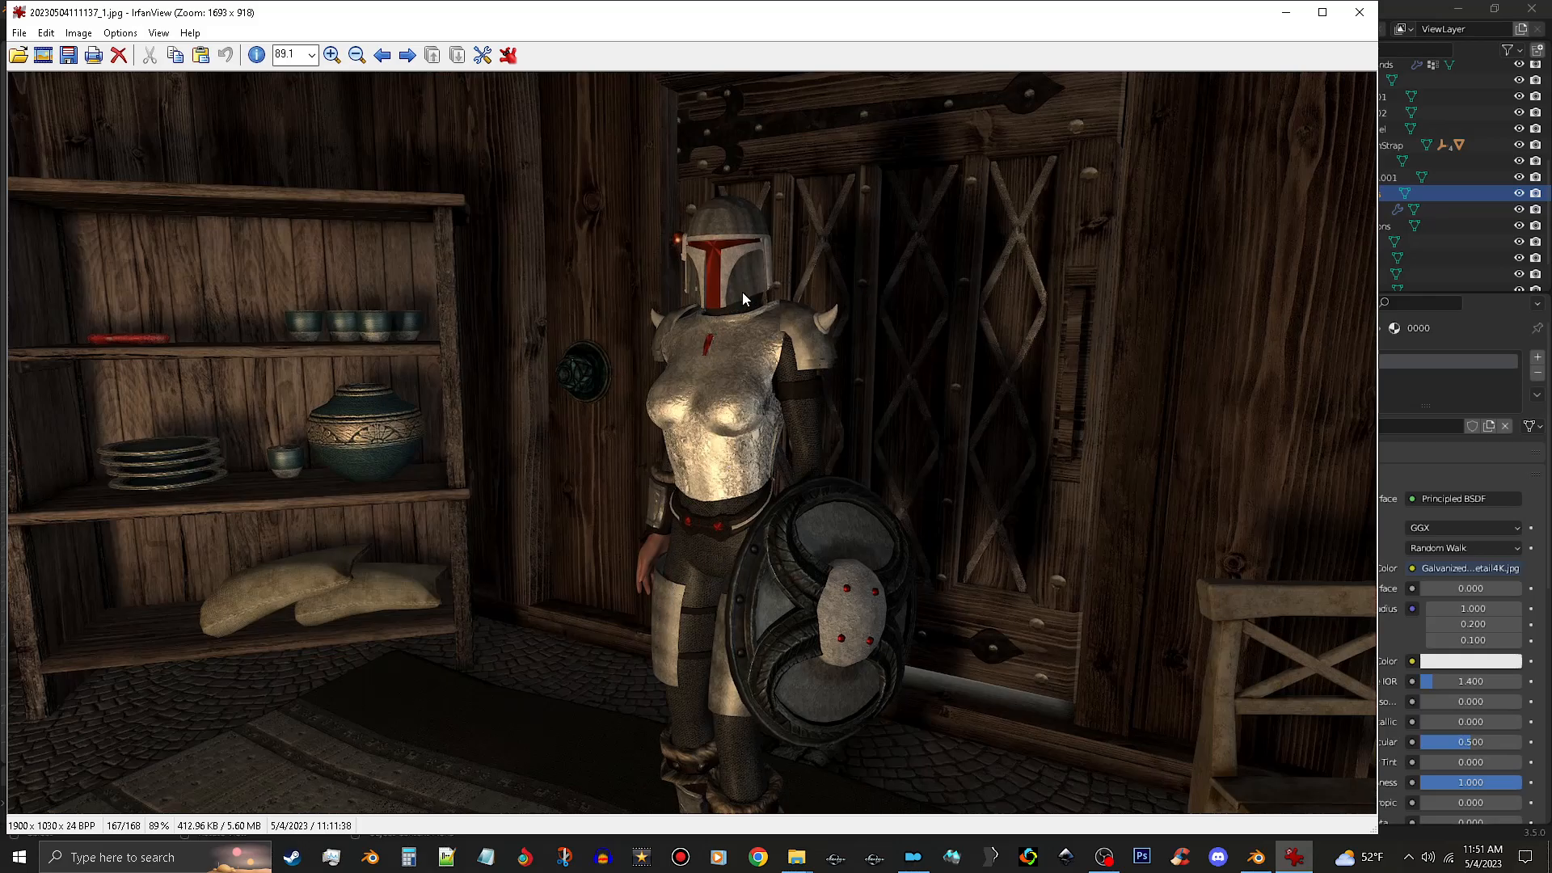
pyautogui.moveTo(712, 430)
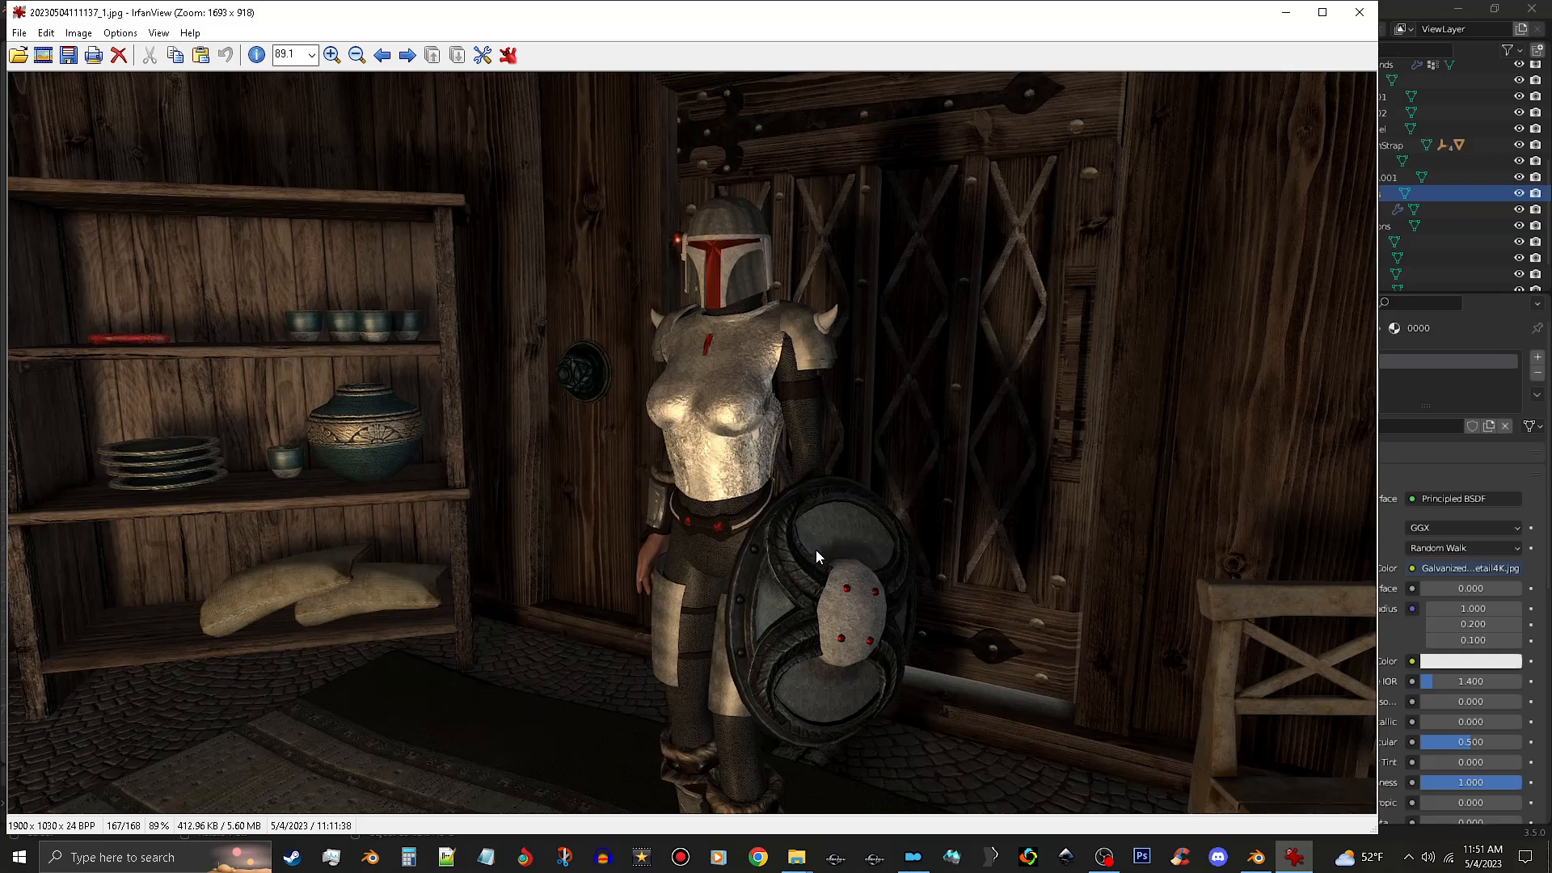
pyautogui.moveTo(774, 611)
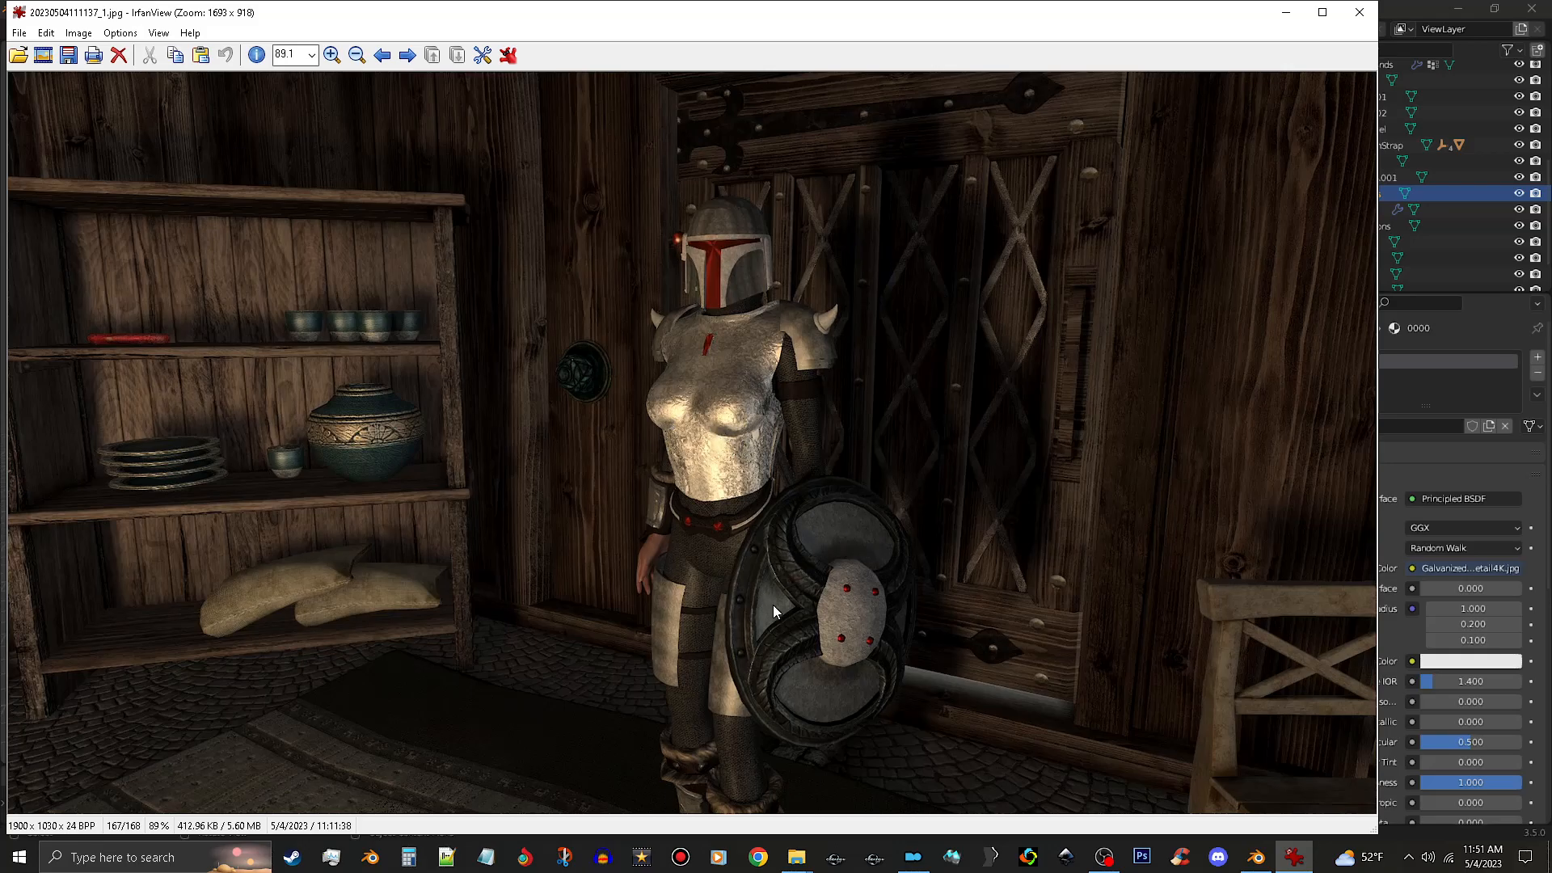
pyautogui.moveTo(797, 346)
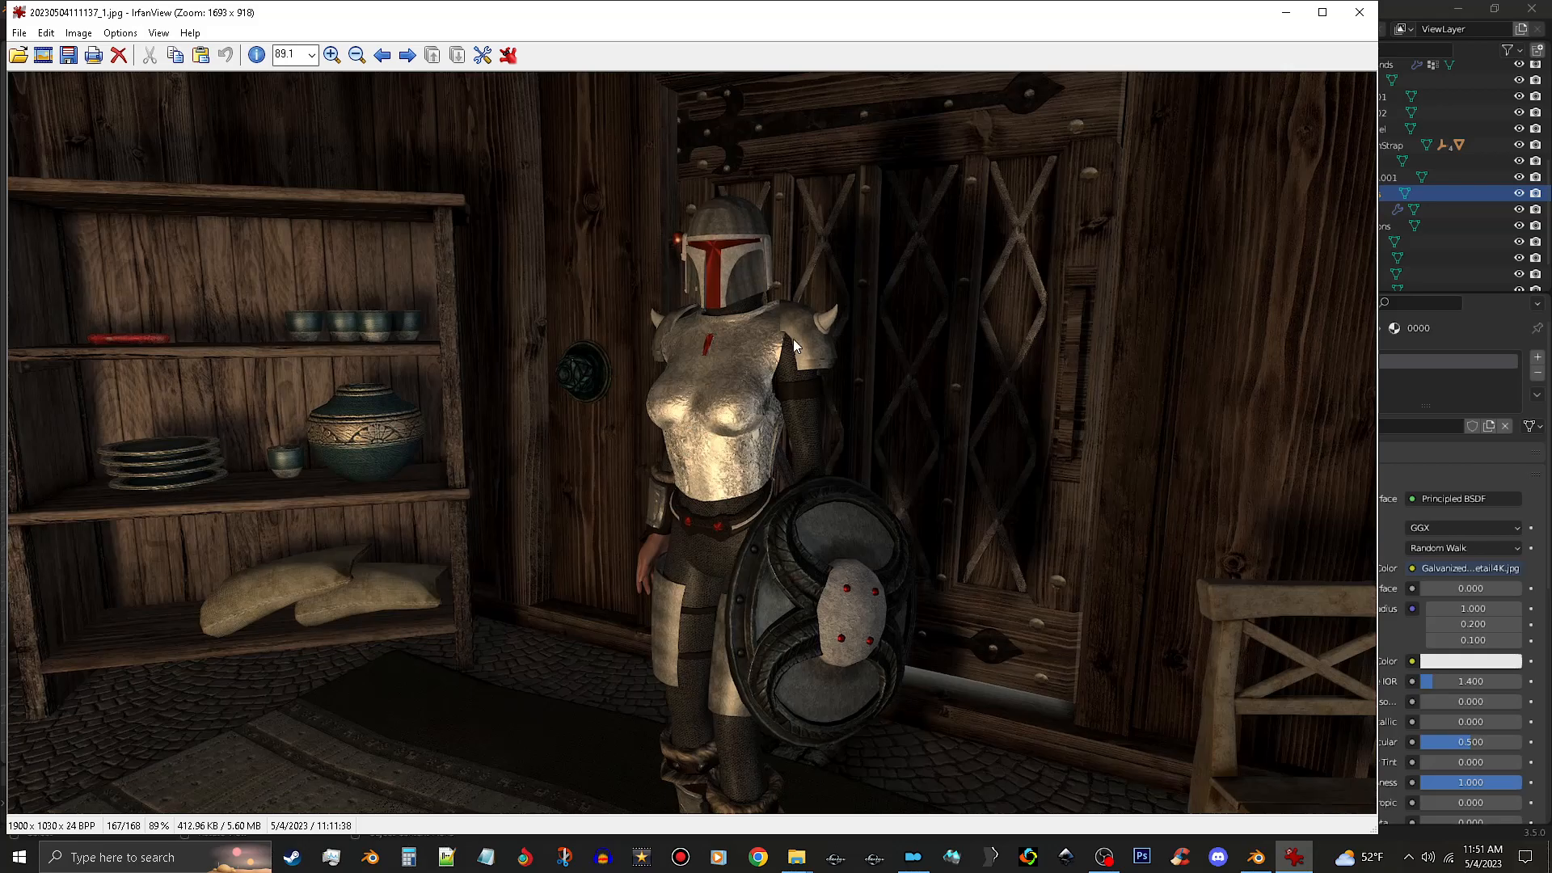
pyautogui.moveTo(1360, 13)
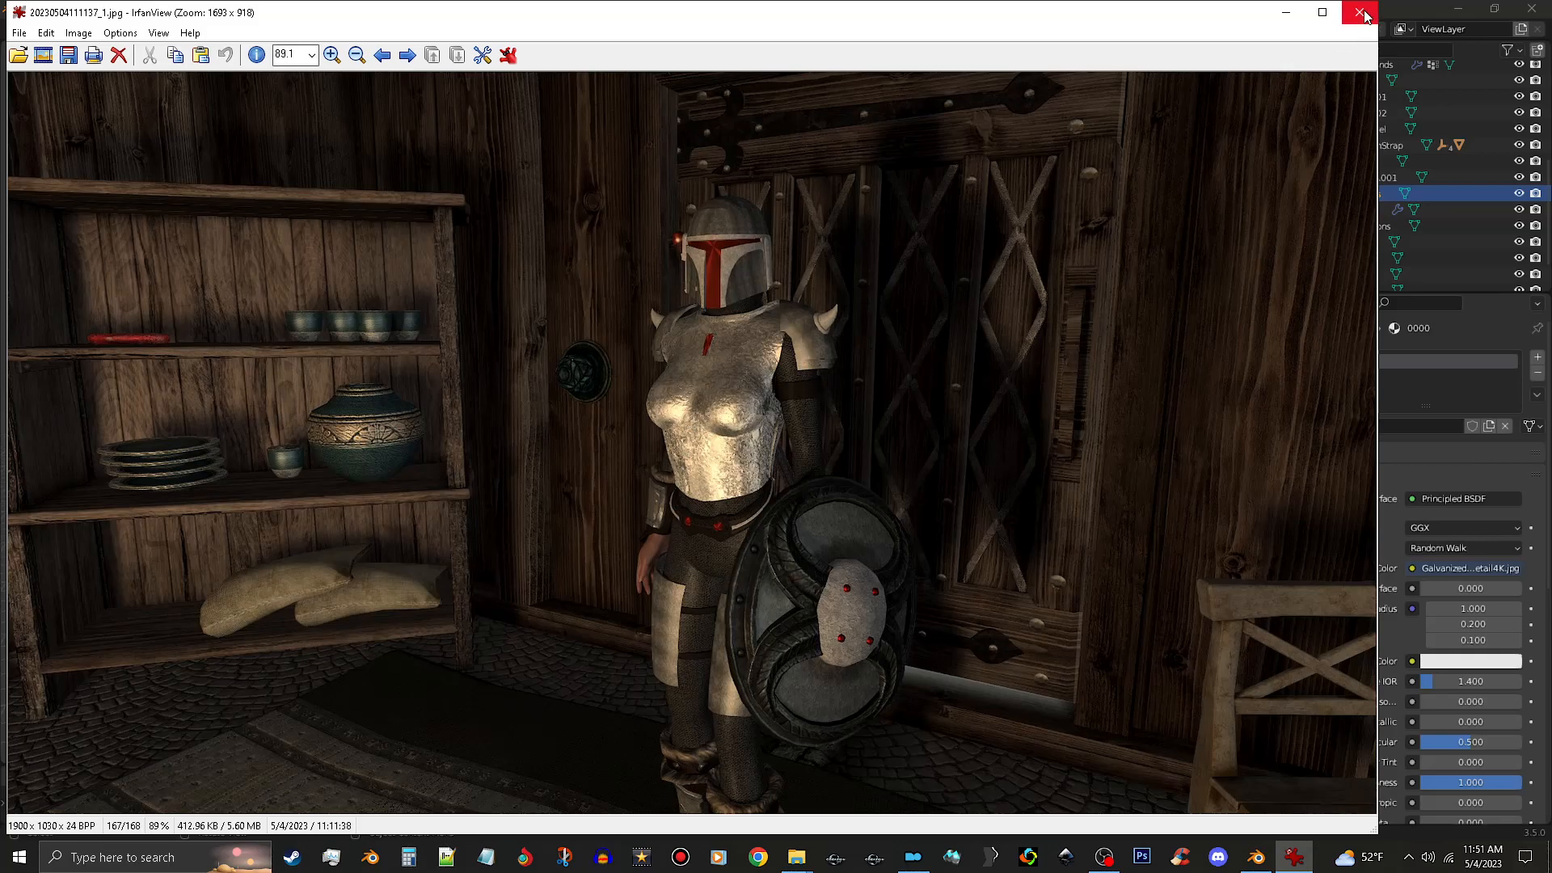
pyautogui.moveTo(1361, 15)
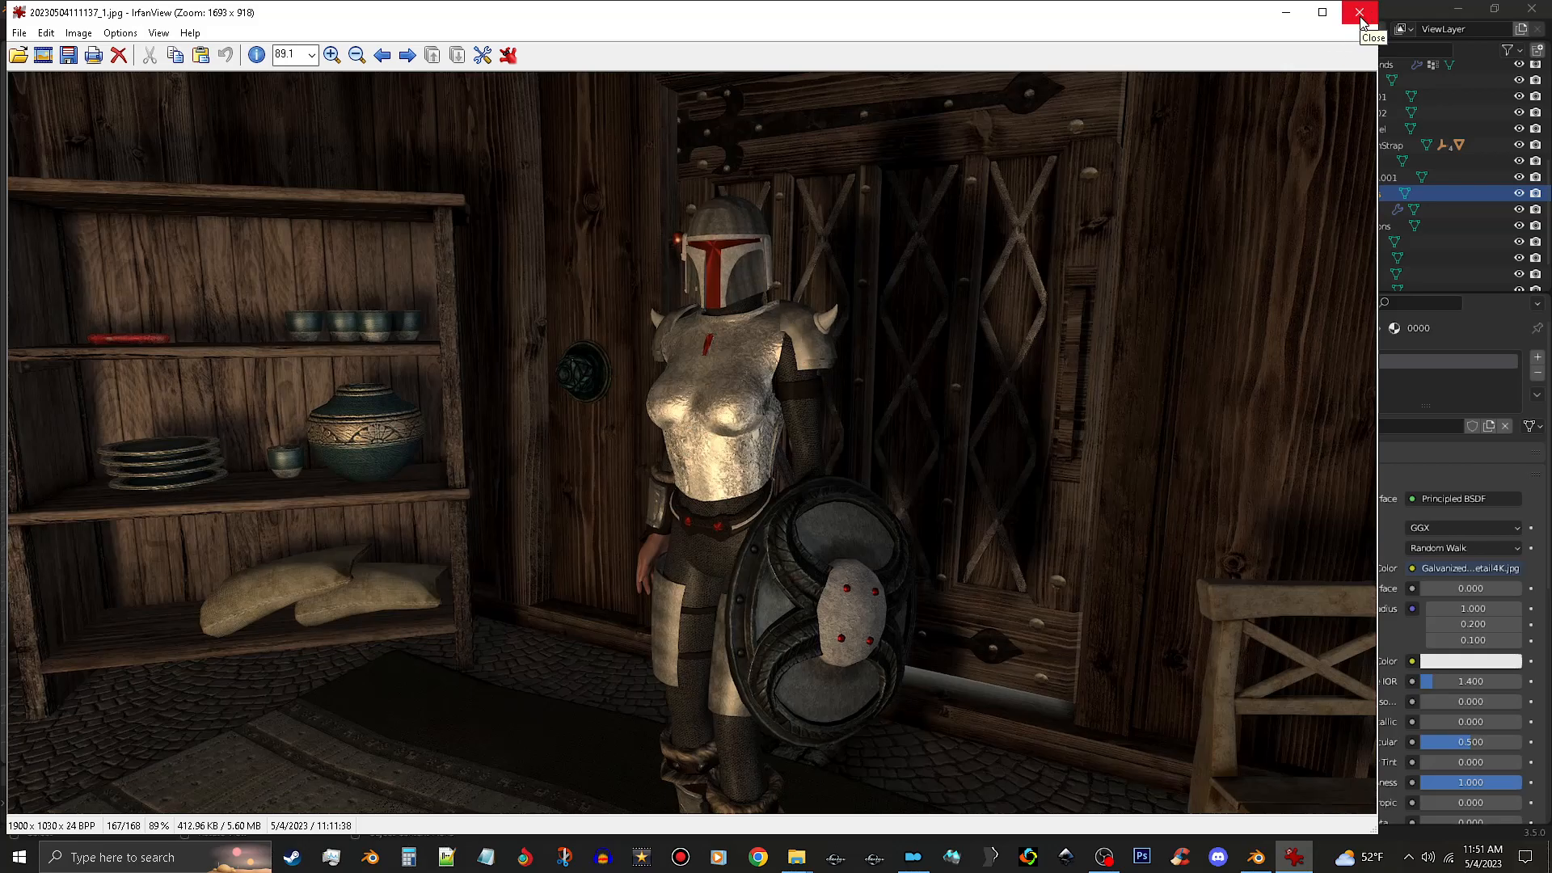
# Close the screenshot viewer and move Blender out of view
pyautogui.click(1359, 11)
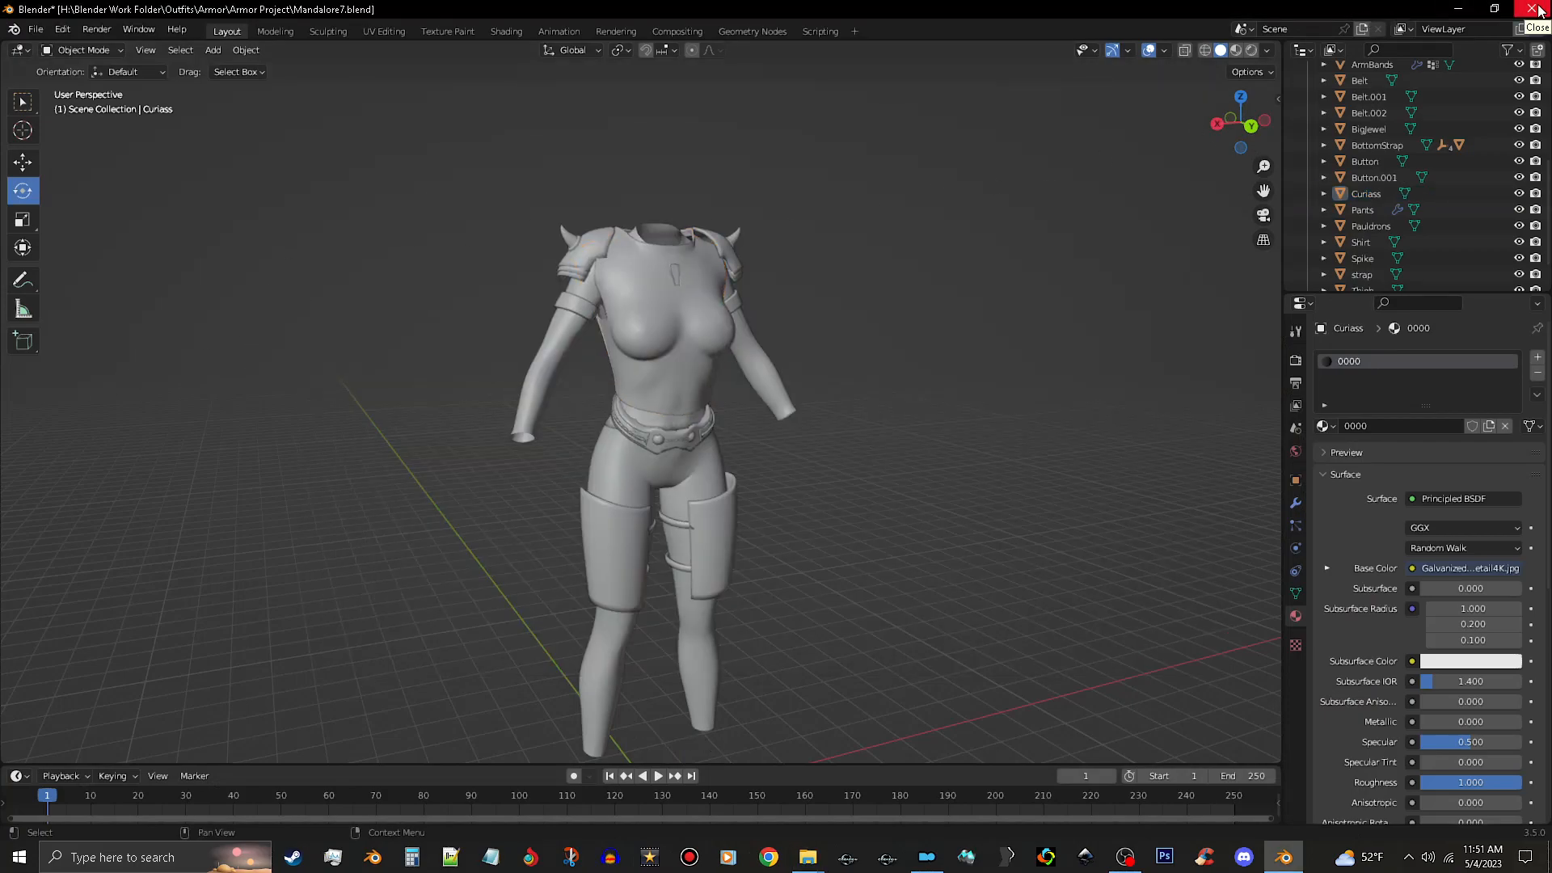
pyautogui.click(1537, 10)
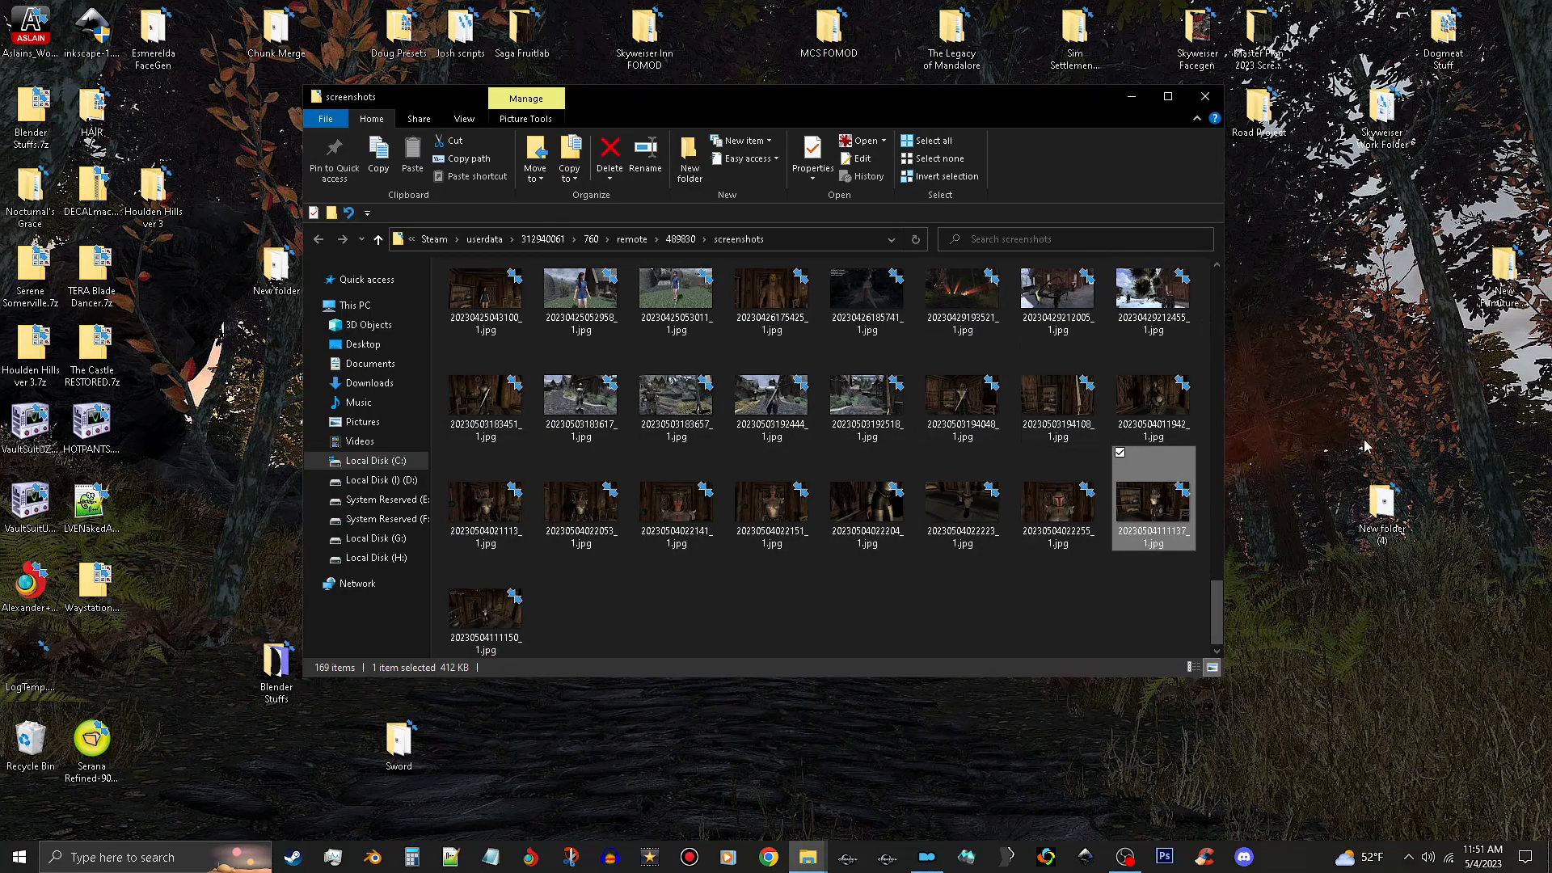
pyautogui.moveTo(1055, 404)
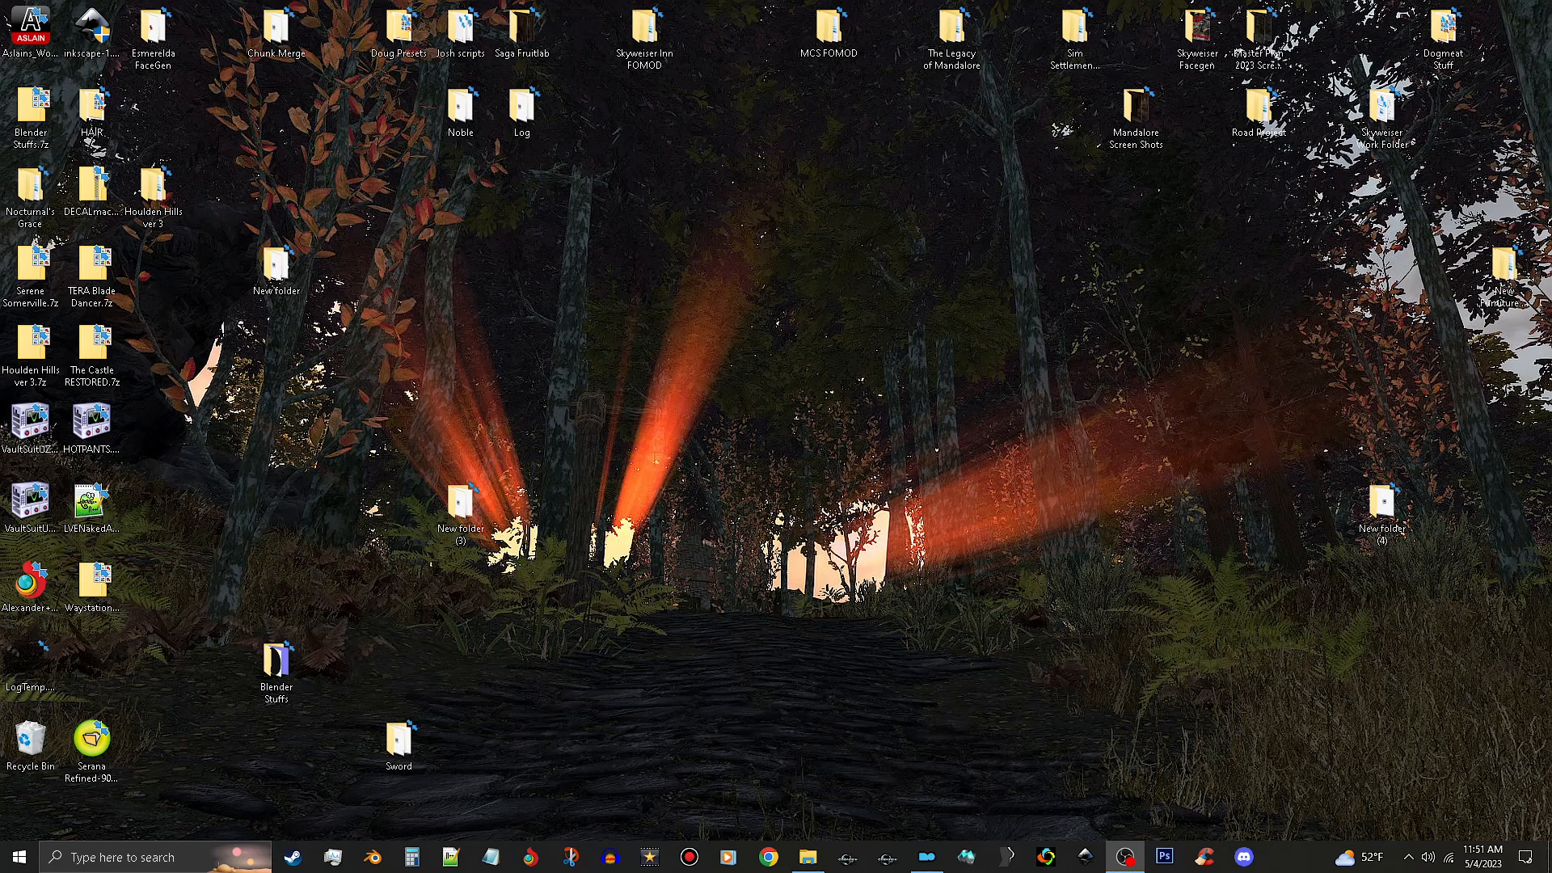
# Launch ShaderMap and load Pauldrons.dds from Test Armor as the colour source
pyautogui.click(1282, 857)
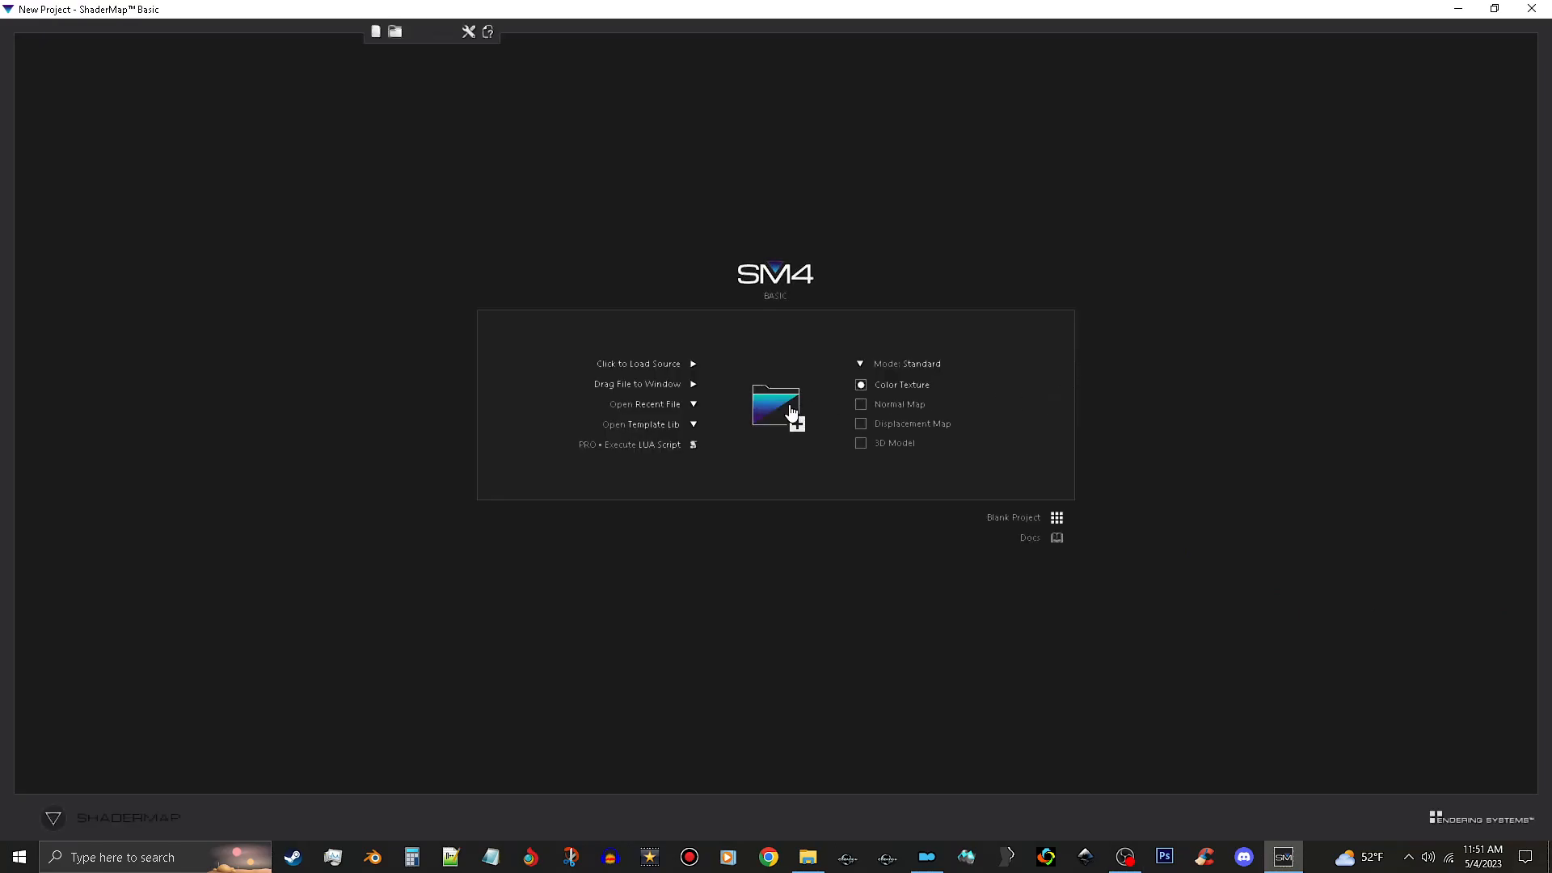
pyautogui.moveTo(777, 405)
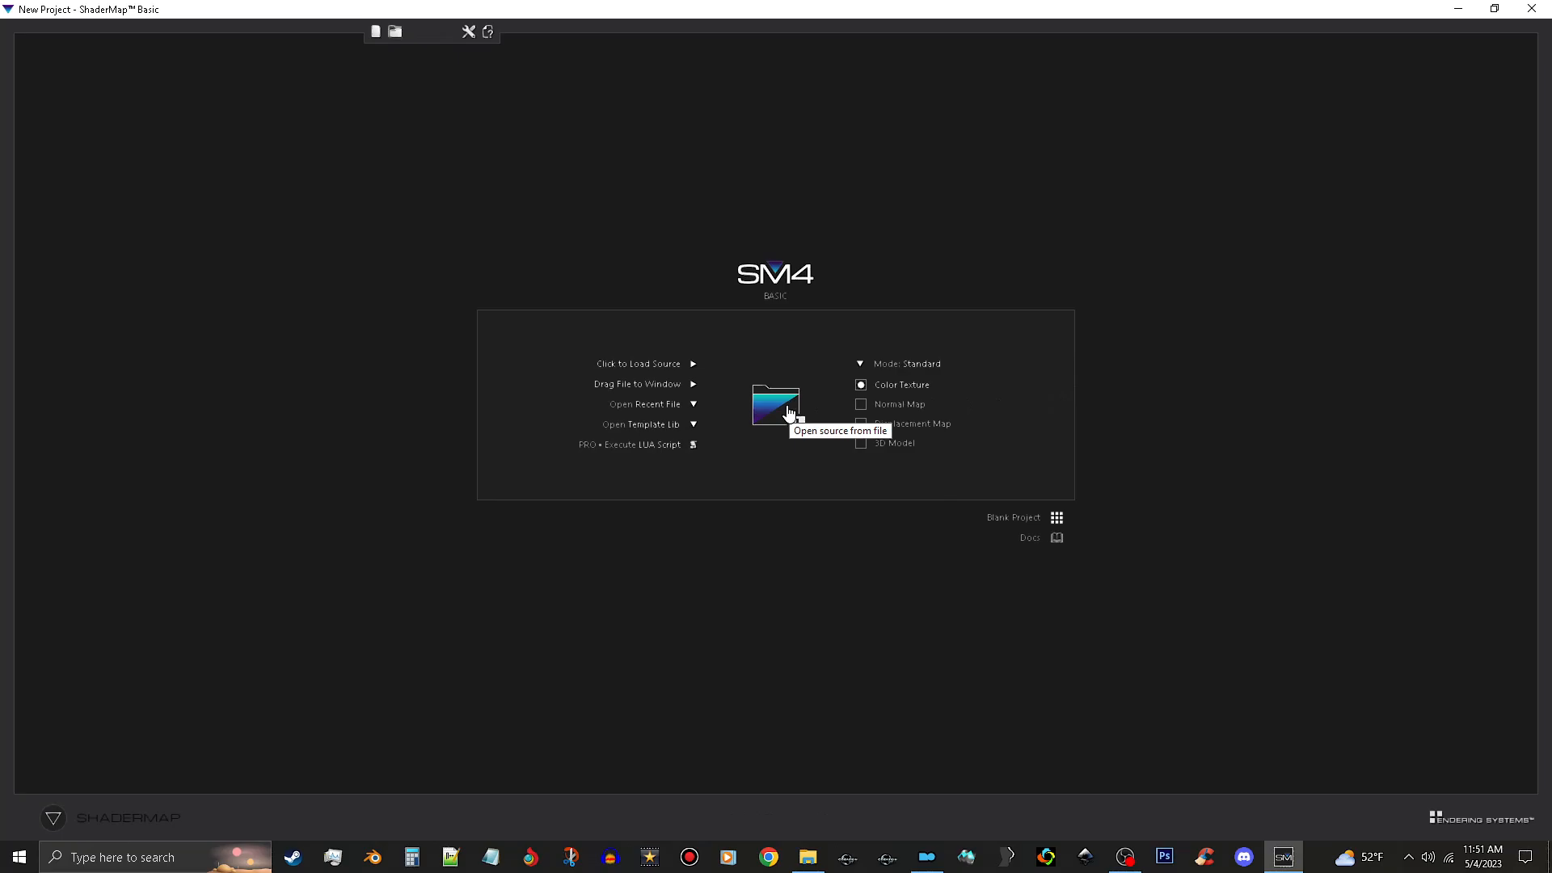
pyautogui.click(774, 406)
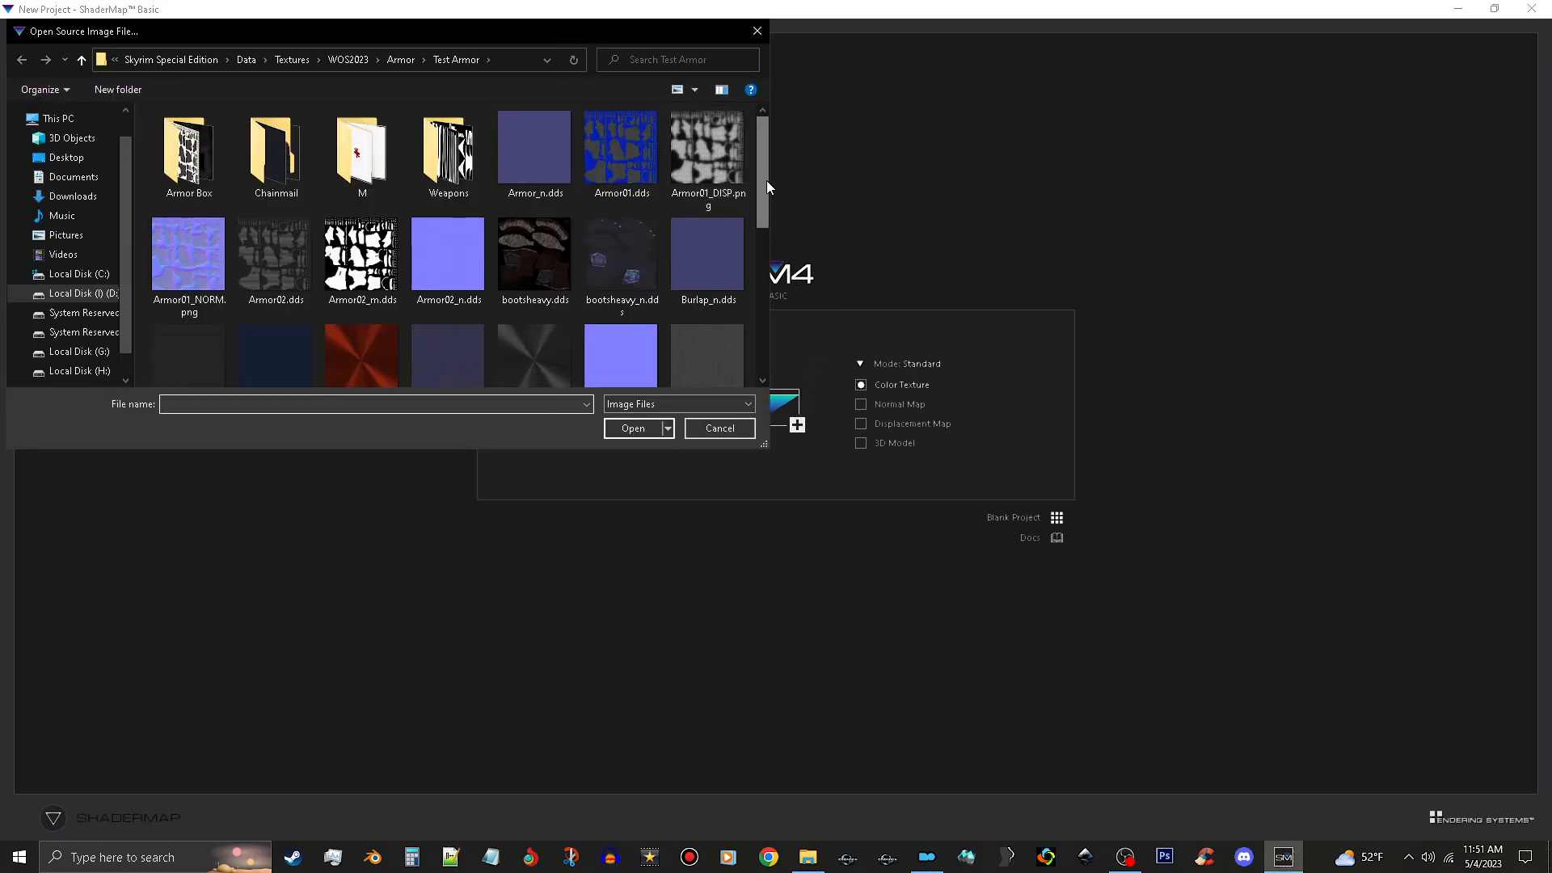
pyautogui.scroll(-3)
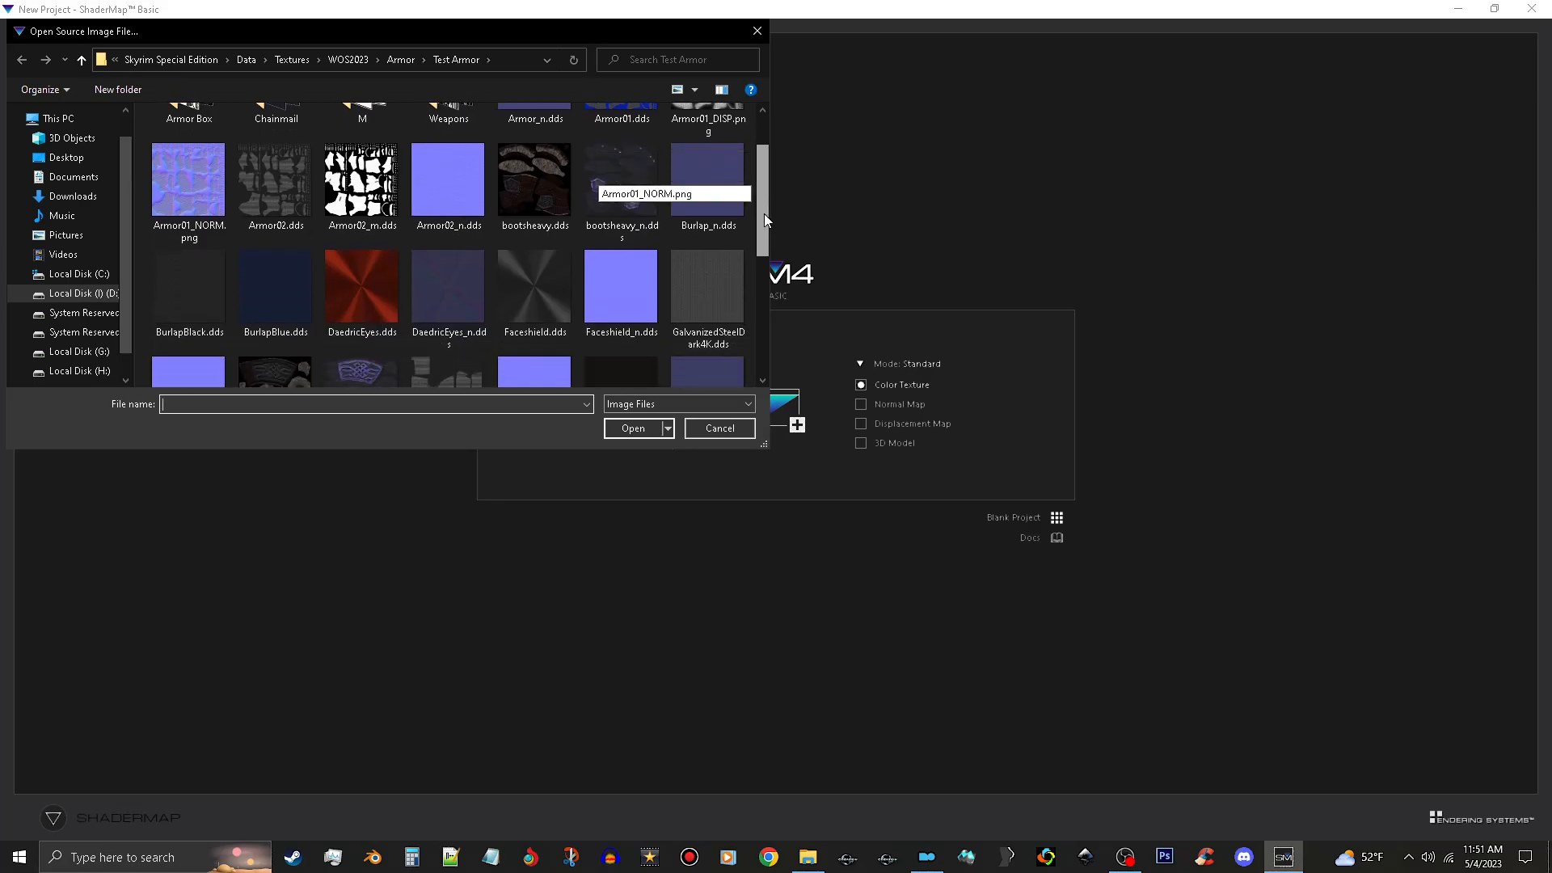
pyautogui.scroll(-3)
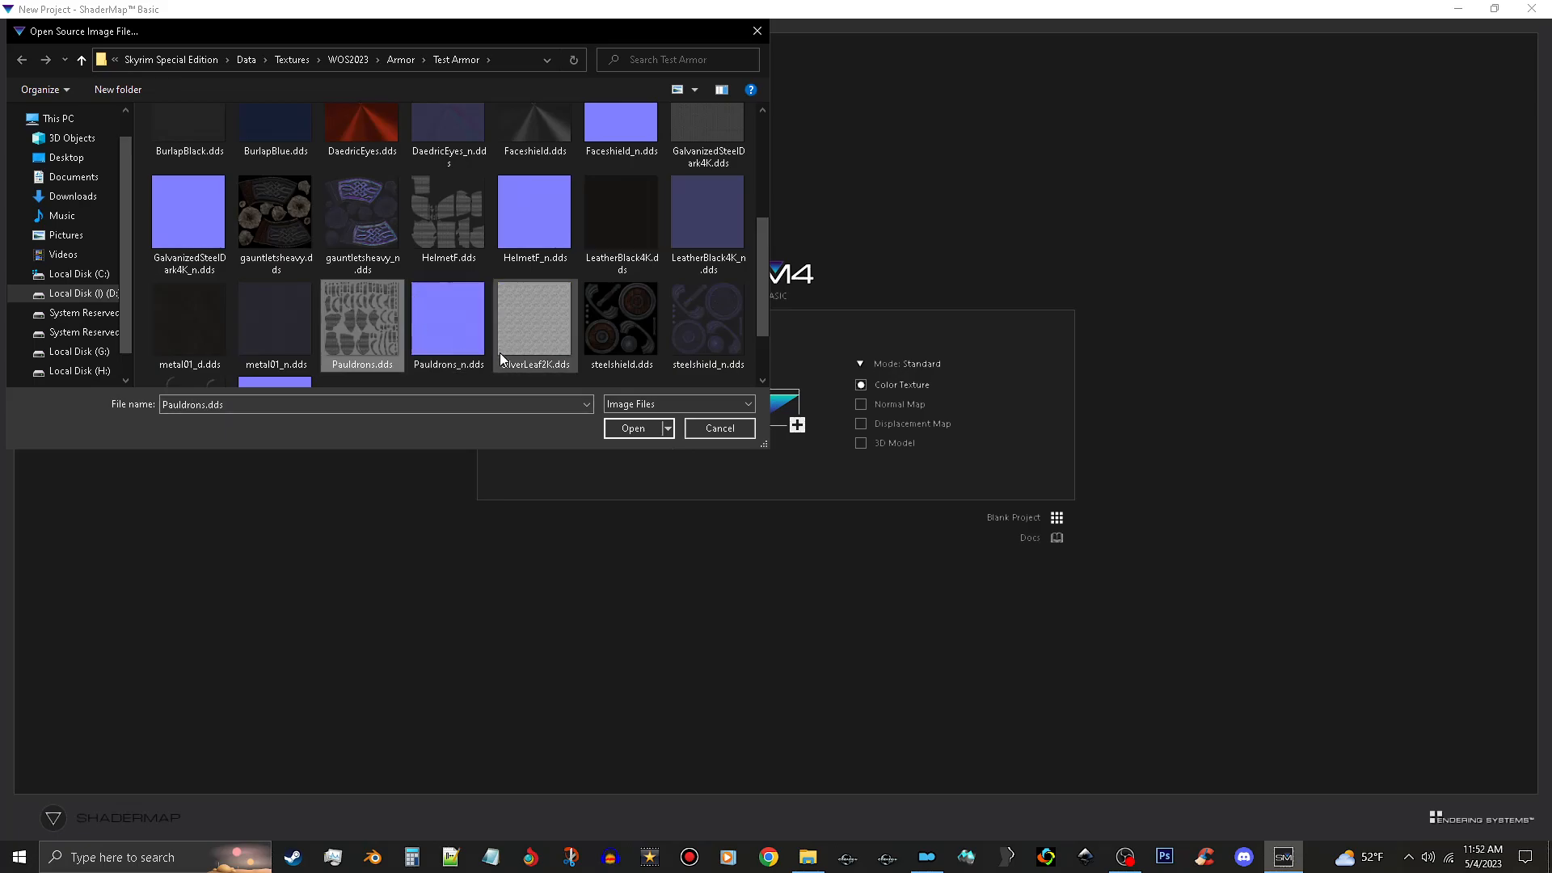
pyautogui.click(632, 426)
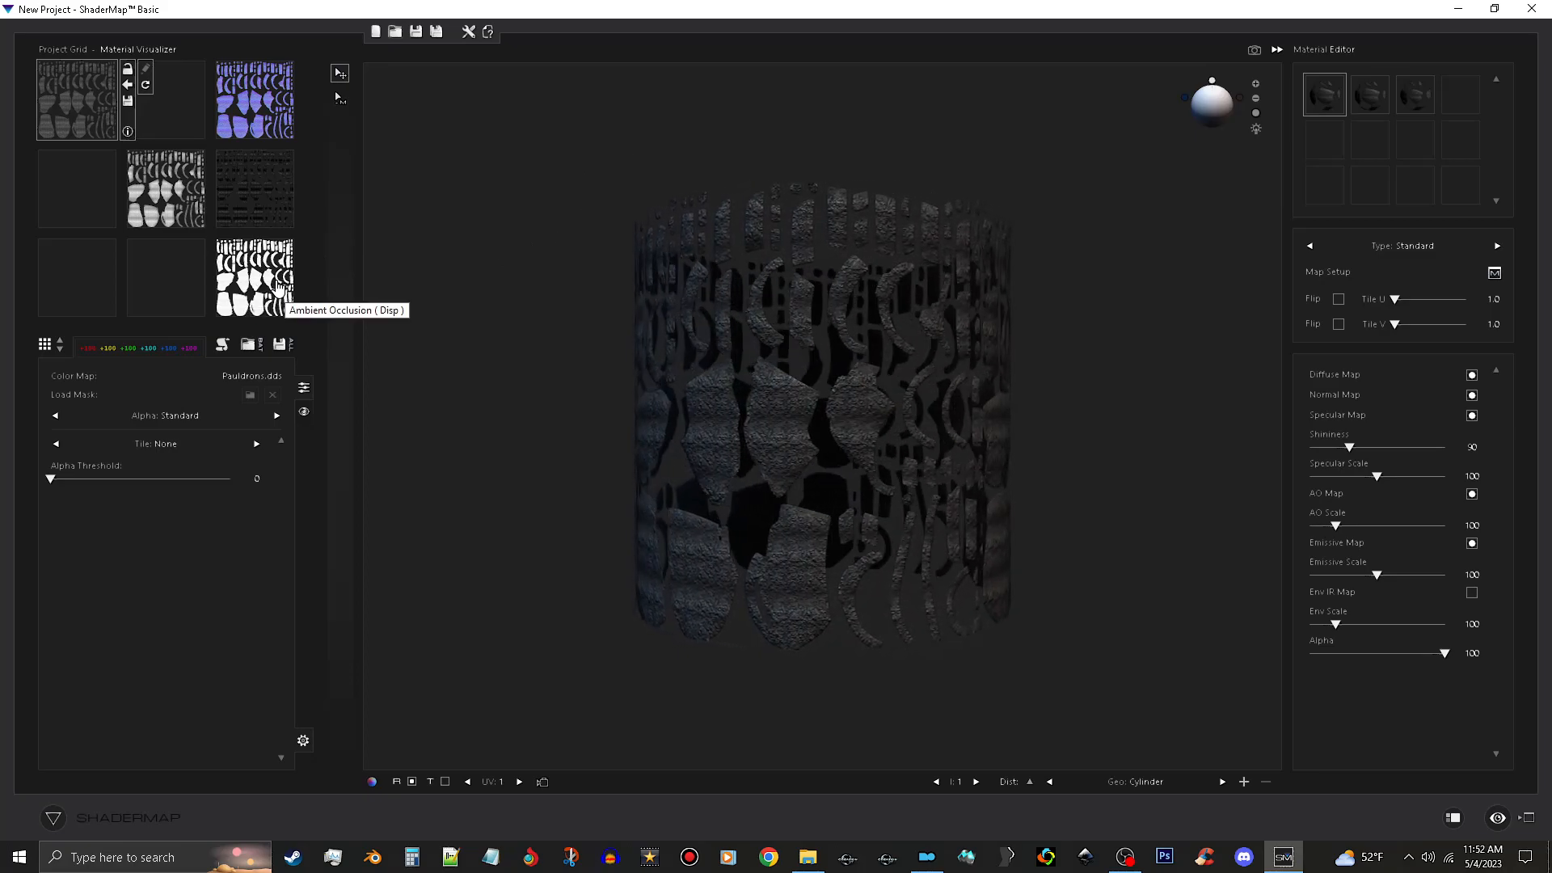
# View the ambient occlusion map externally and copy it to the clipboard
pyautogui.click(254, 276)
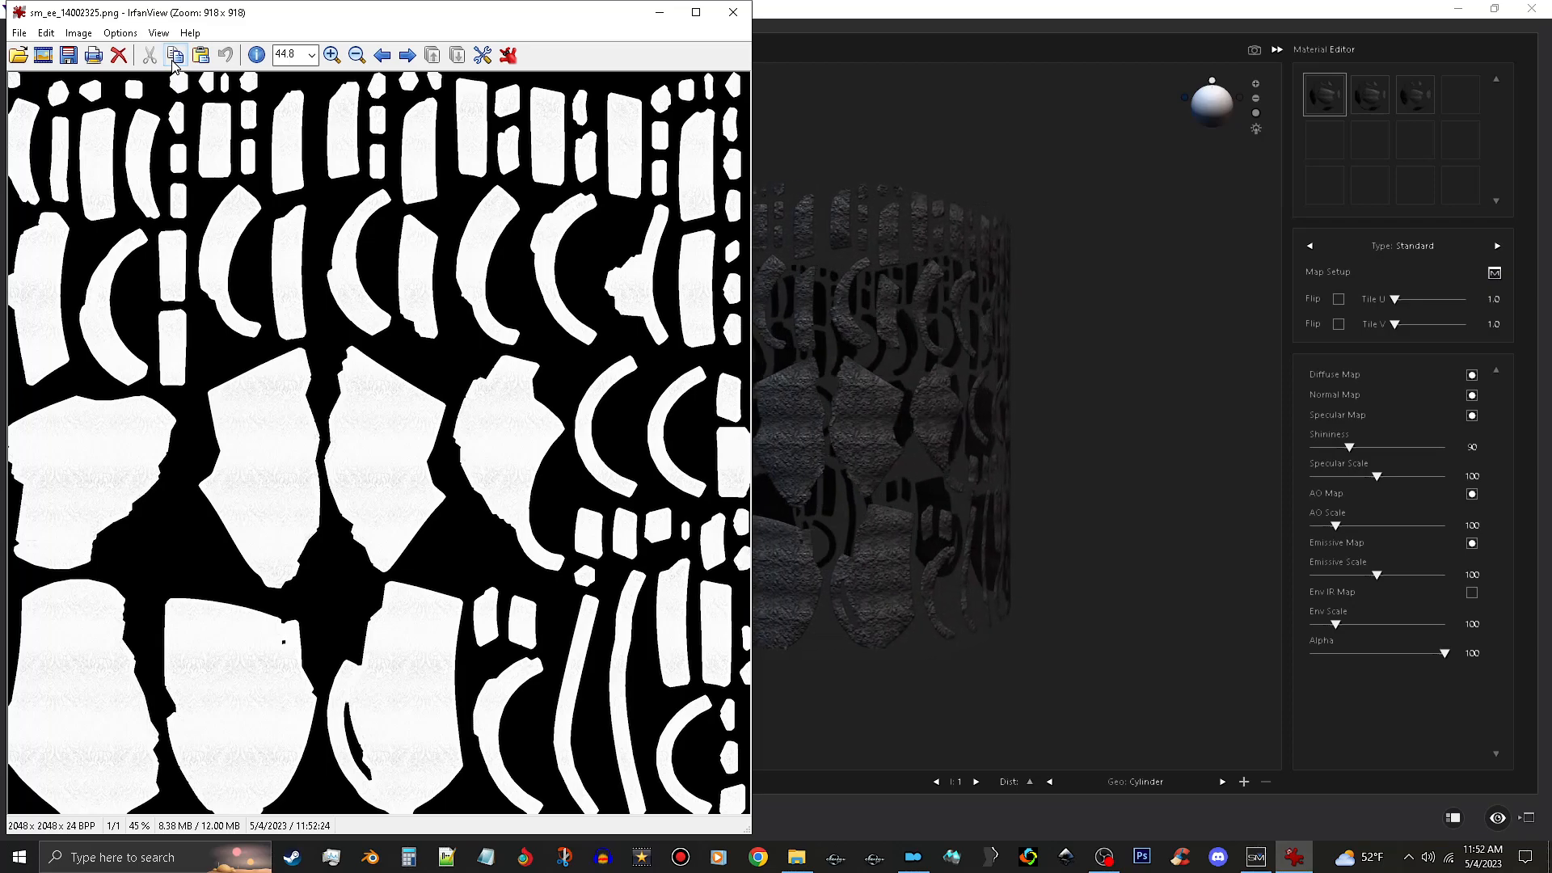
pyautogui.click(1140, 857)
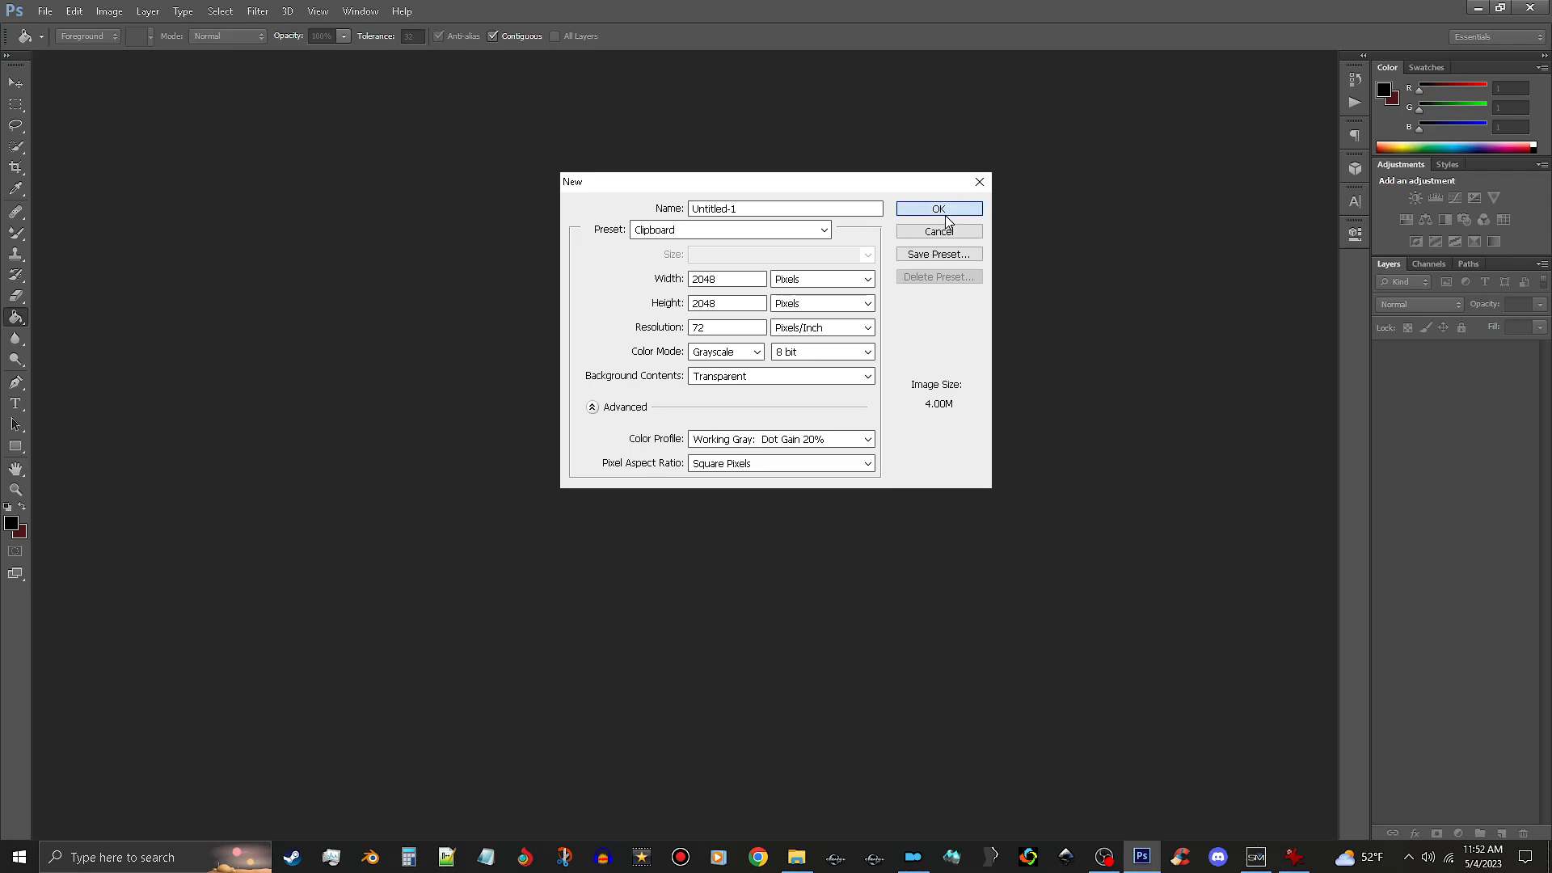
# Create a 2048×2048 grayscale canvas, paste the mask and flatten the image
pyautogui.click(938, 208)
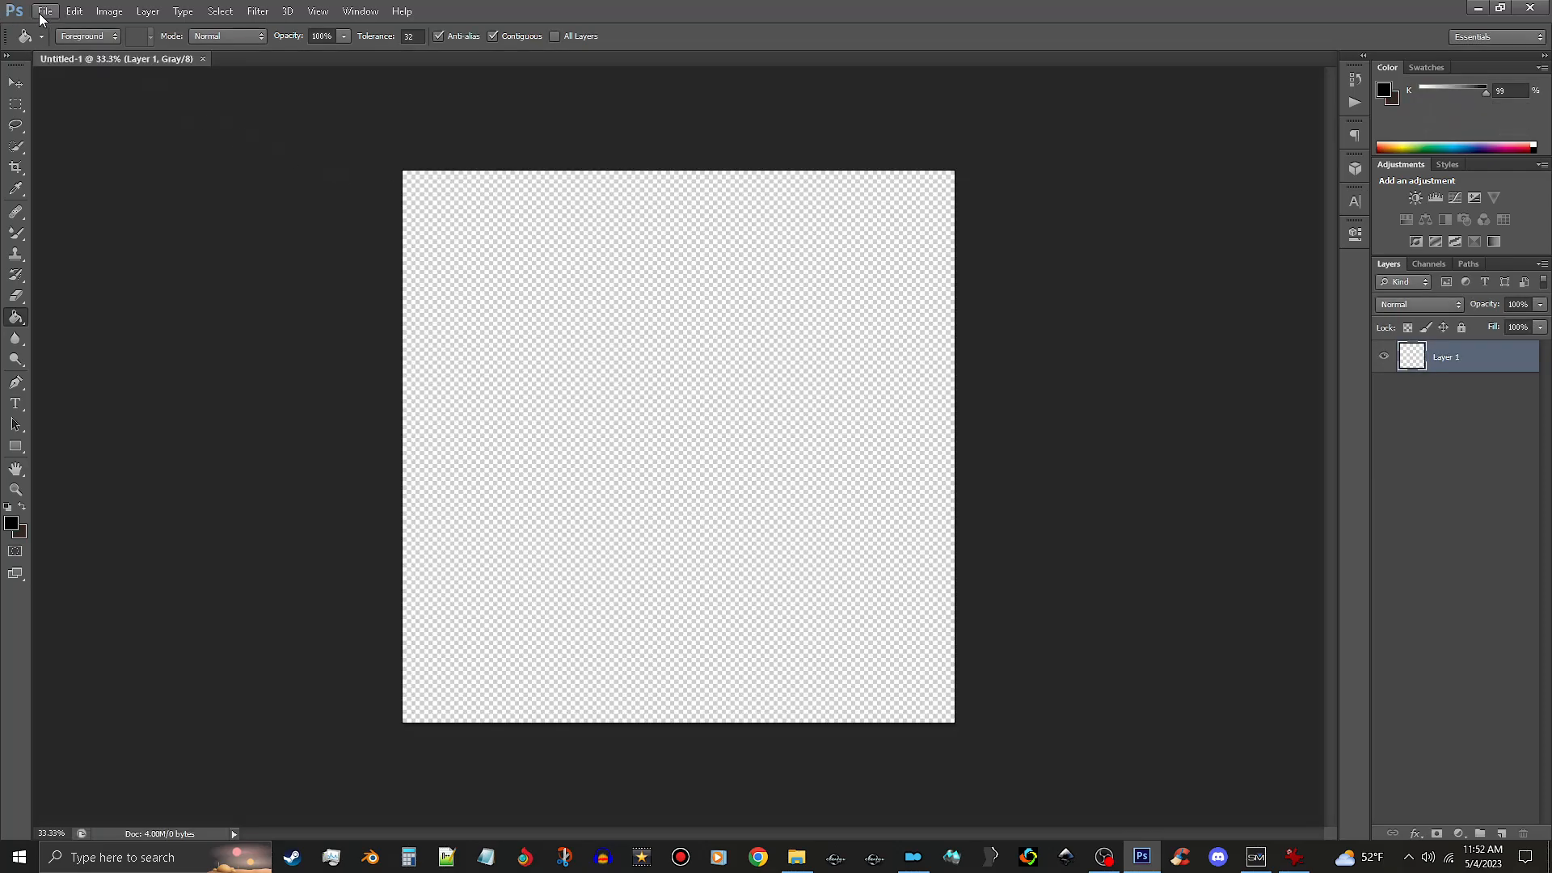
pyautogui.click(108, 11)
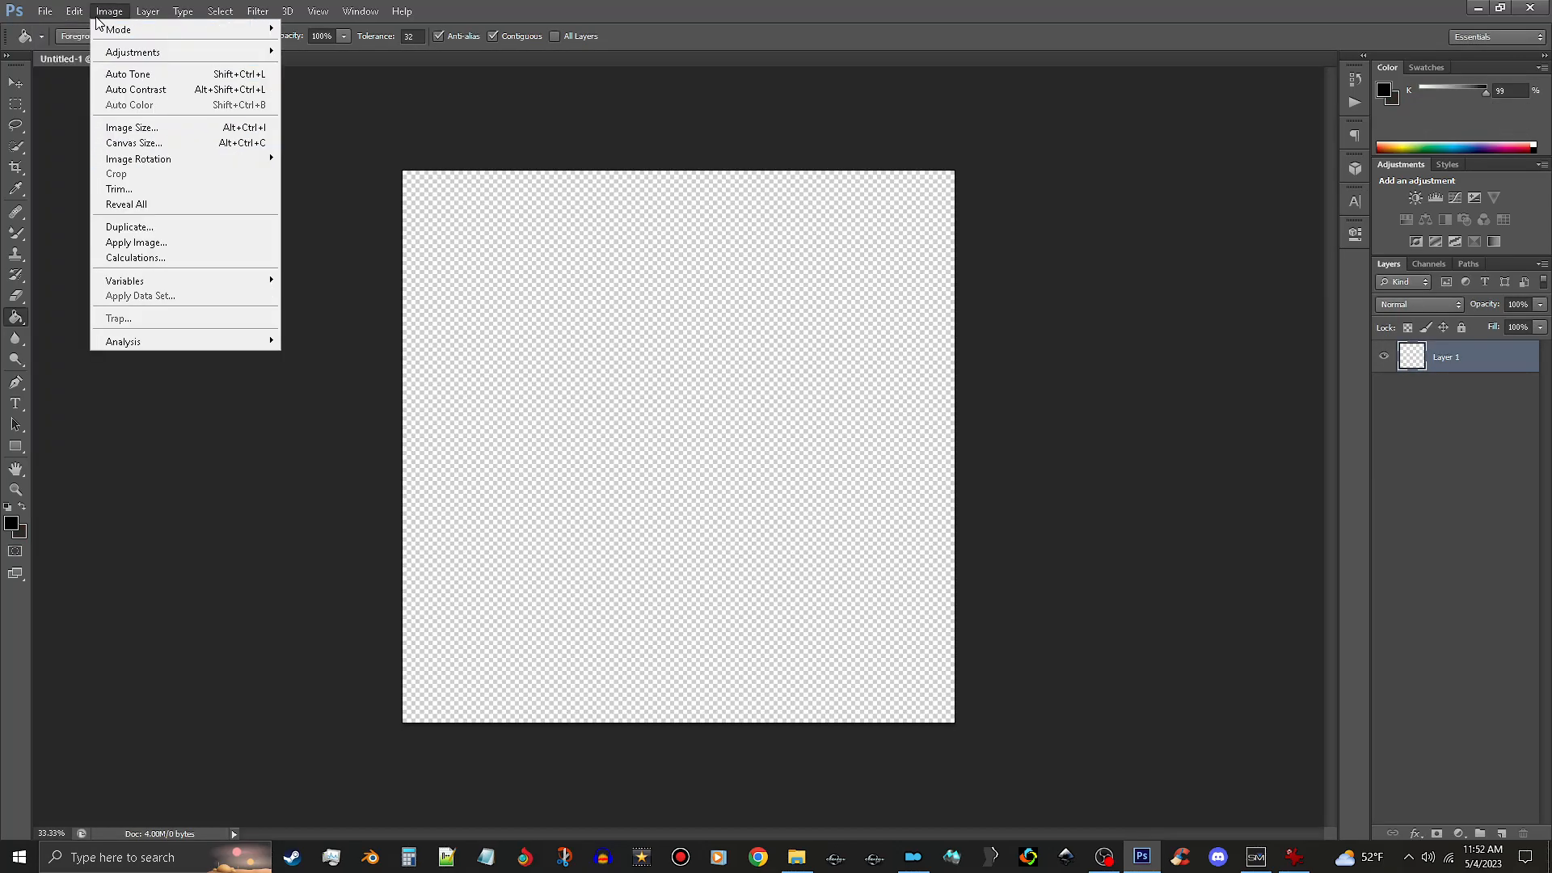
pyautogui.click(72, 11)
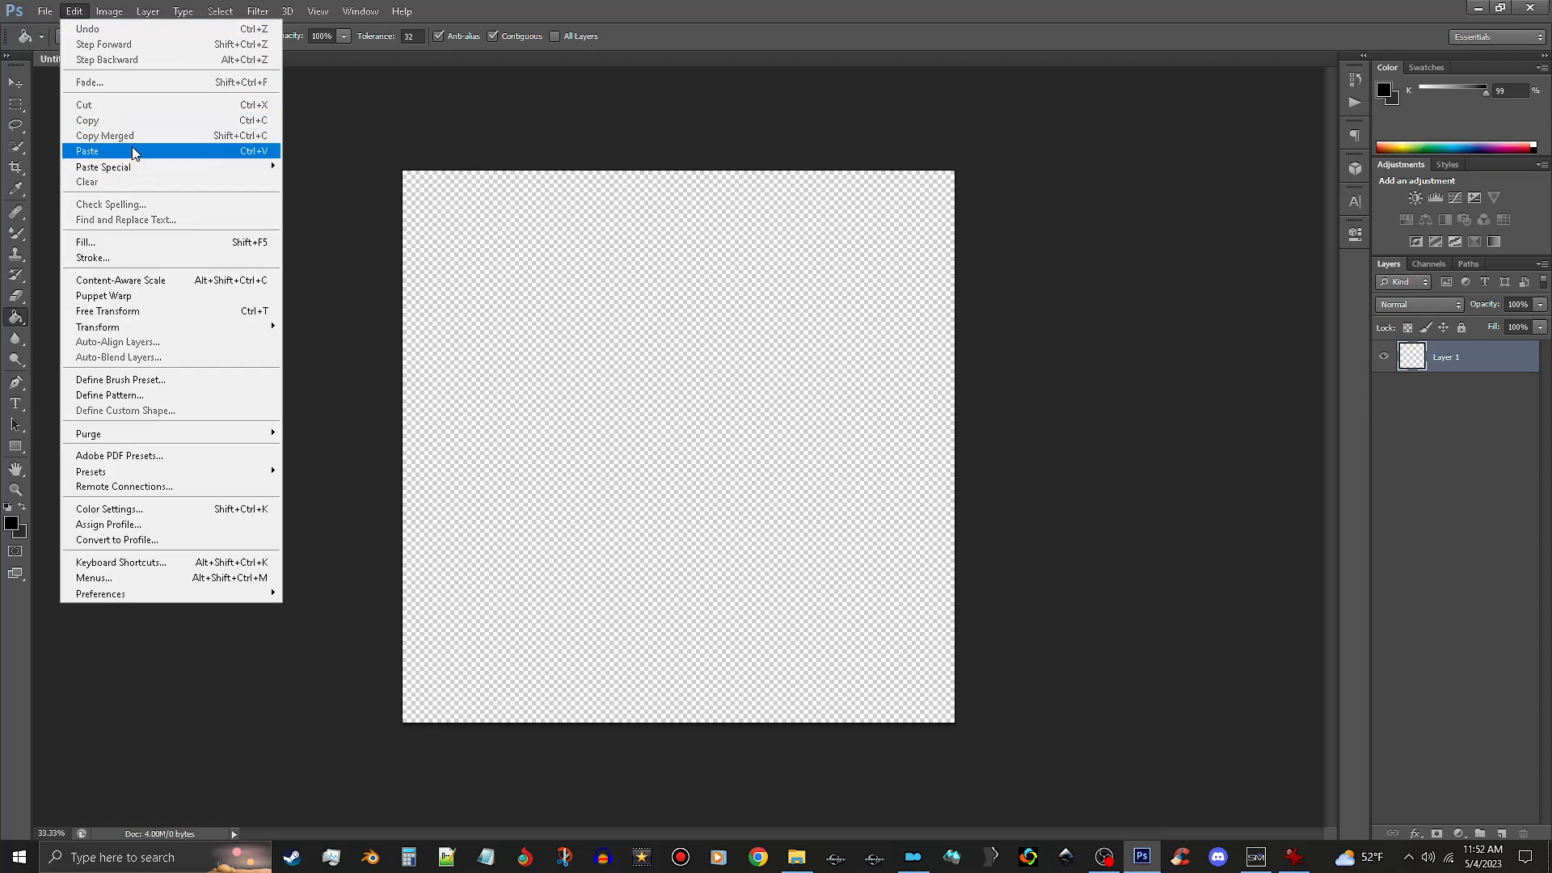
pyautogui.click(88, 151)
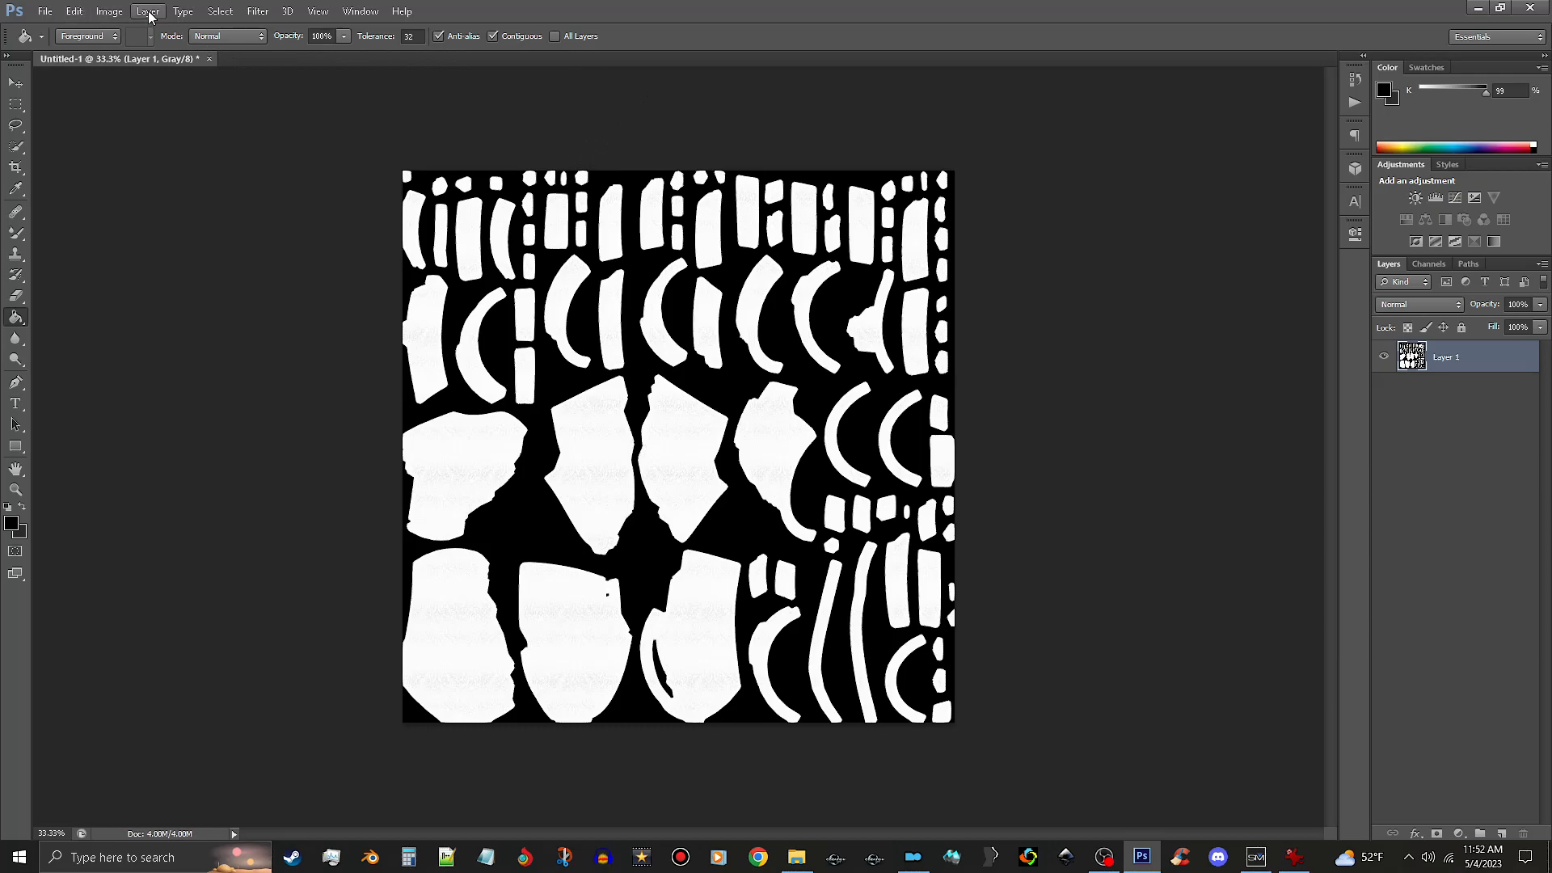
pyautogui.click(147, 12)
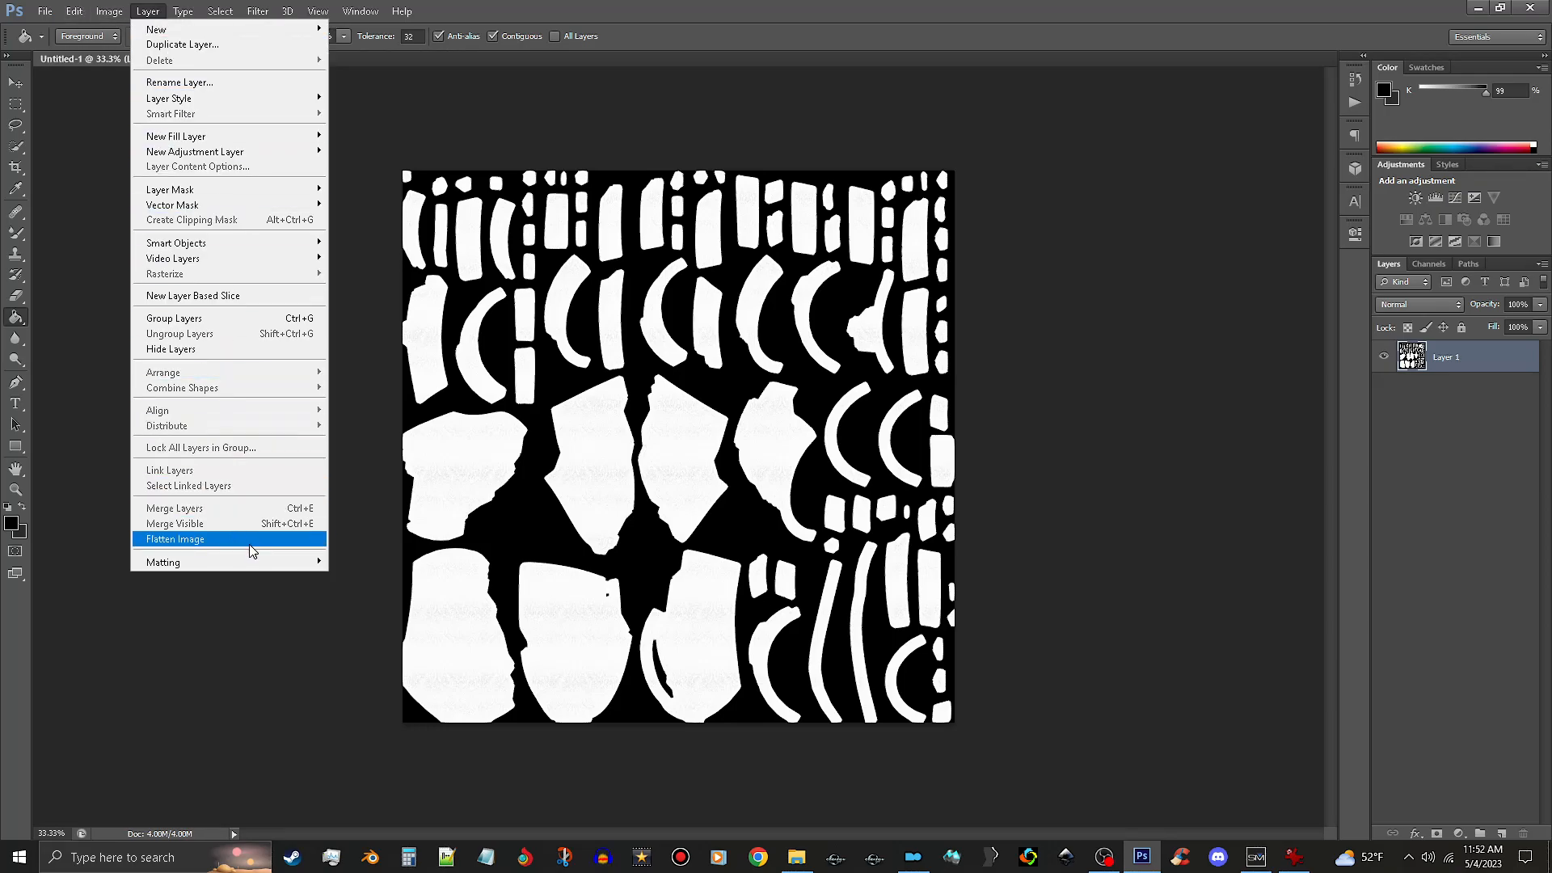
pyautogui.click(174, 538)
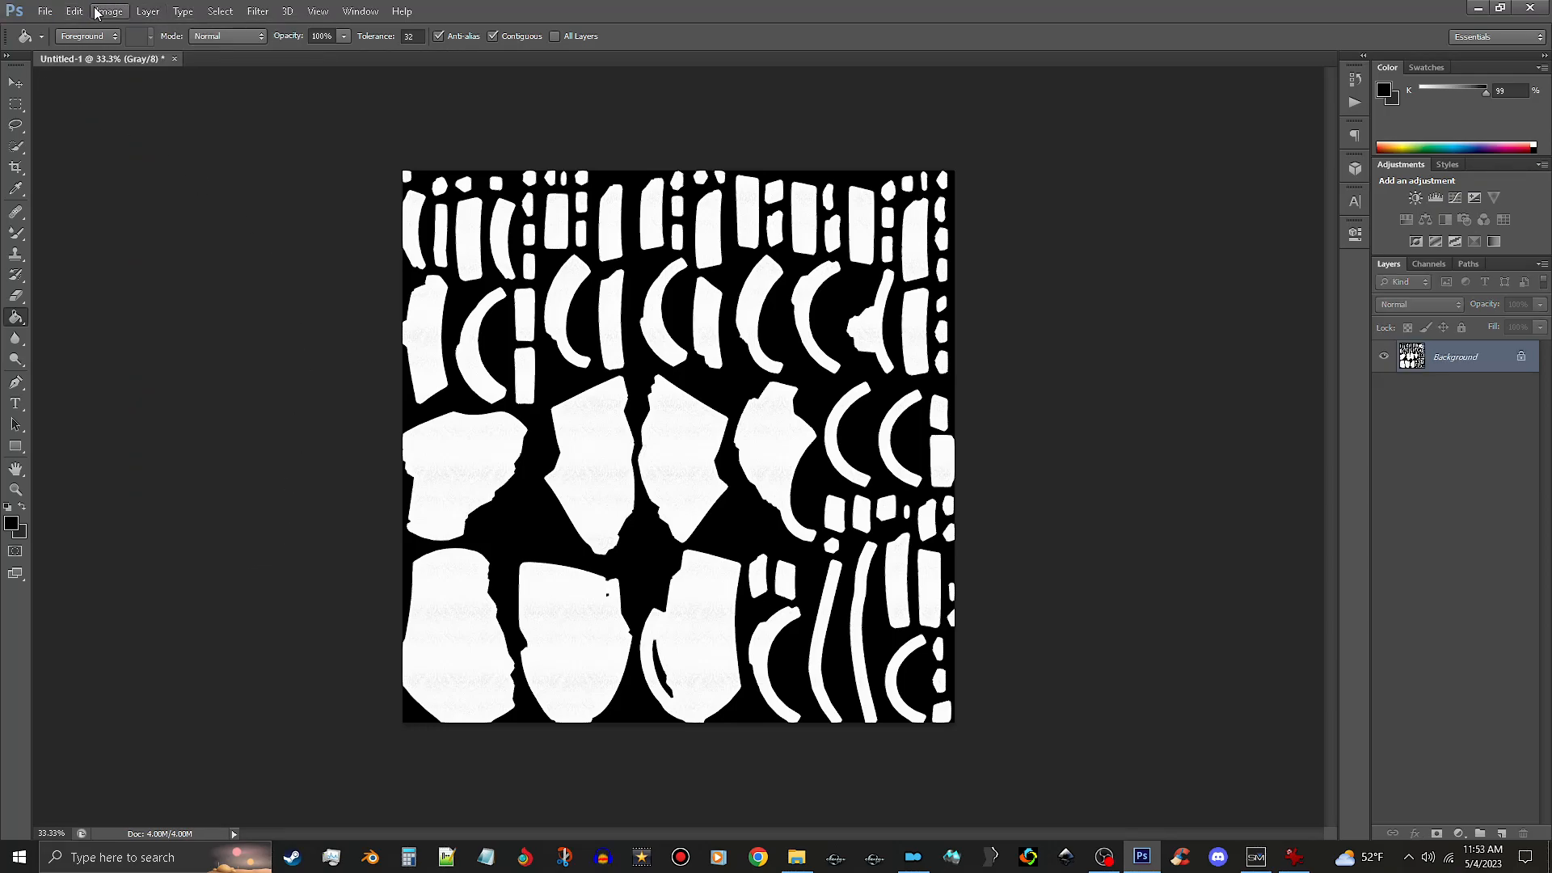
# Save the mask as Pauldrons_m.dds in Test Armor with the default DDS settings
pyautogui.click(46, 11)
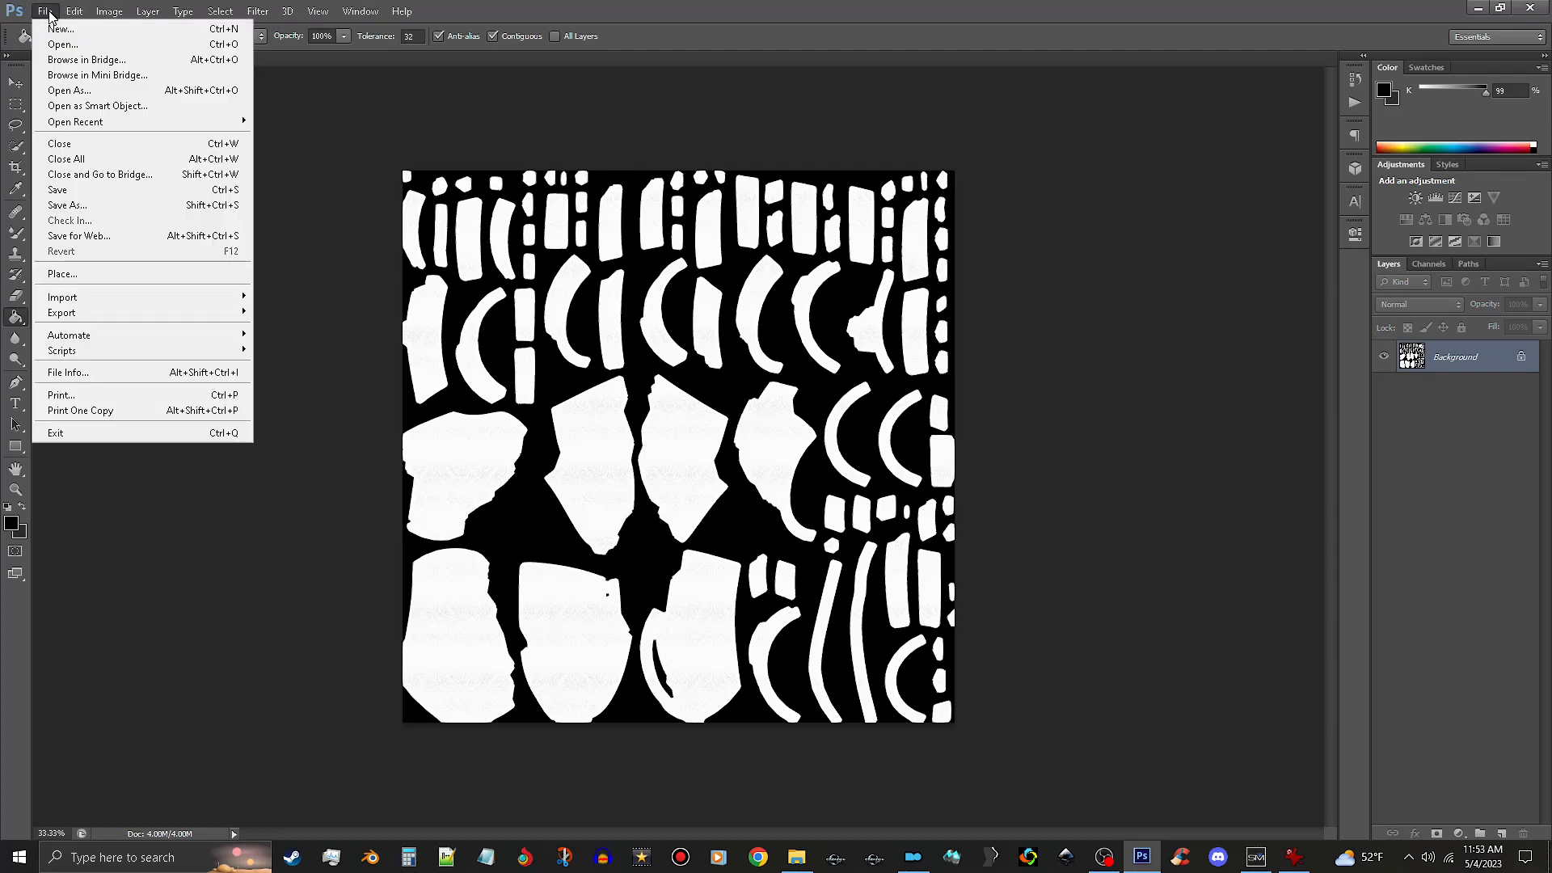
pyautogui.click(67, 205)
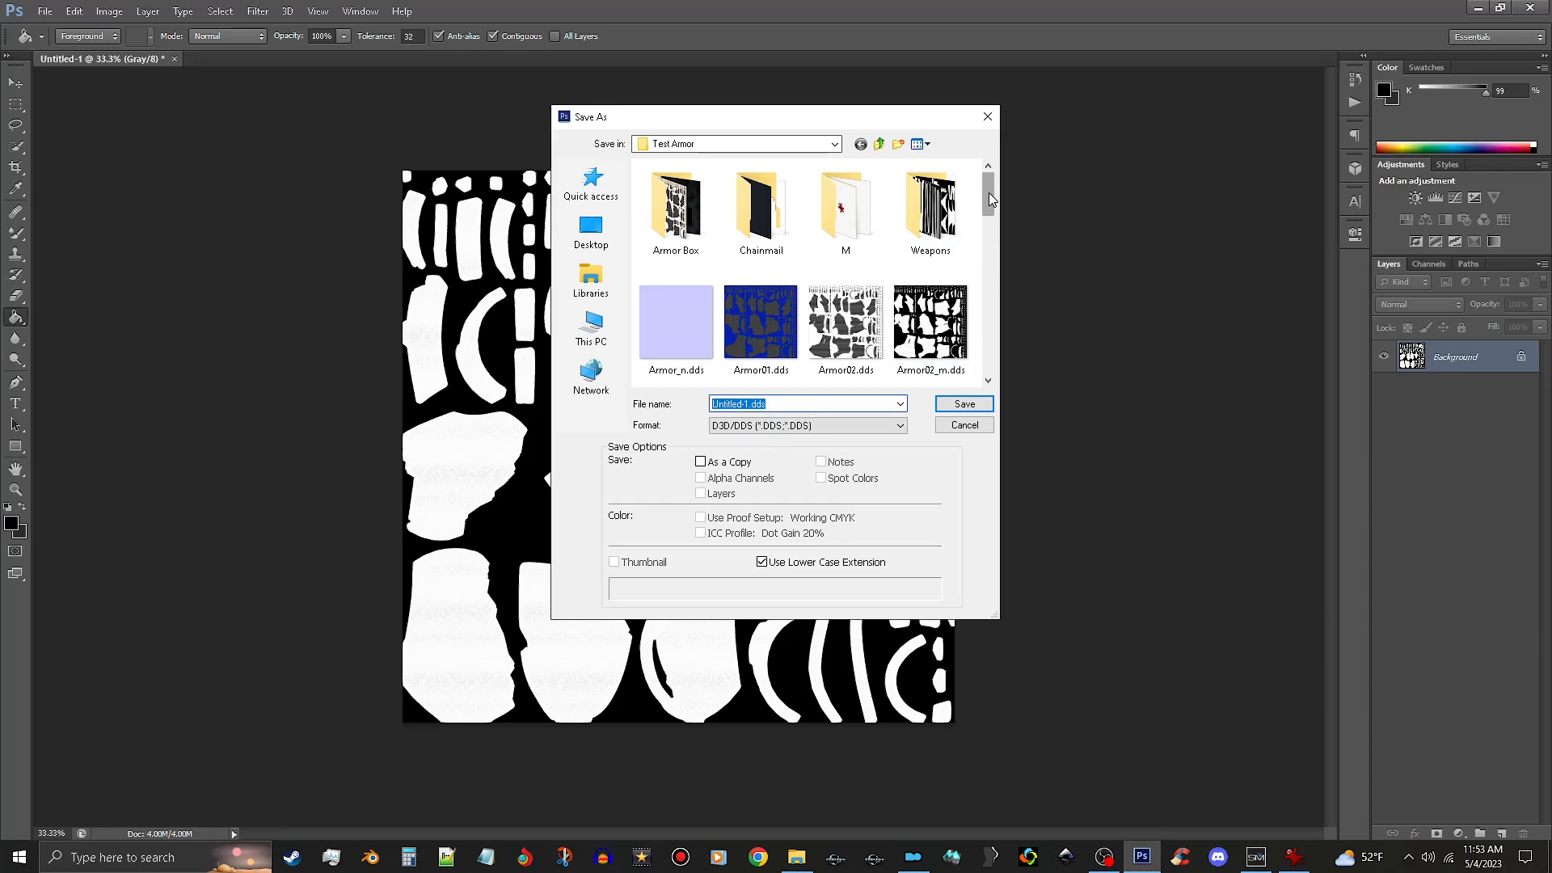
pyautogui.scroll(-3)
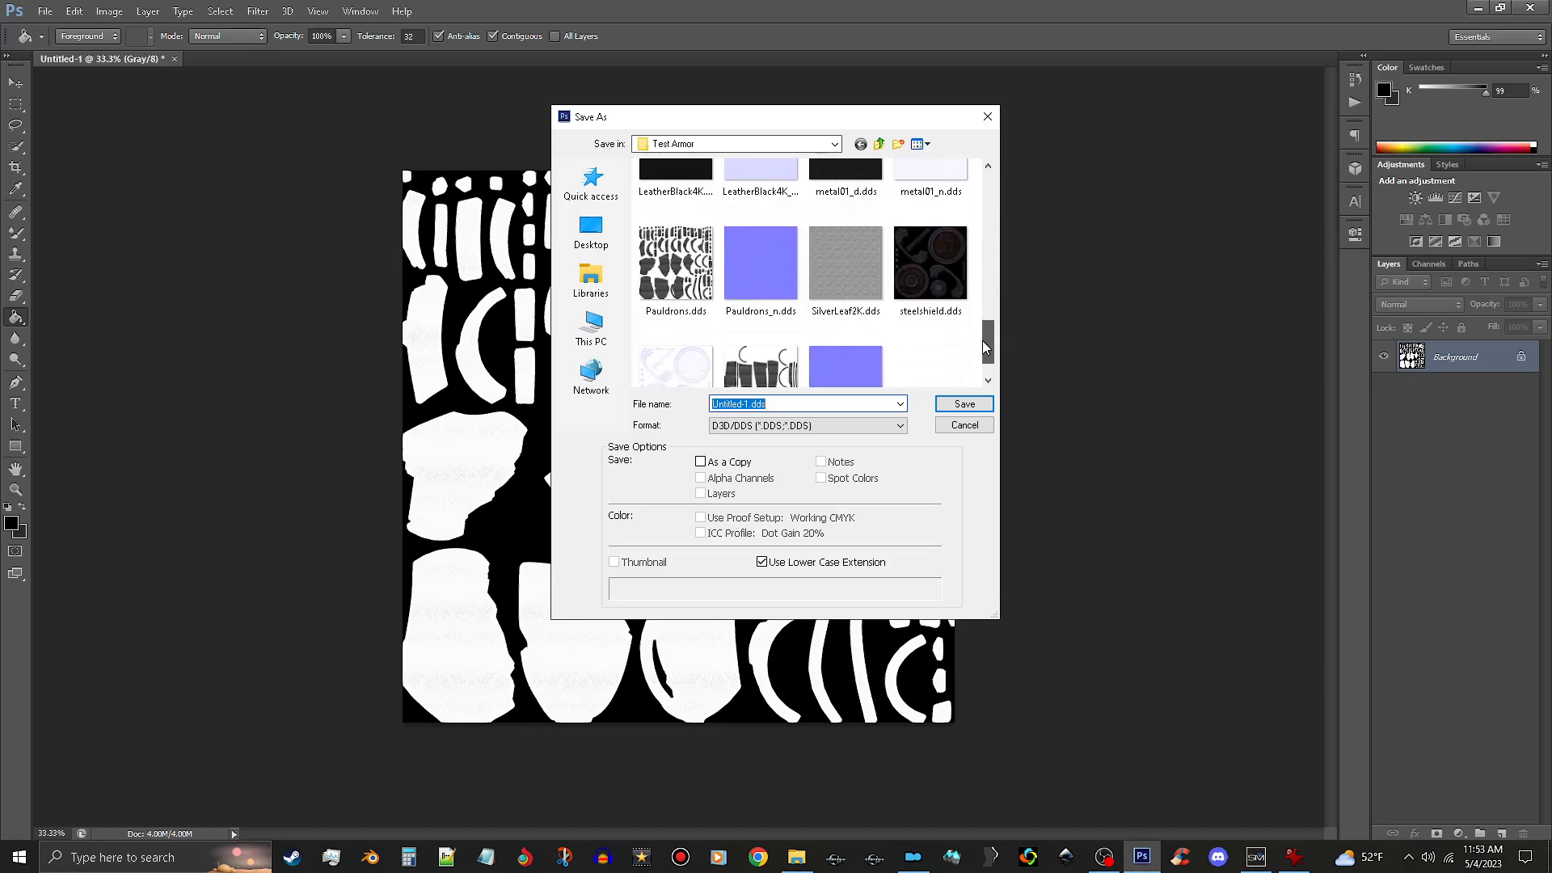
pyautogui.click(675, 262)
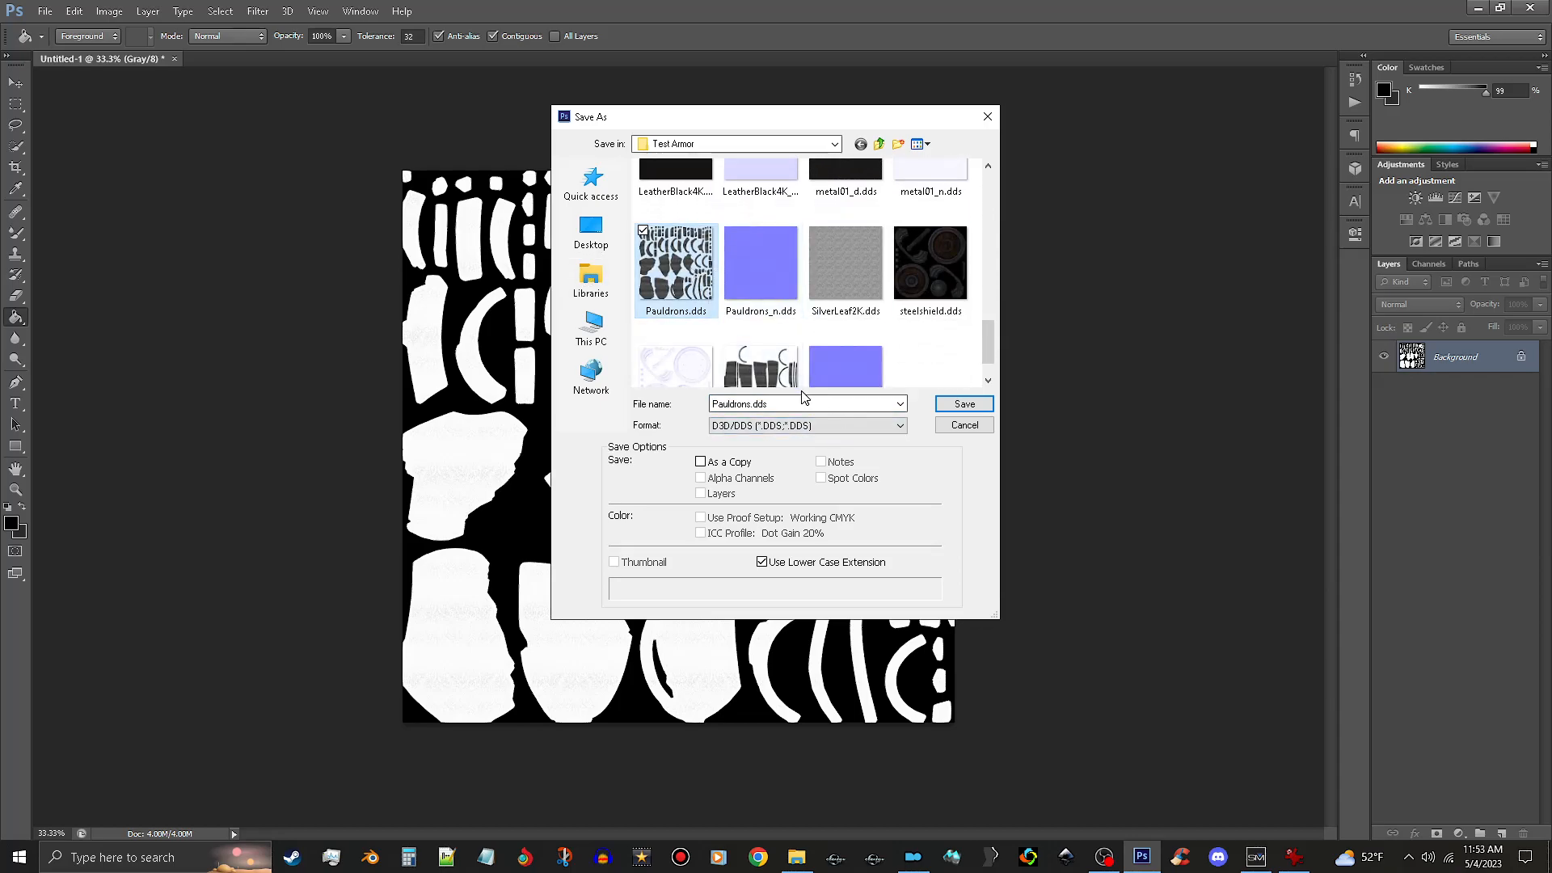
pyautogui.click(801, 404)
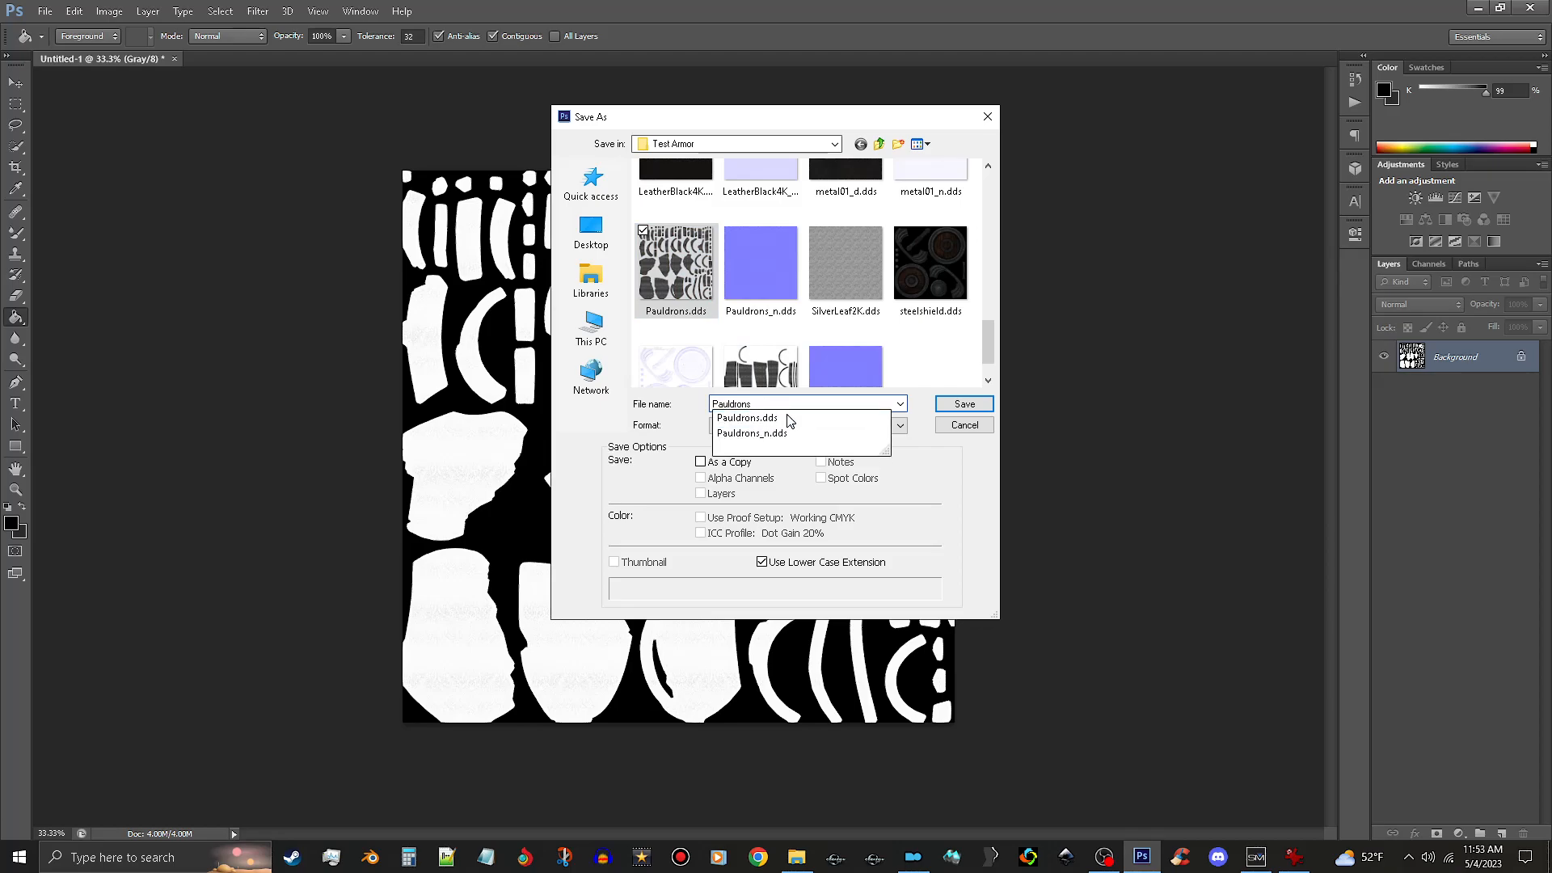
pyautogui.click(762, 417)
pyautogui.write('_m')
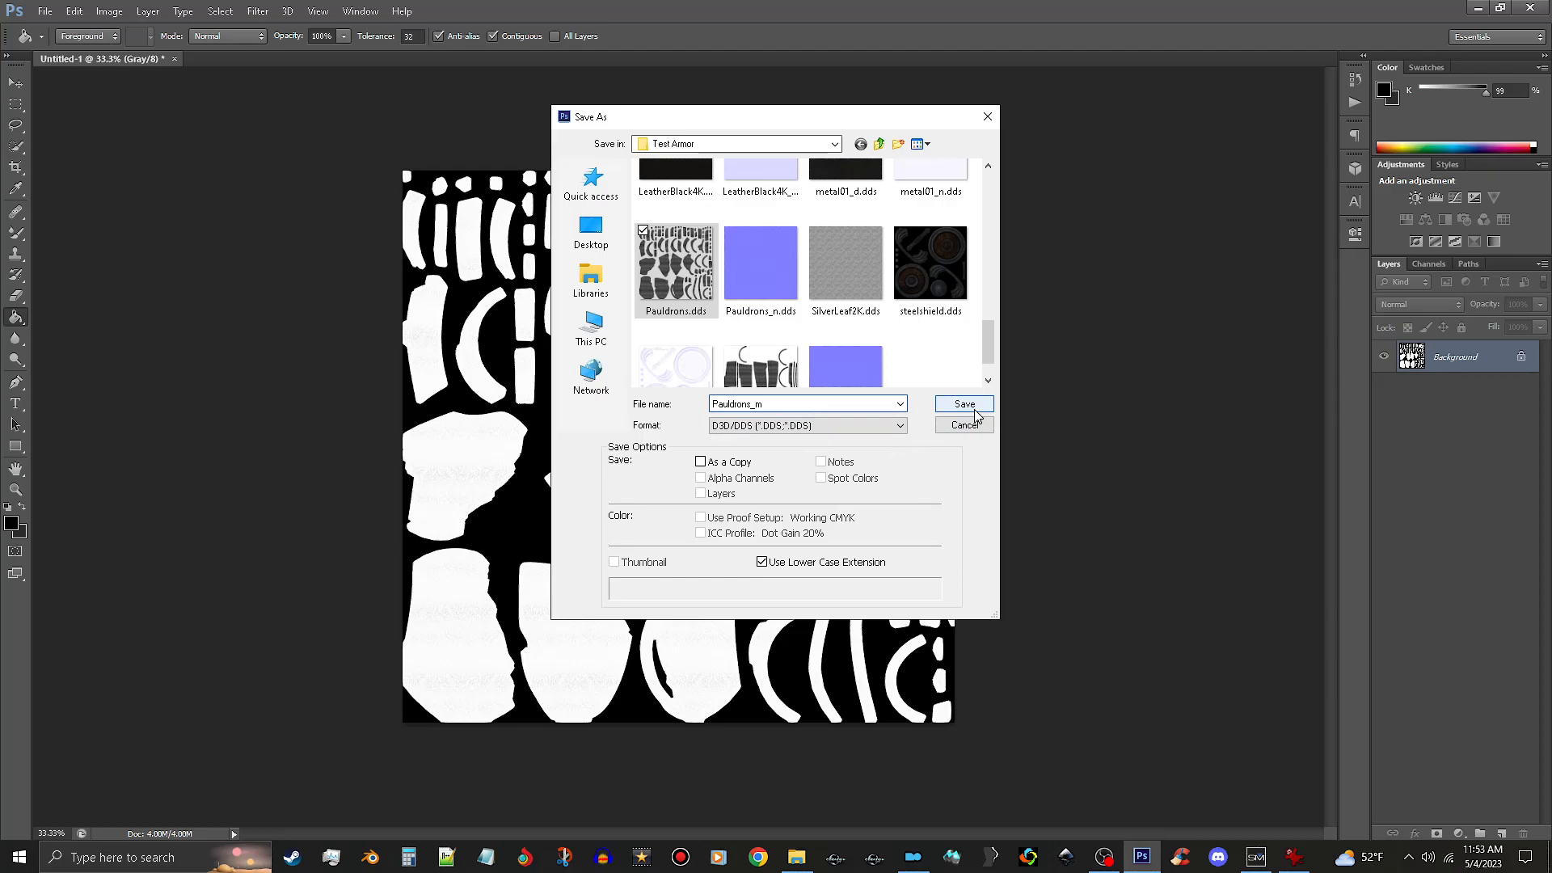
pyautogui.click(962, 404)
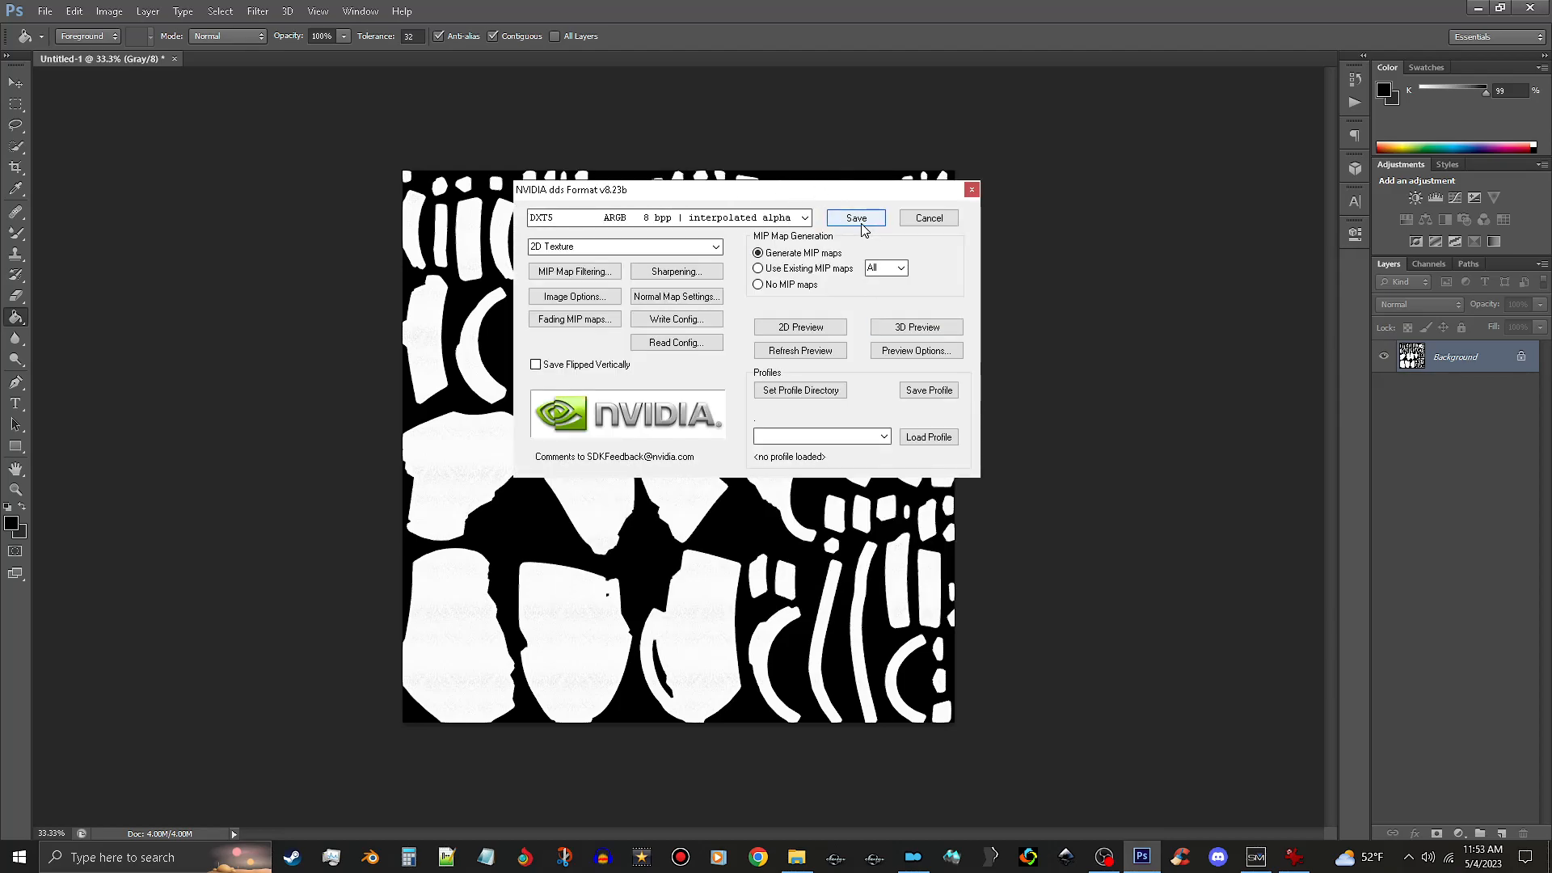
pyautogui.click(853, 219)
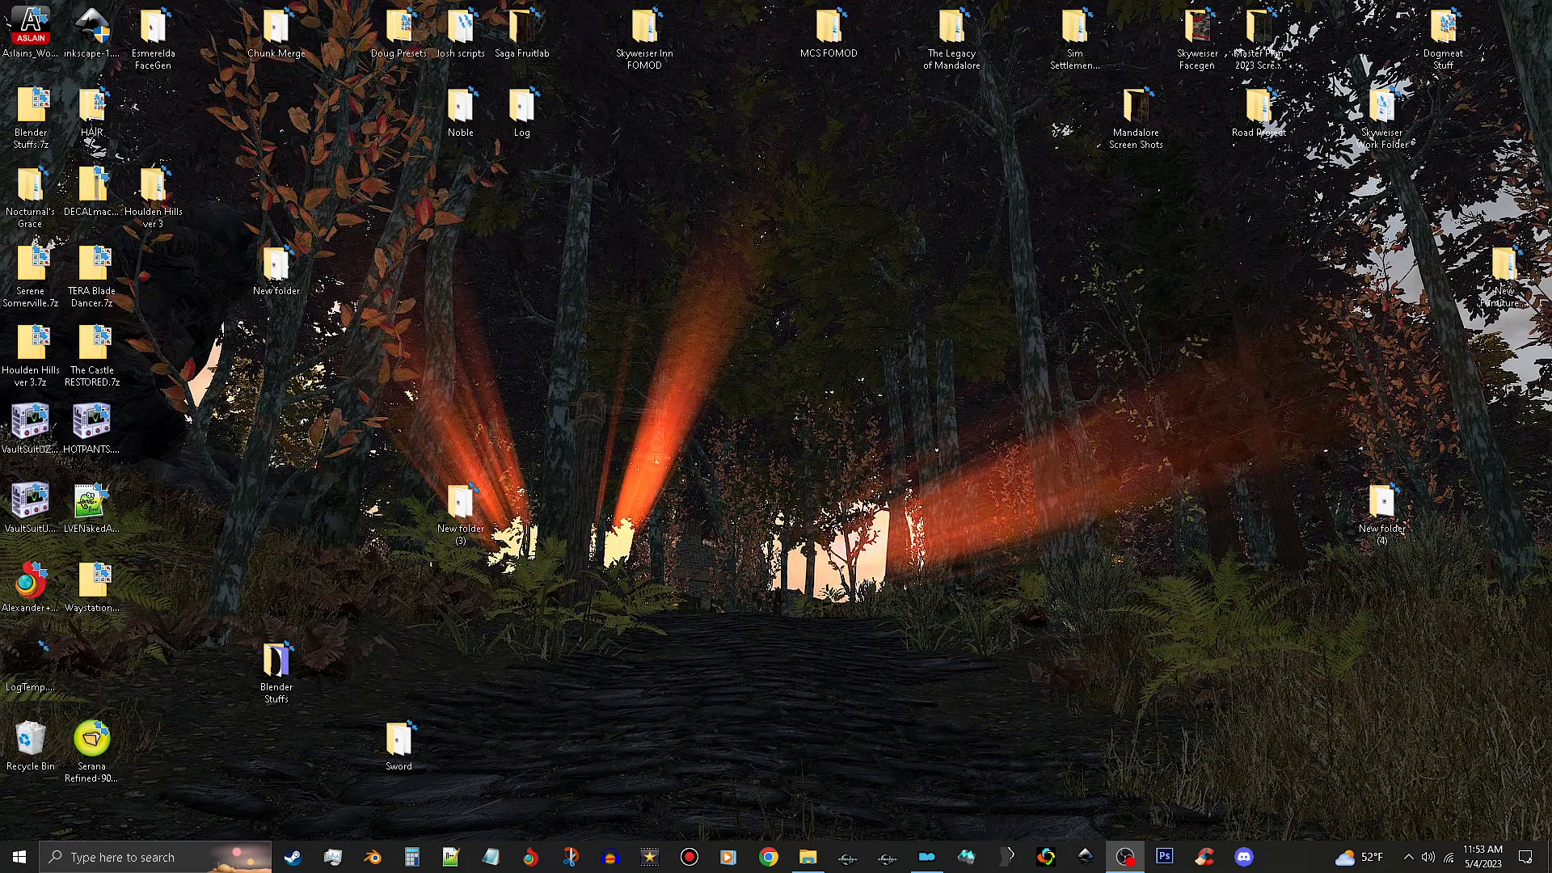
# Browse Data\CalienteTools\BodySlide\ShapeData\Galvanized Armor F 01 and load its .nif mesh
pyautogui.click(805, 856)
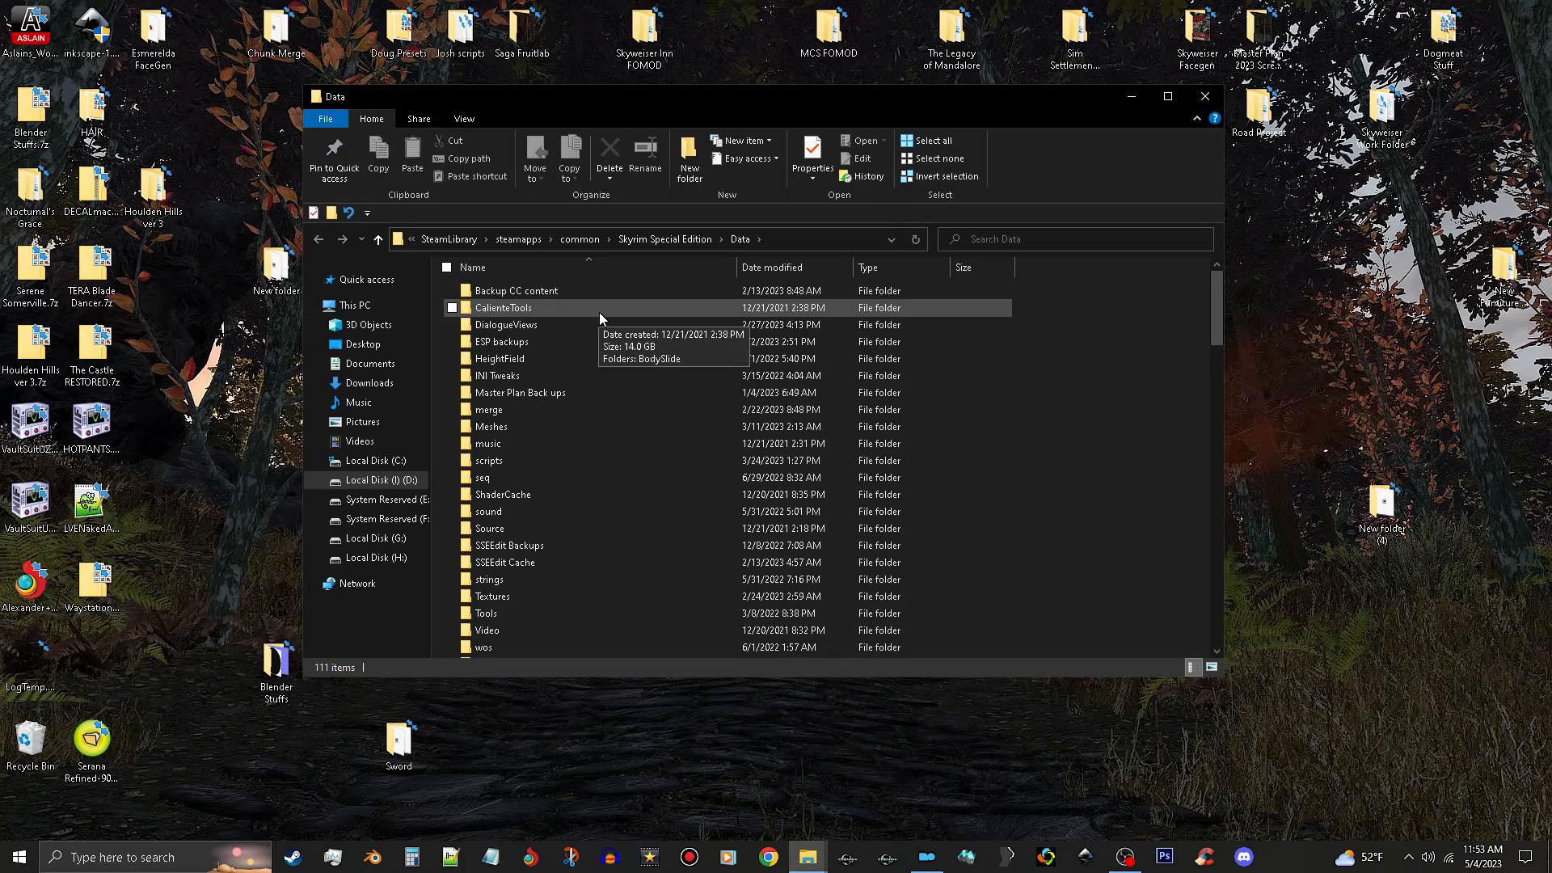
pyautogui.doubleClick(502, 307)
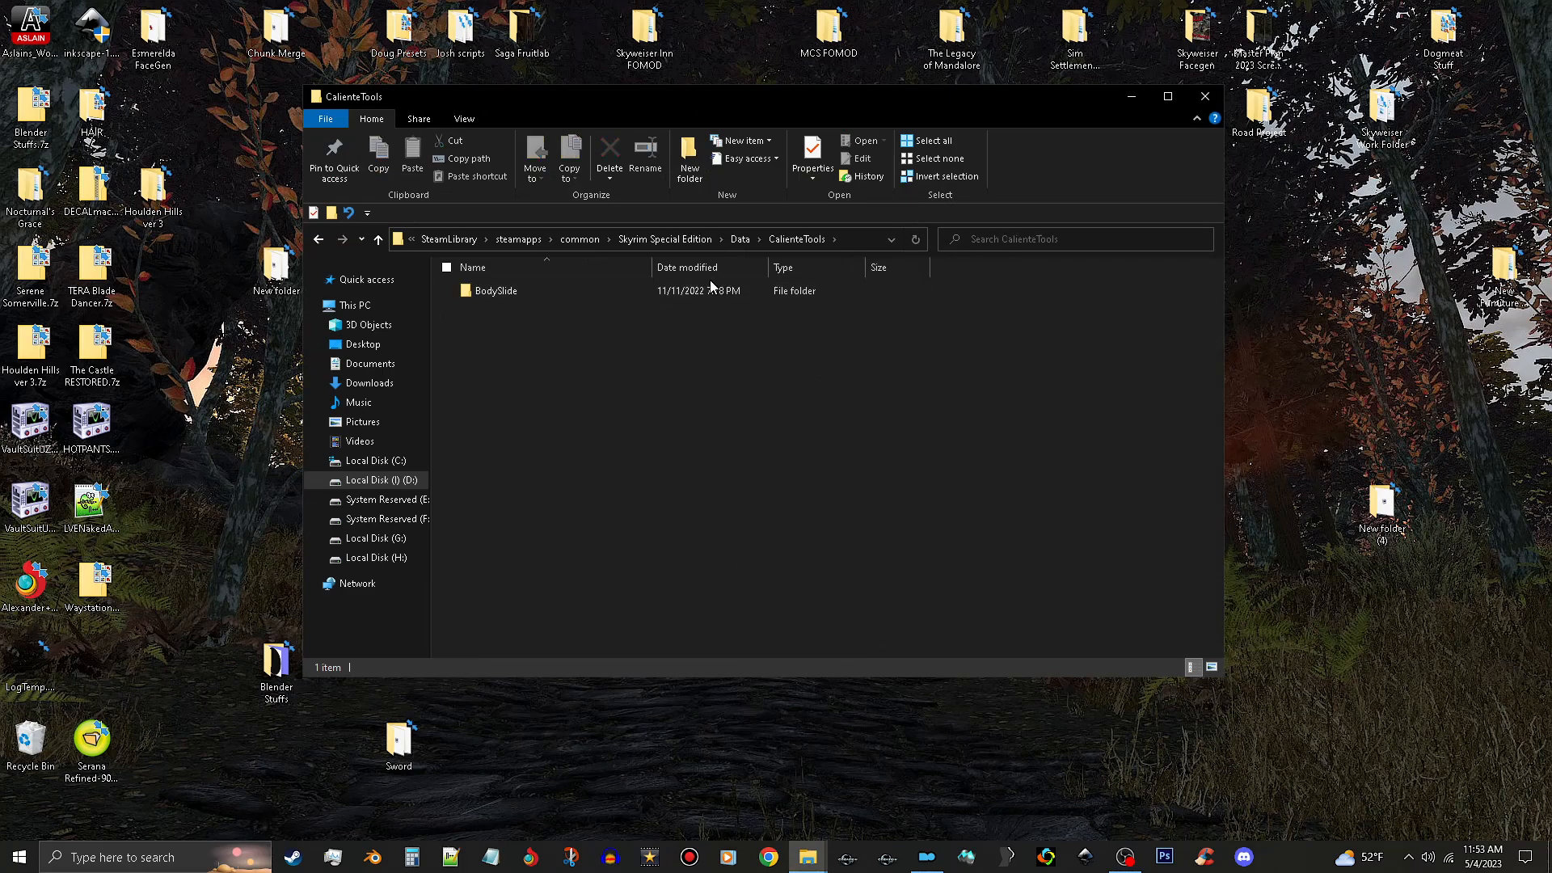
pyautogui.doubleClick(498, 289)
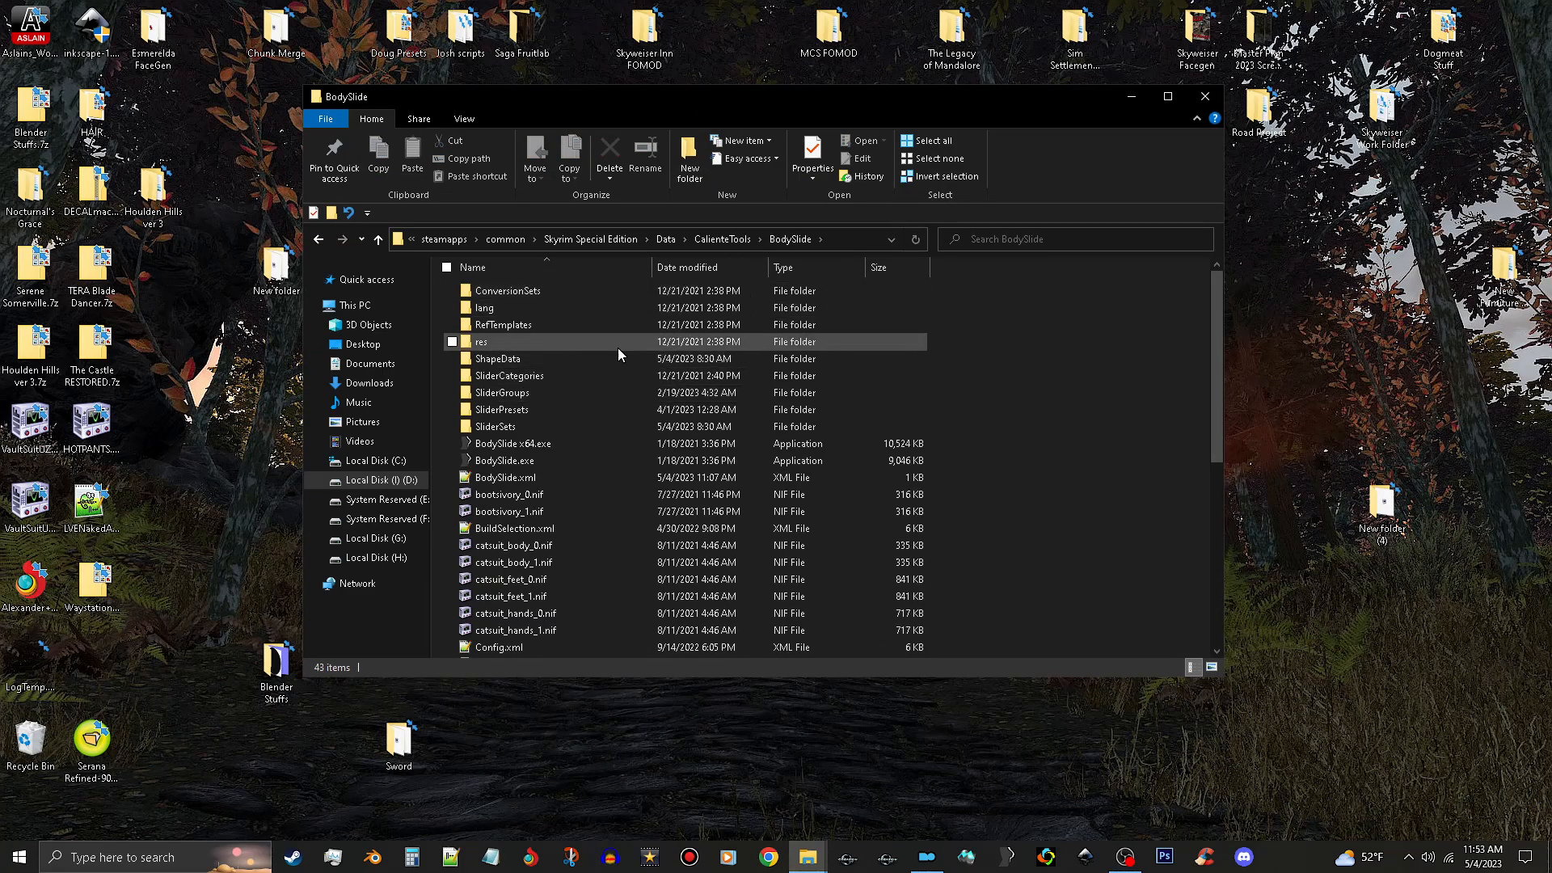
pyautogui.doubleClick(500, 358)
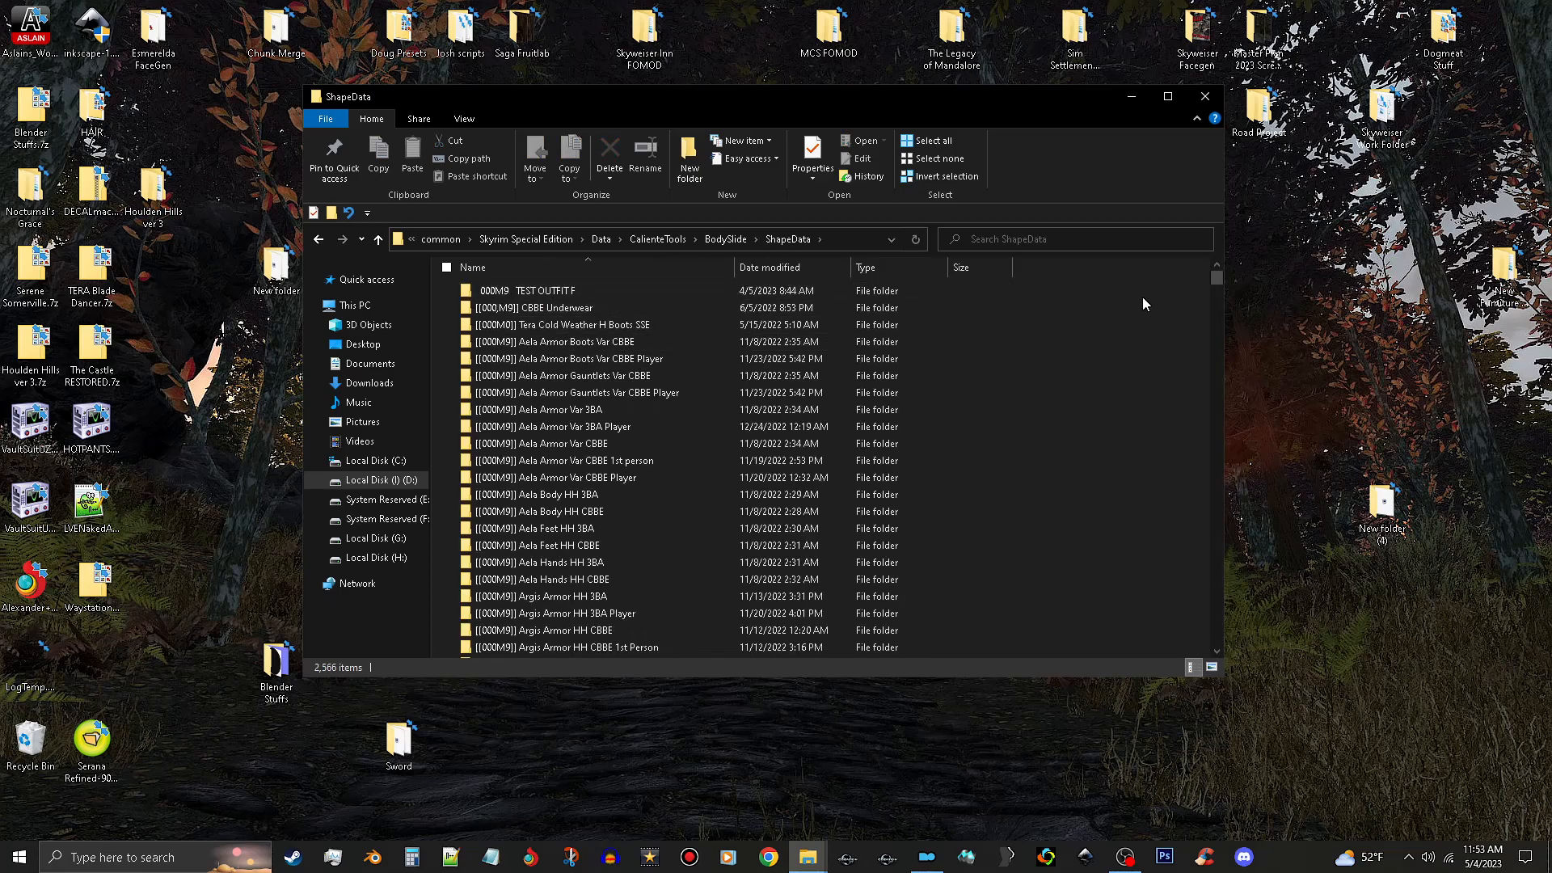
pyautogui.scroll(-3)
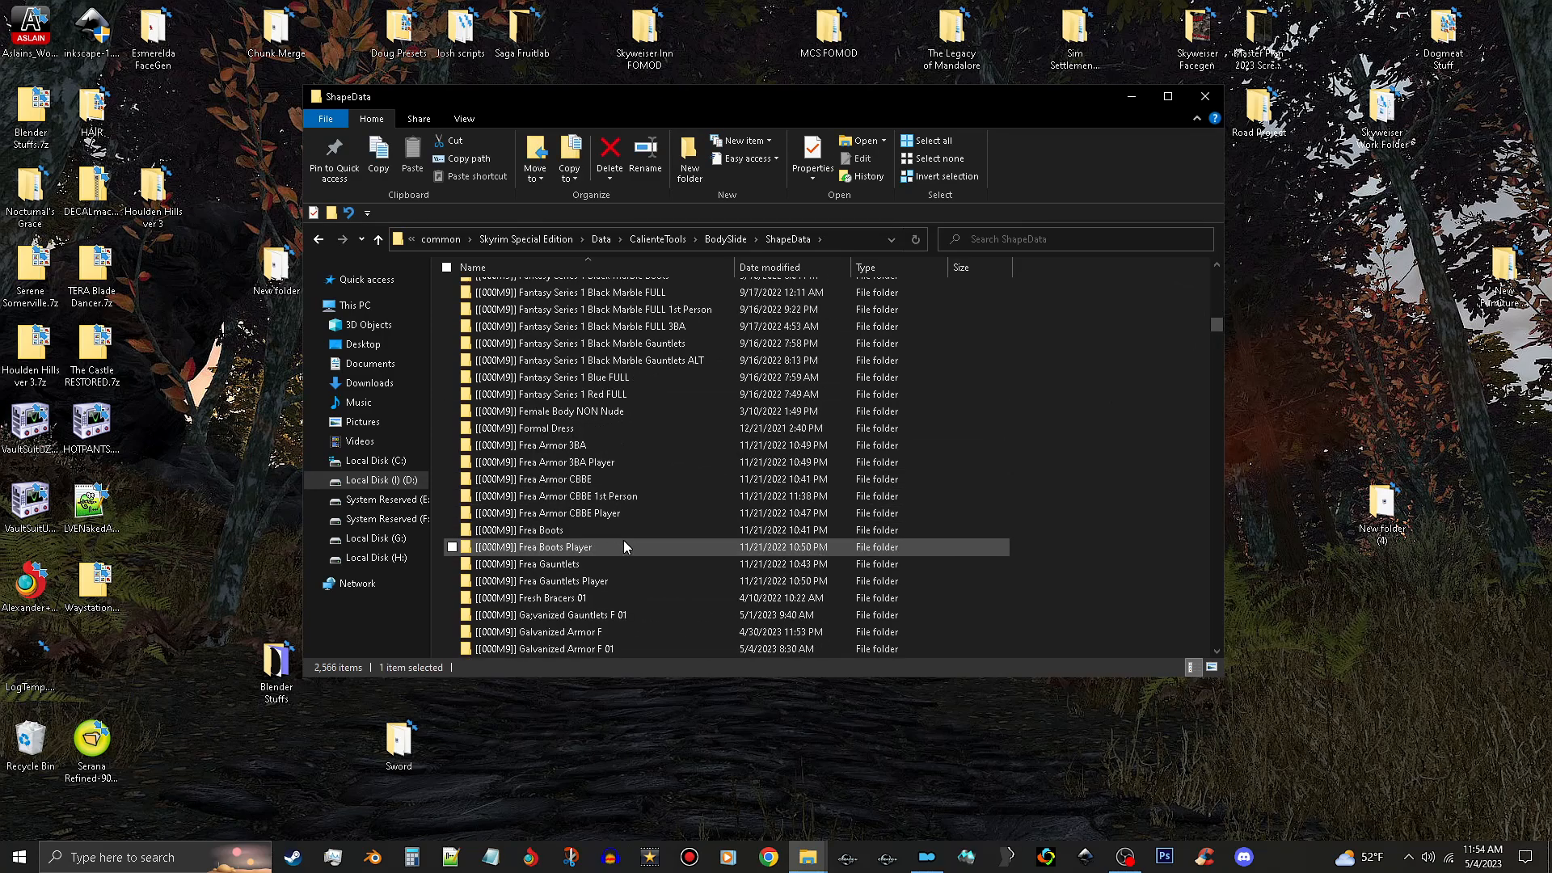
pyautogui.scroll(-3)
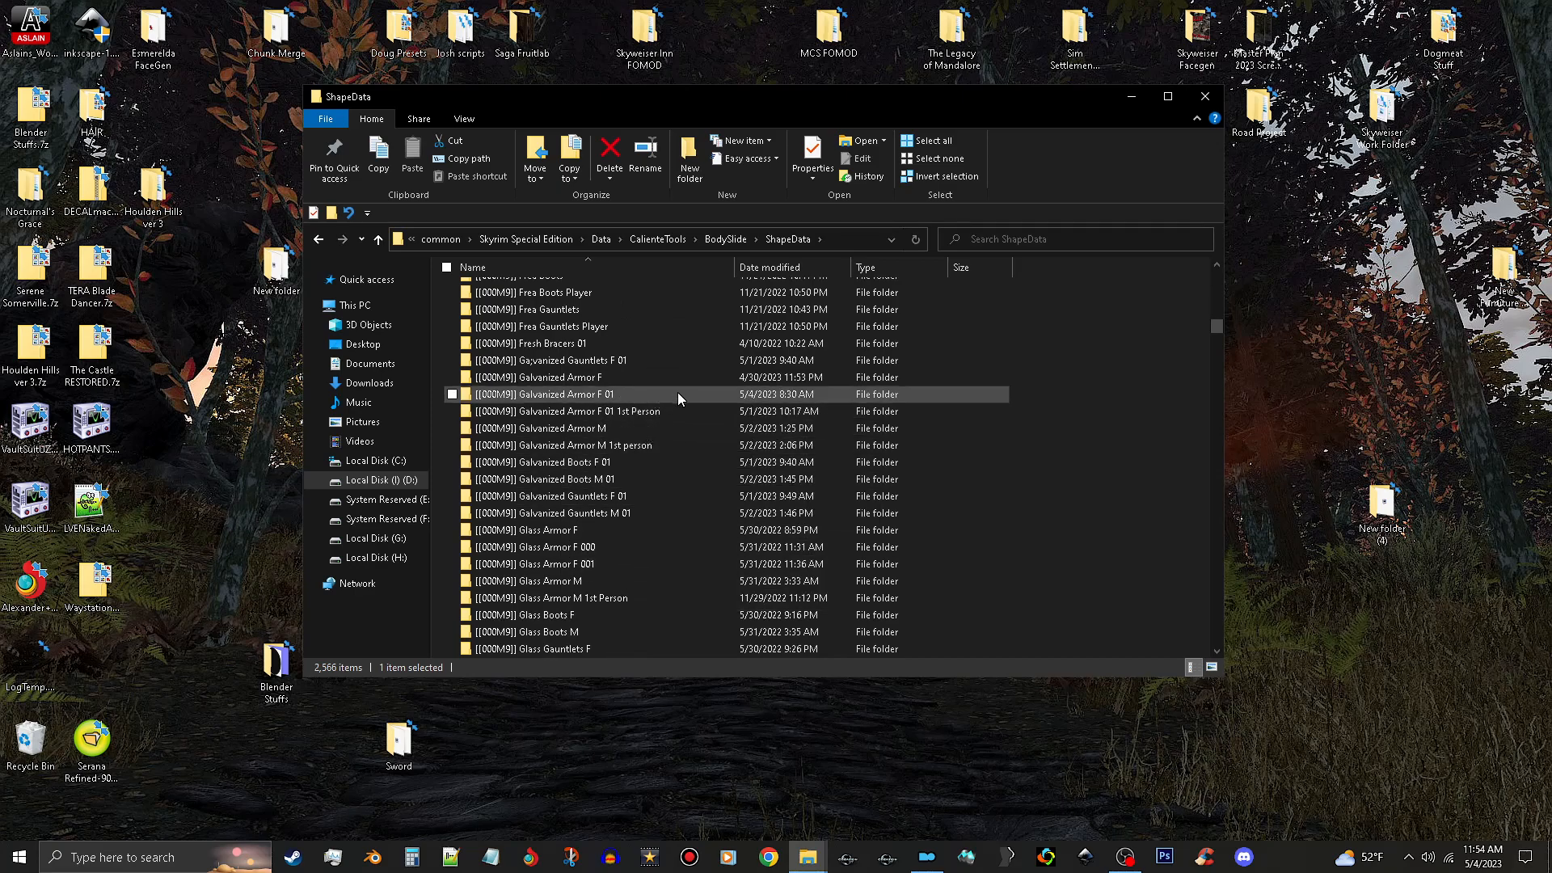
pyautogui.doubleClick(545, 395)
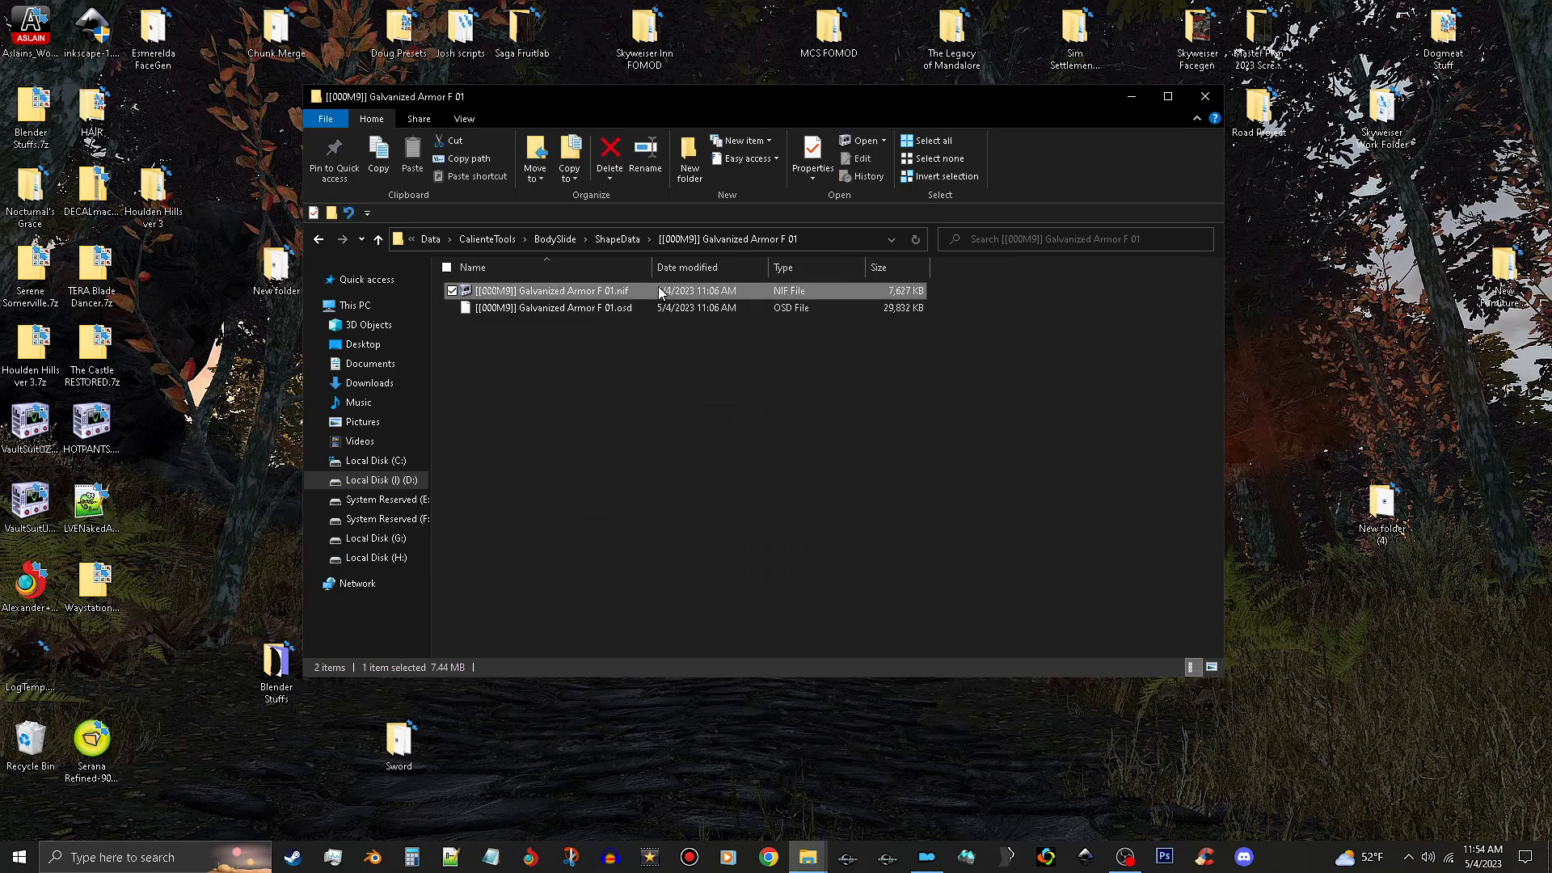
pyautogui.doubleClick(554, 289)
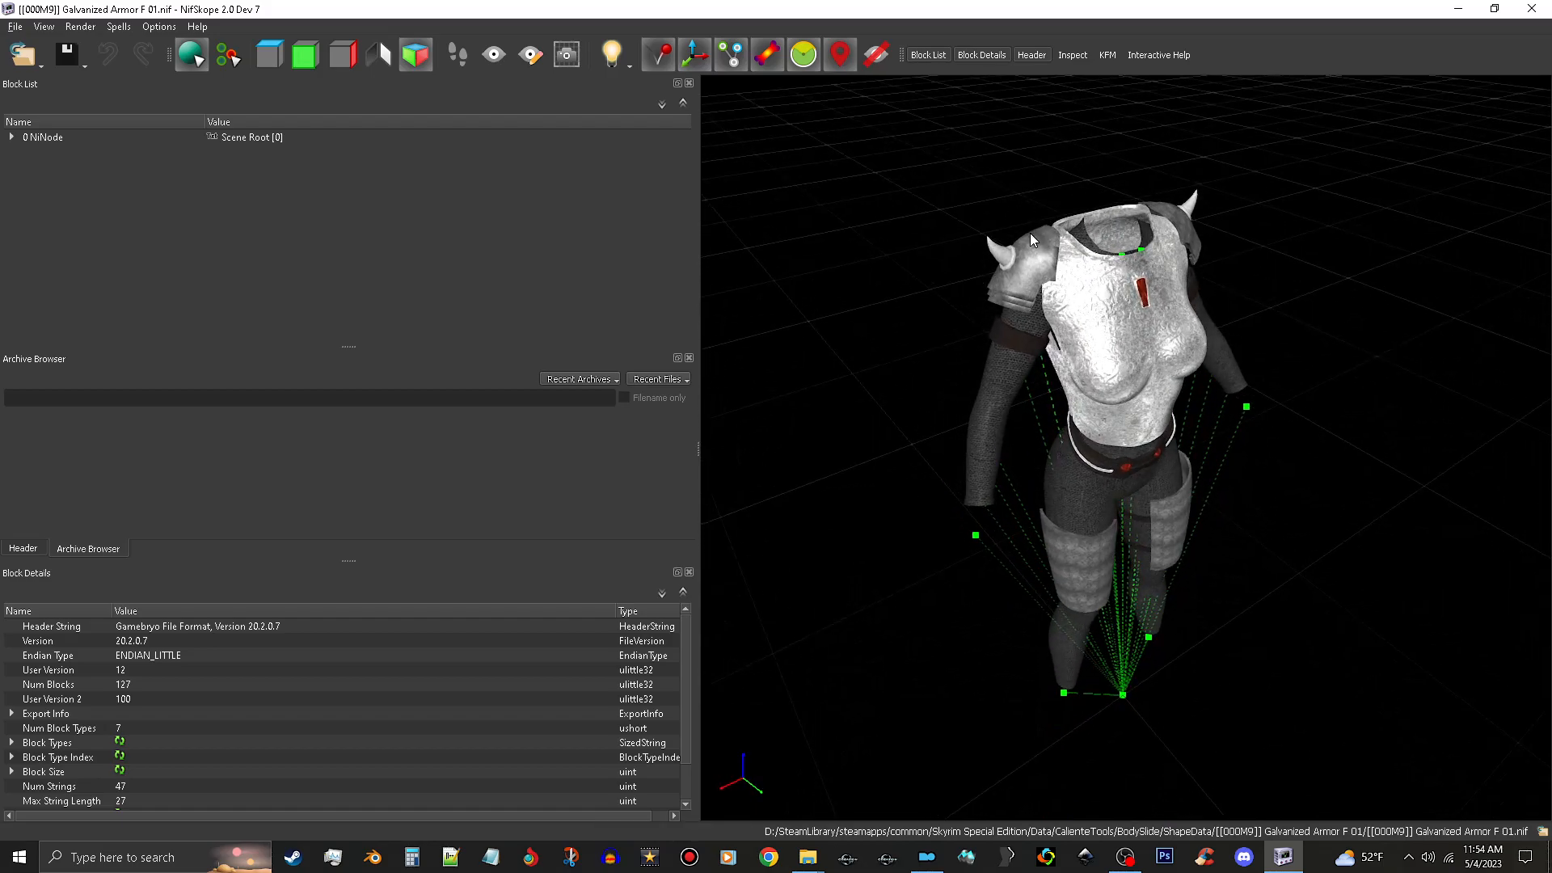
# Expand the scene tree to the Pauldrons shape's shader property and texture set
pyautogui.click(69, 325)
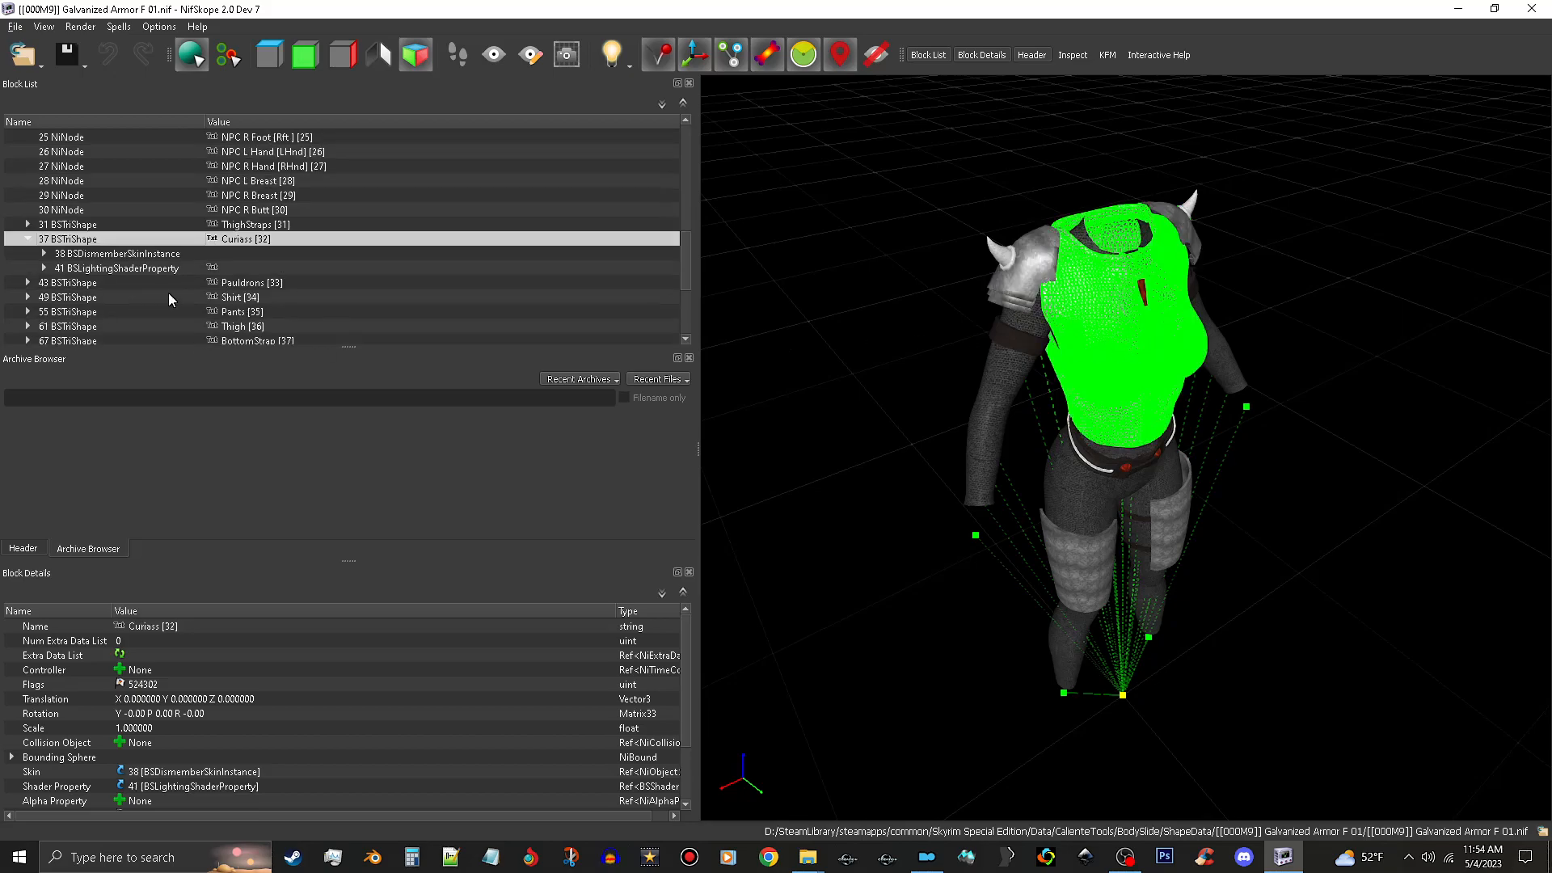
pyautogui.click(118, 269)
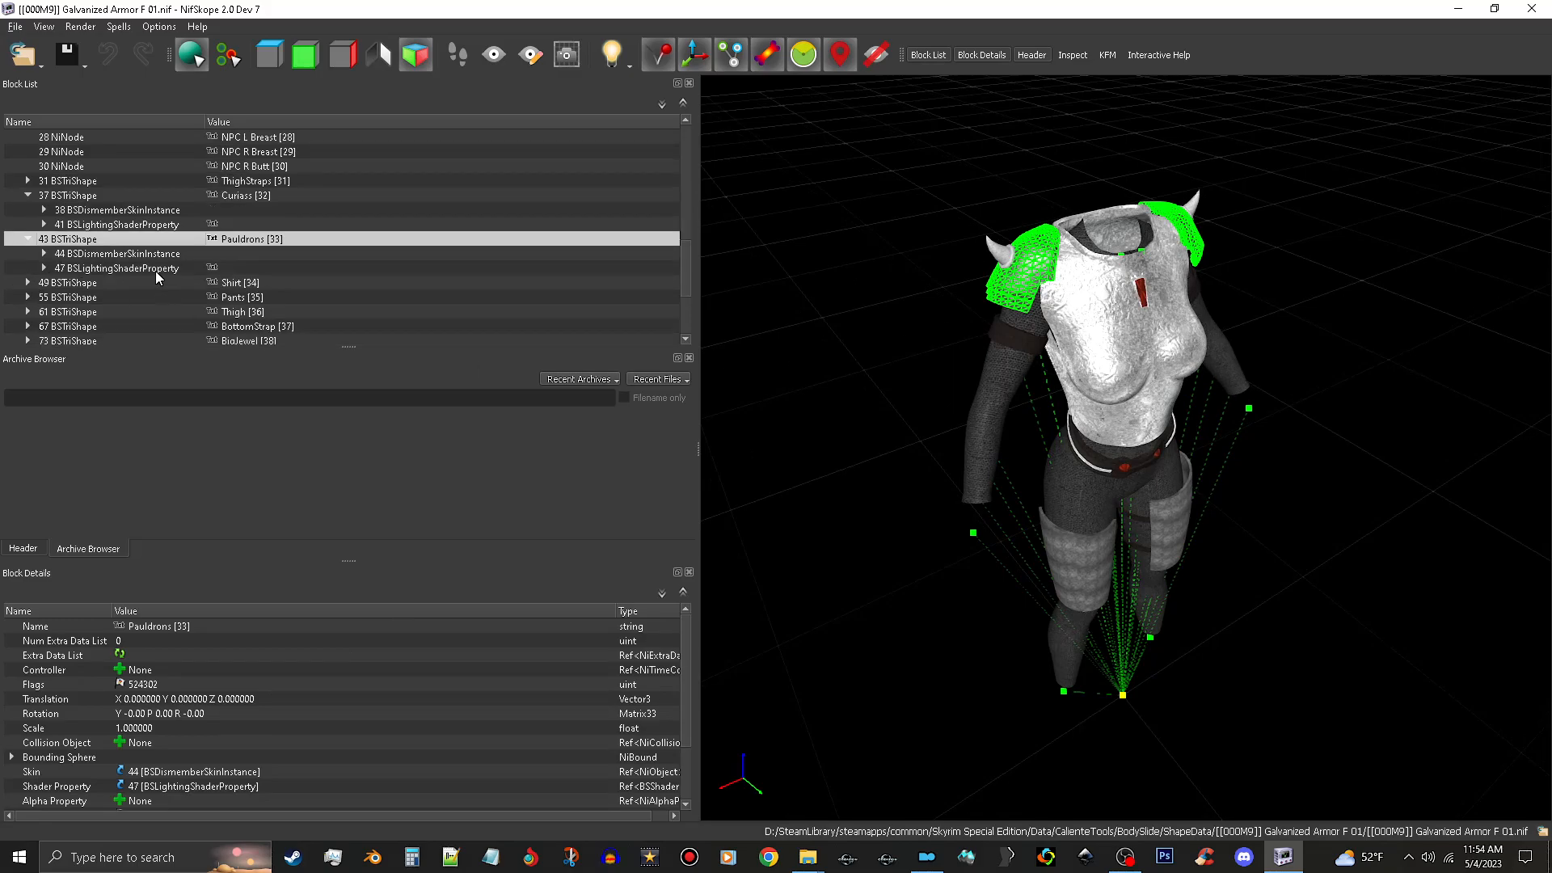
pyautogui.click(116, 268)
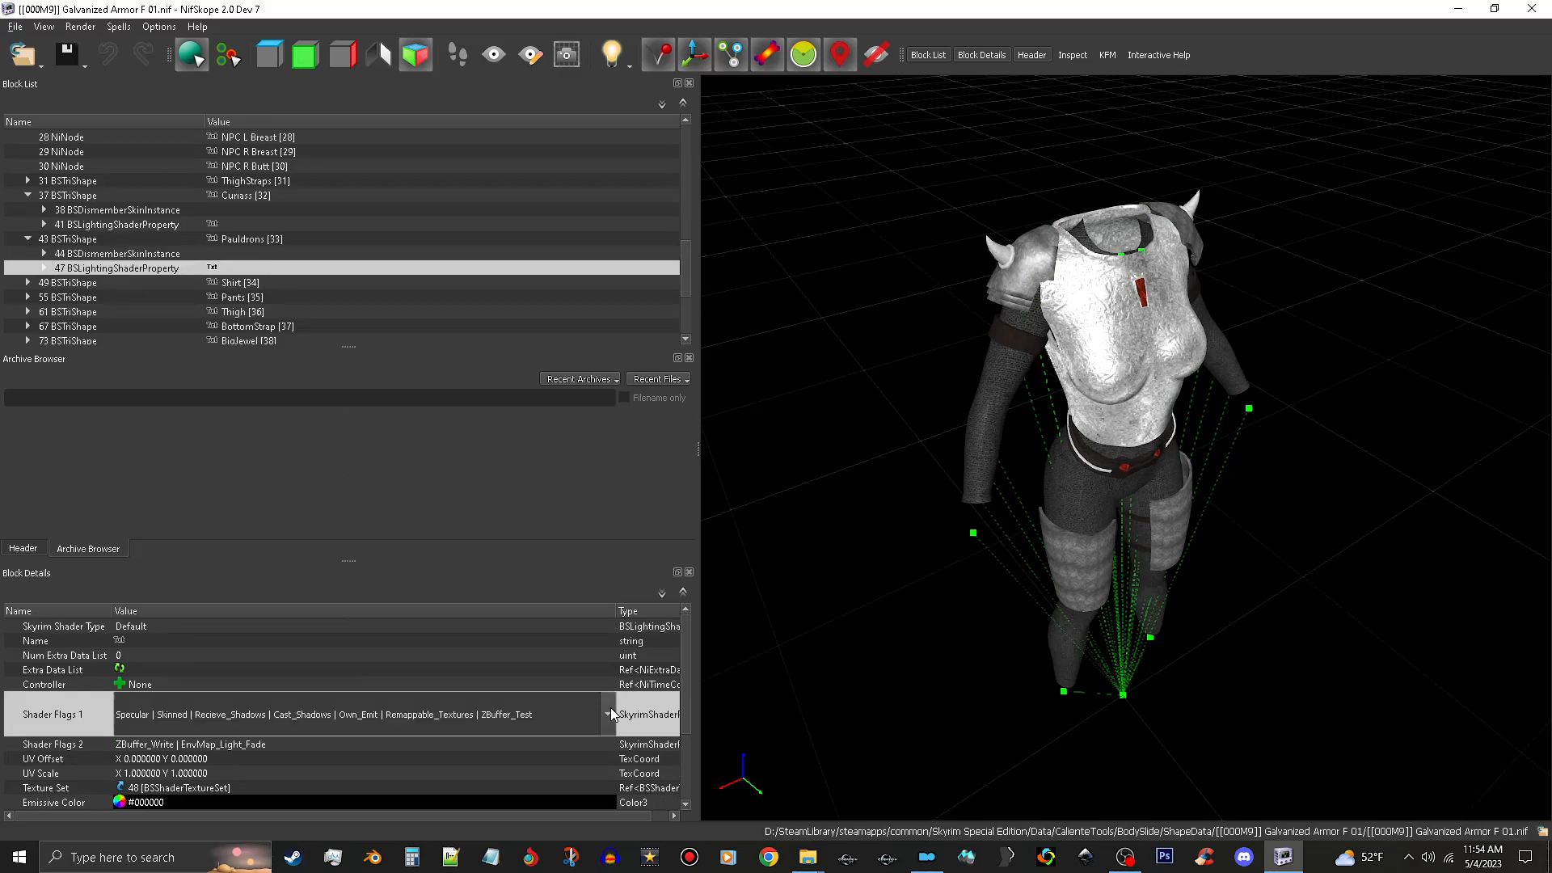
pyautogui.click(608, 713)
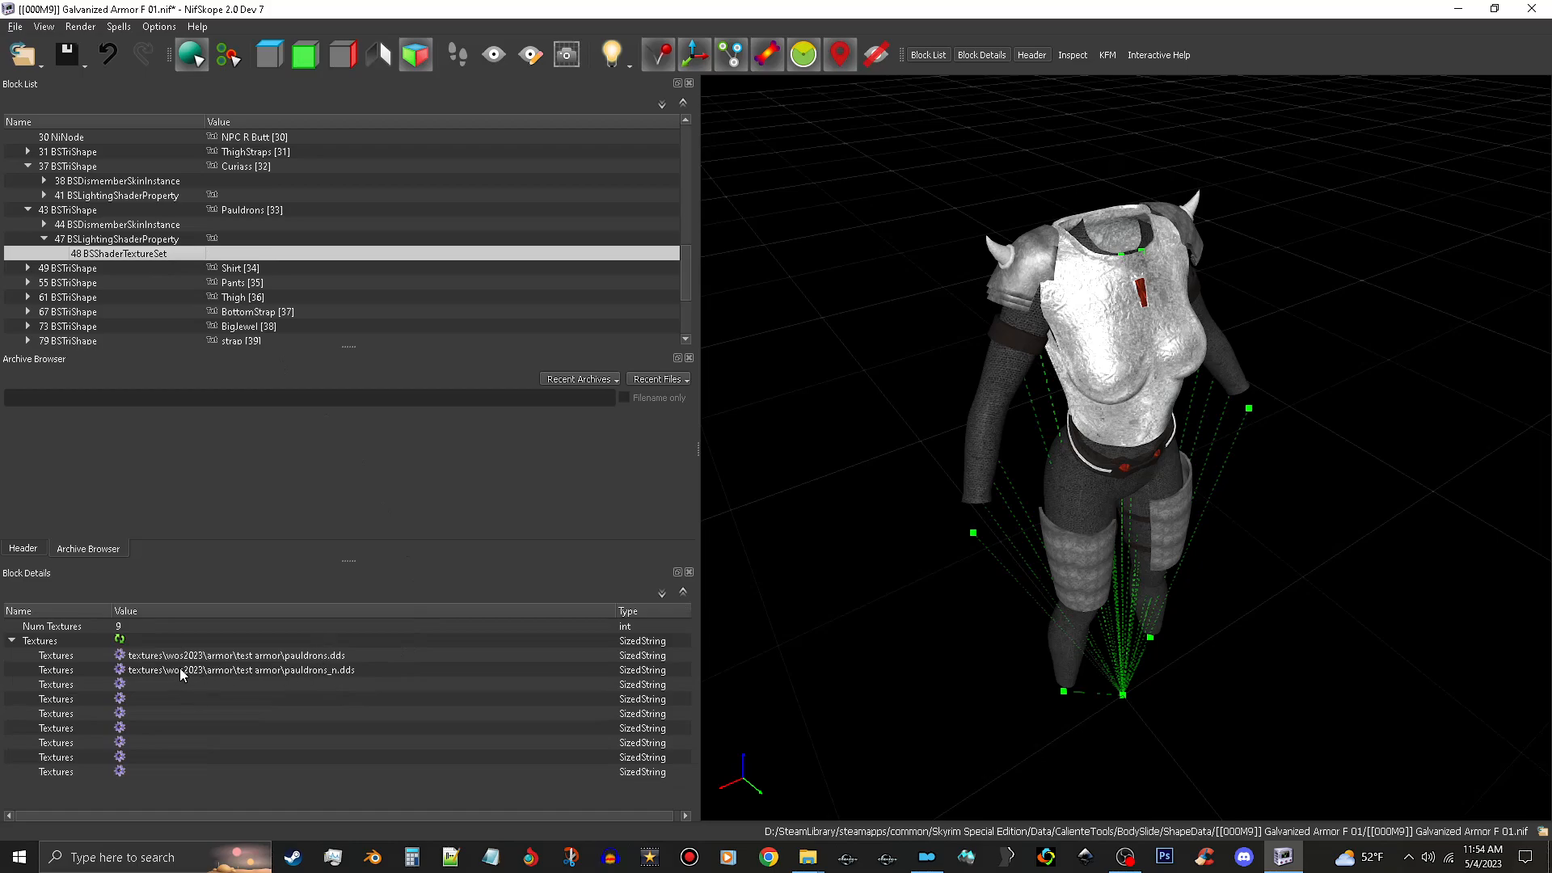
pyautogui.moveTo(154, 690)
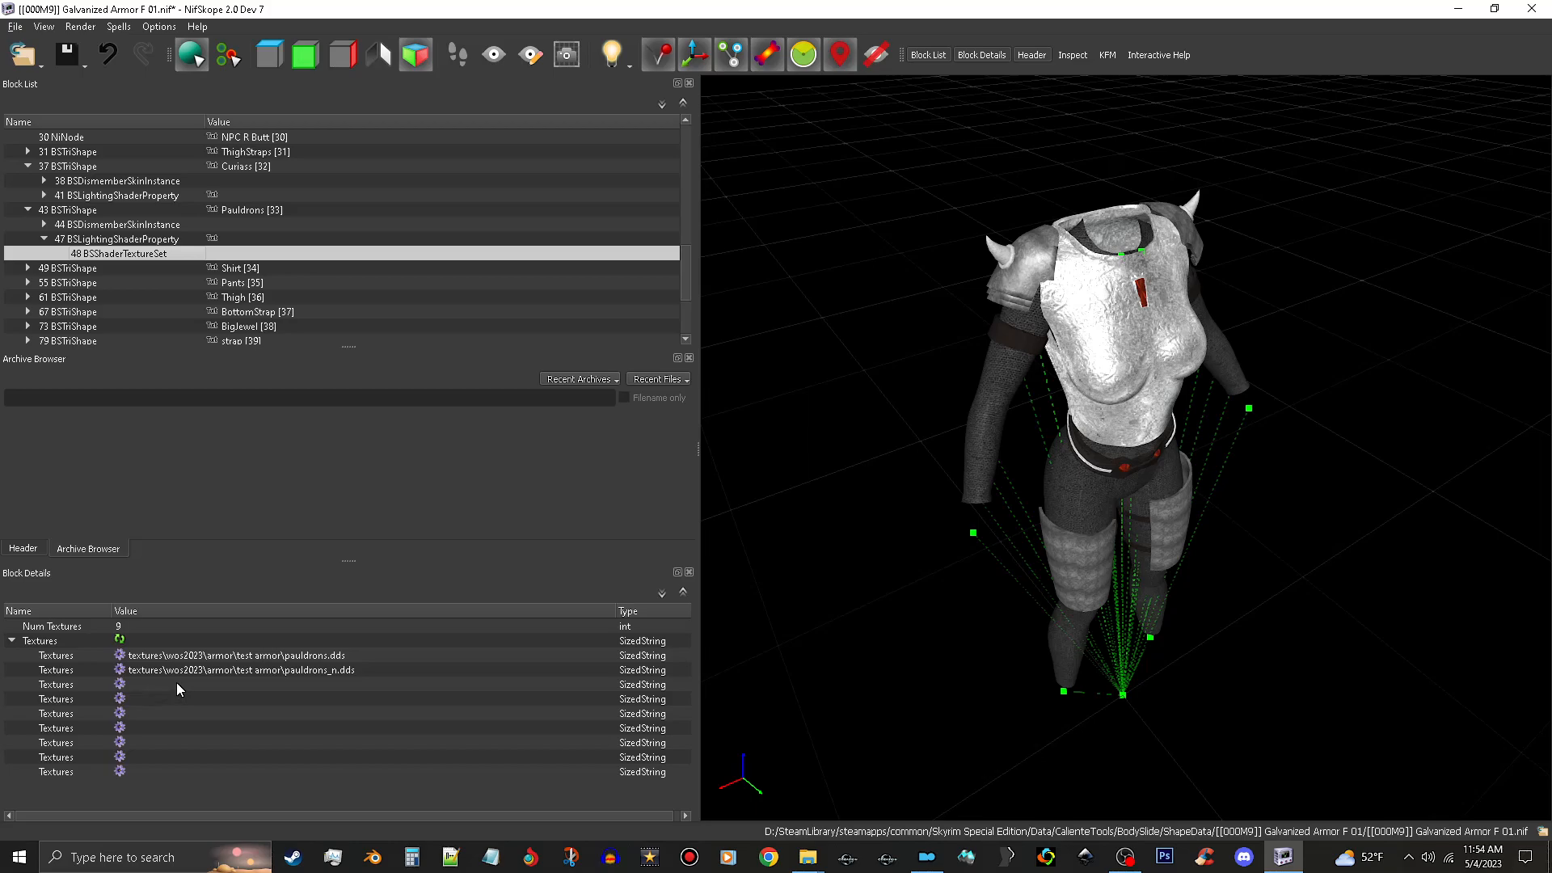
pyautogui.moveTo(166, 692)
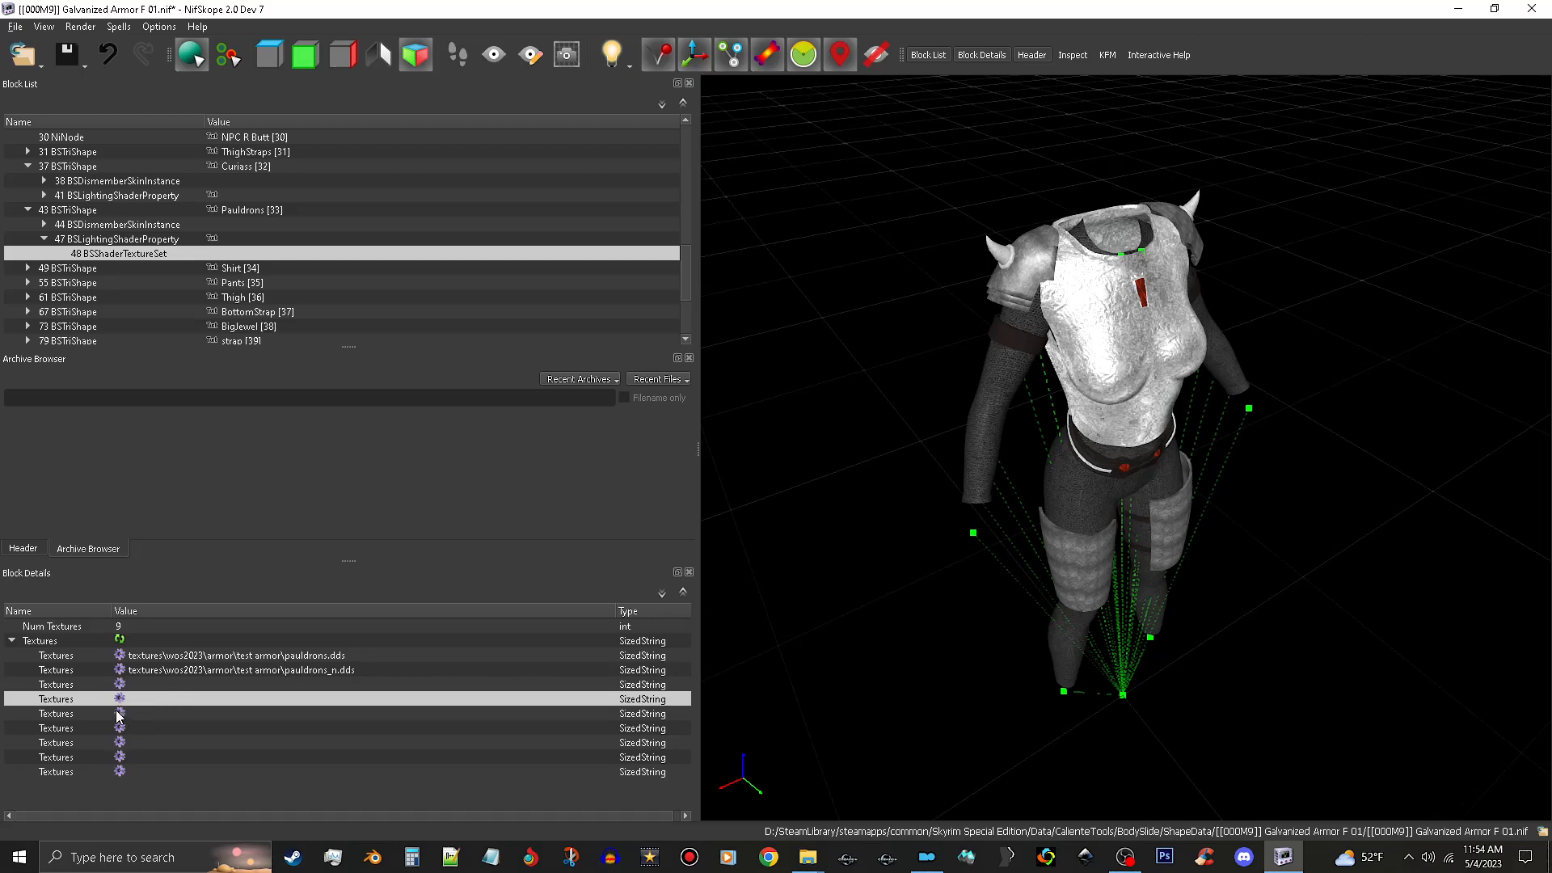
# Assign MetalChrome01Cube_e.dds cubemap to the Pauldrons empty texture slot
pyautogui.click(118, 698)
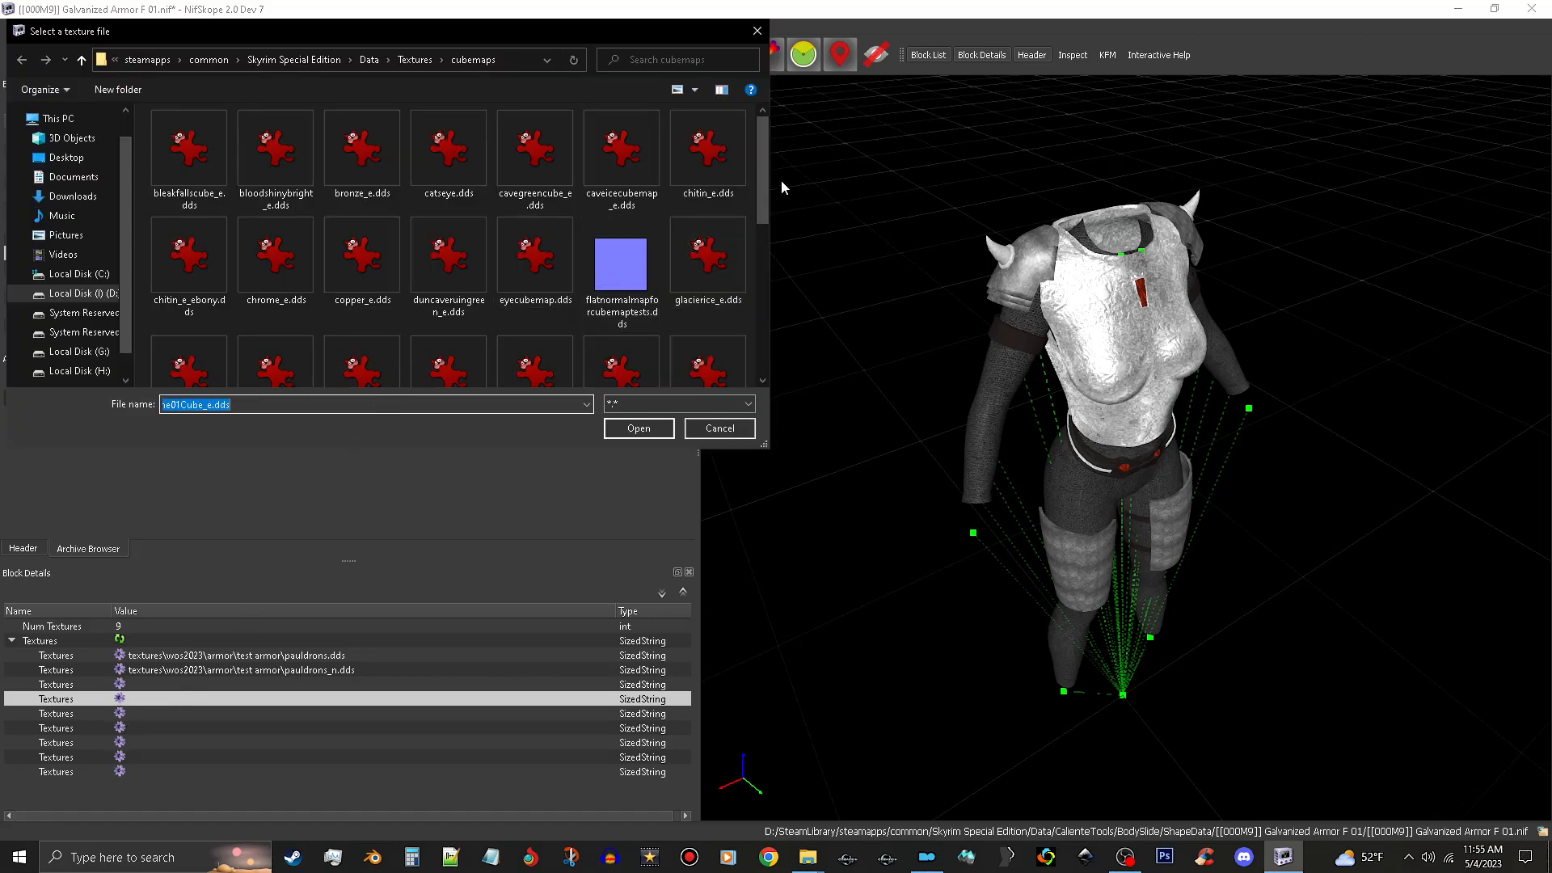
pyautogui.scroll(-3)
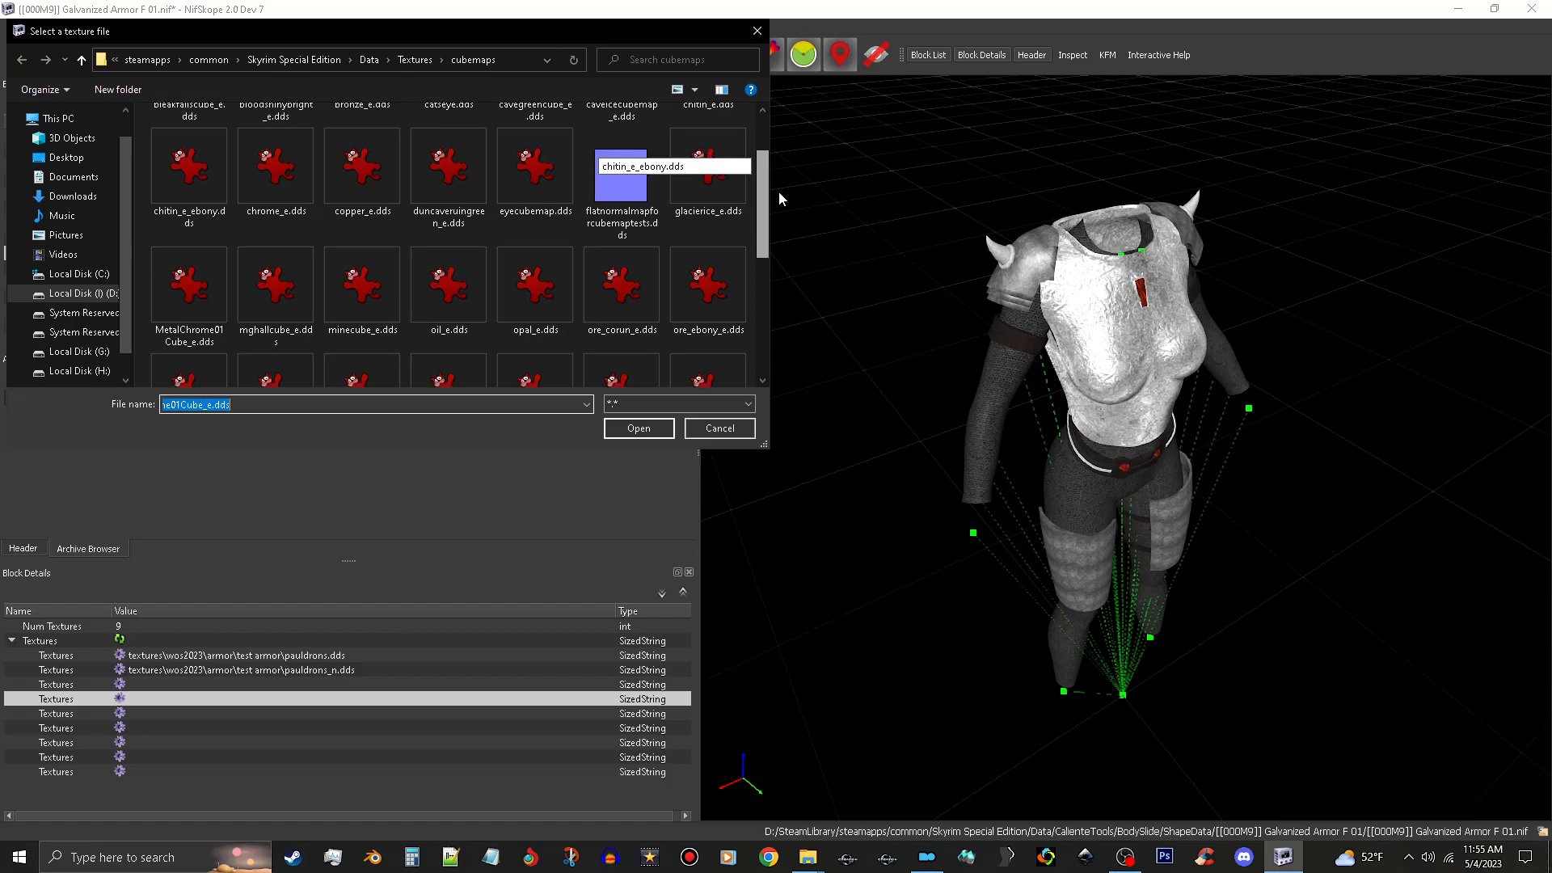
pyautogui.click(188, 288)
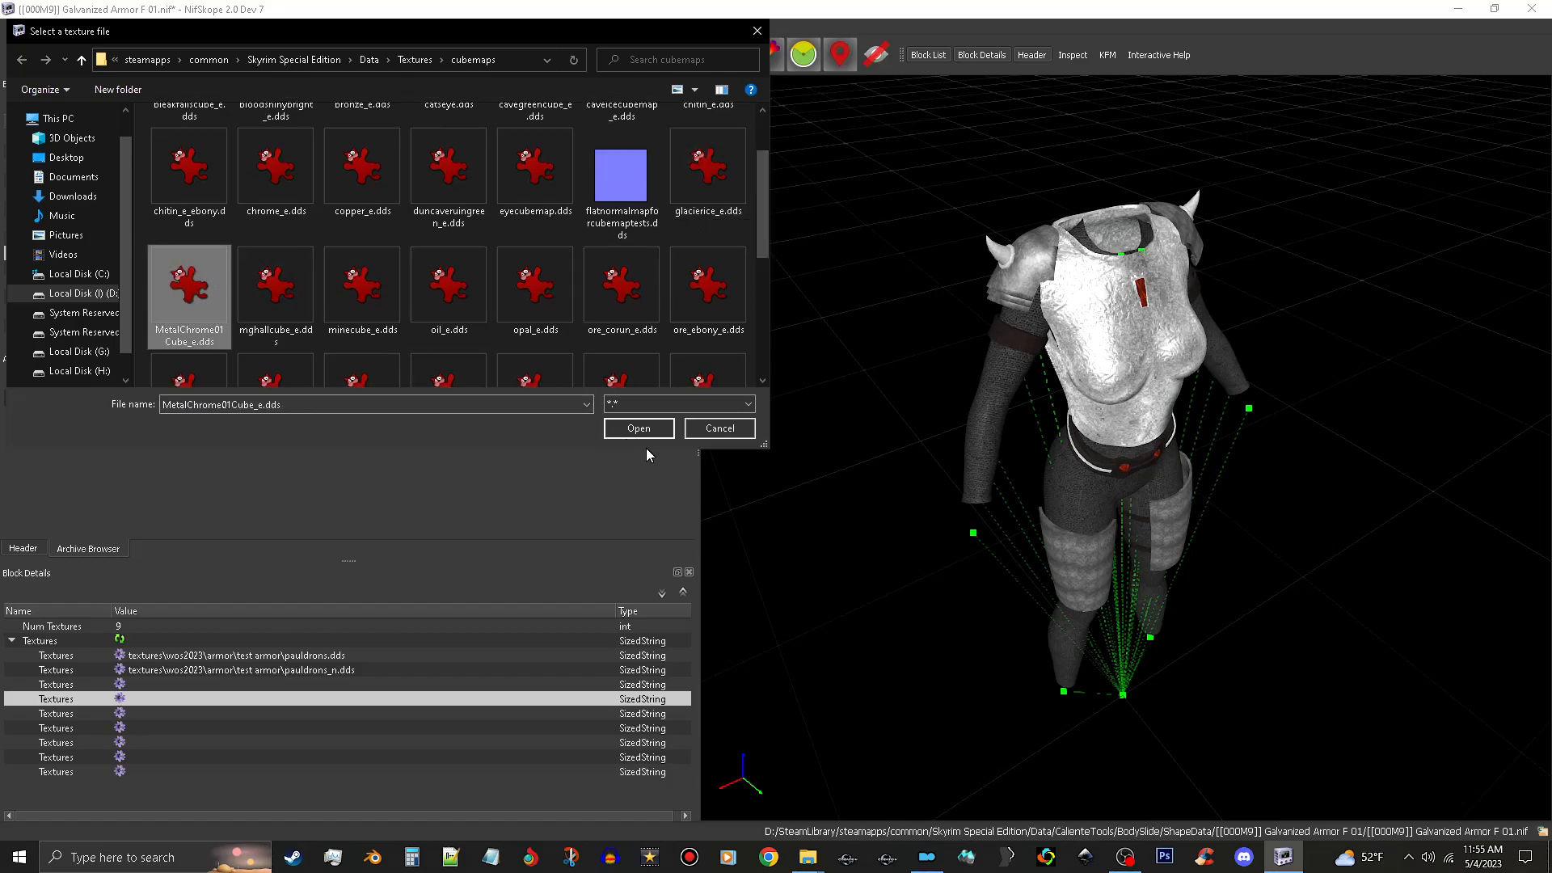
pyautogui.click(638, 426)
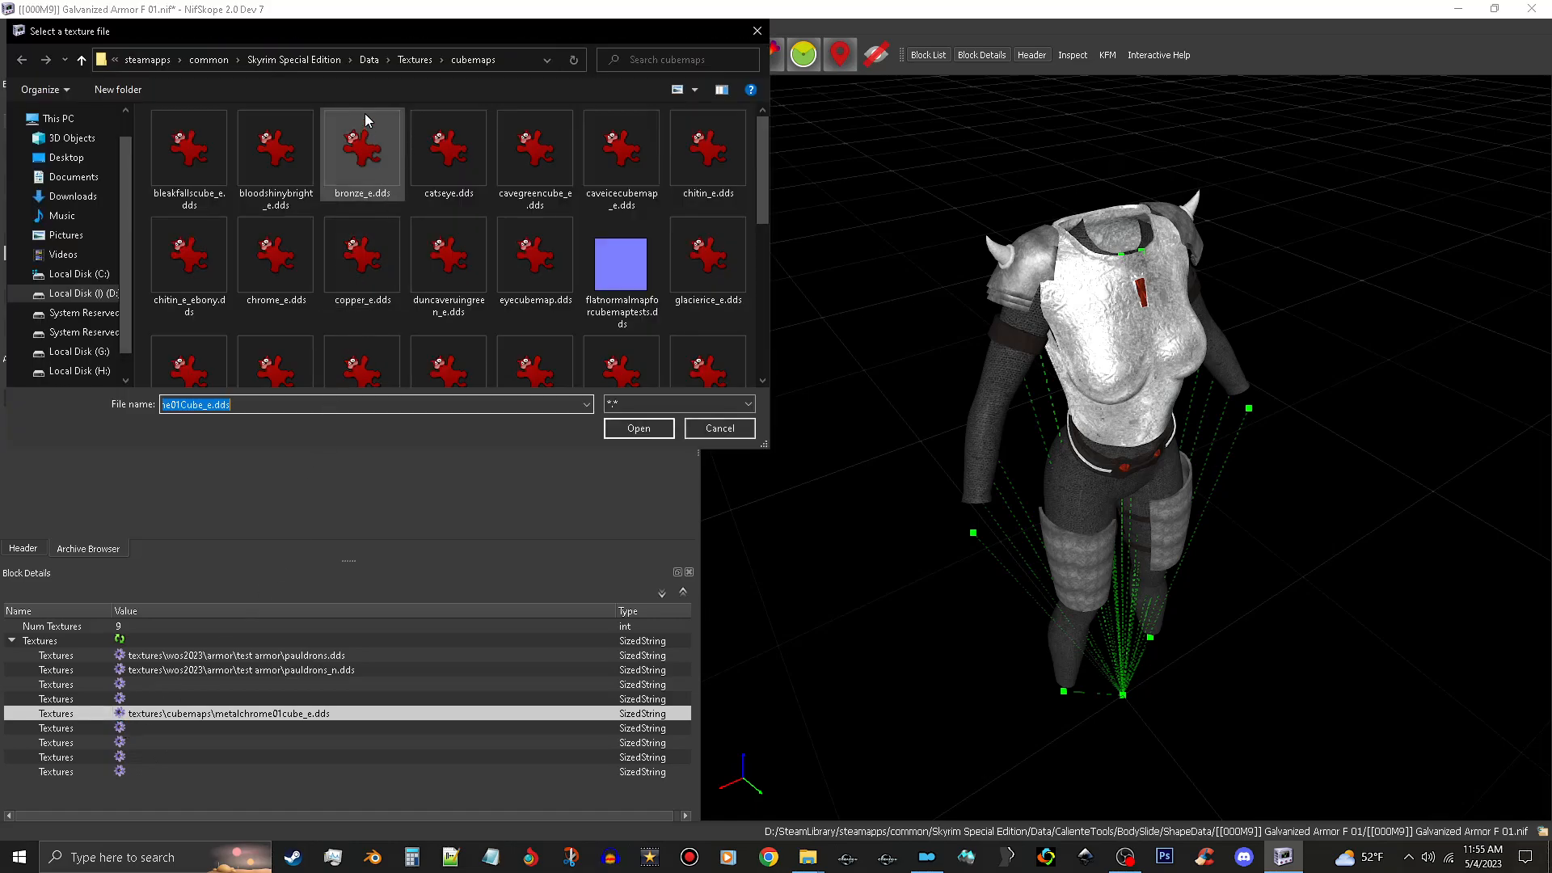
# Assign Pauldrons_m.dds from WOS2023\Armor as the environment mask and save the nif
pyautogui.click(416, 60)
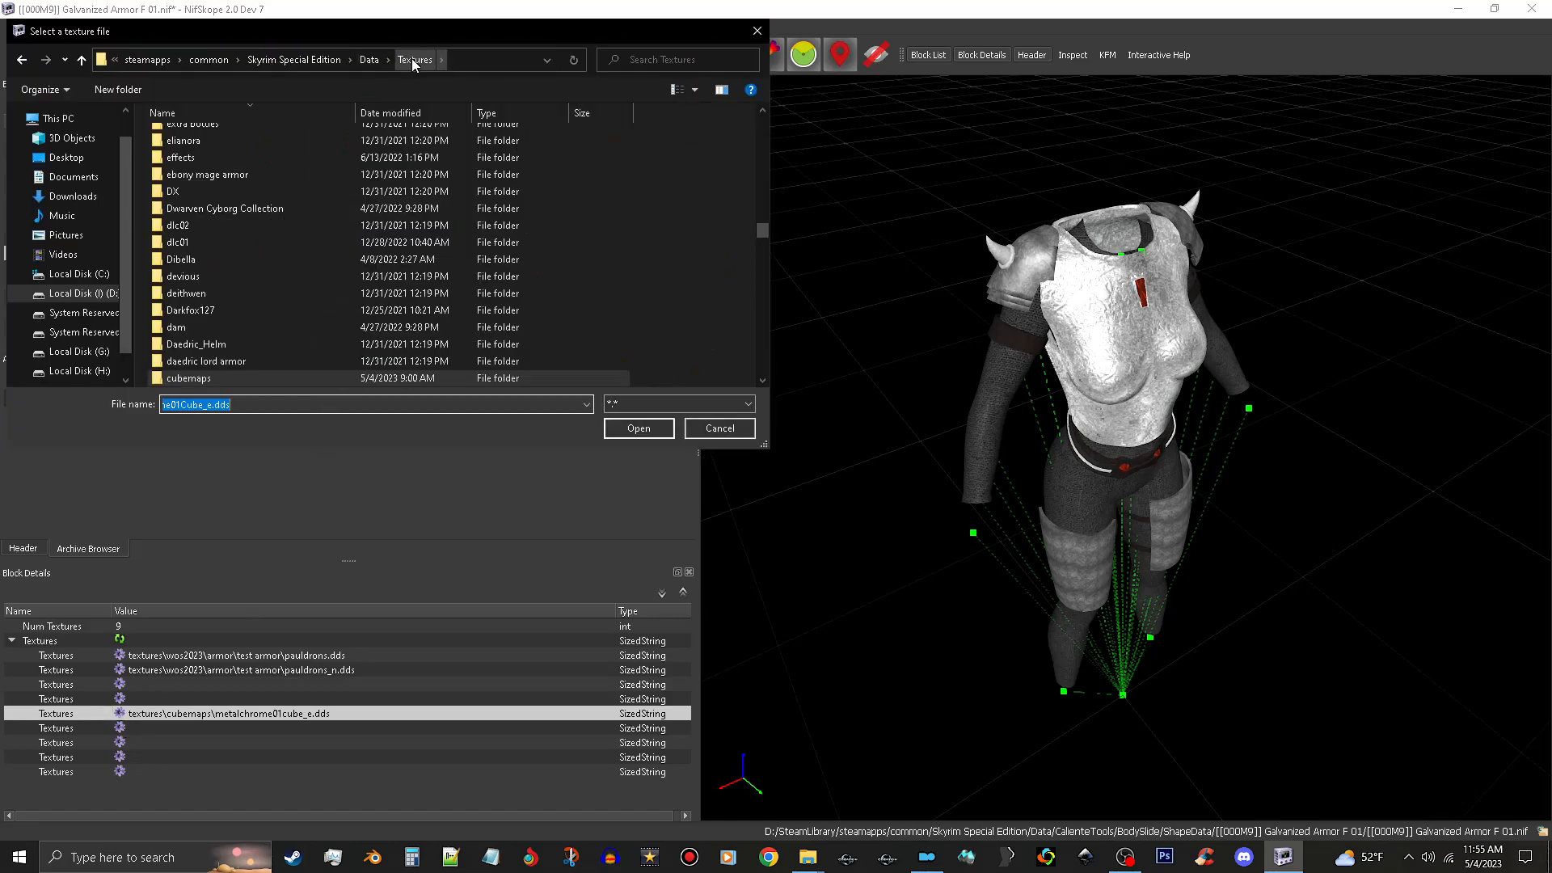
pyautogui.scroll(-3)
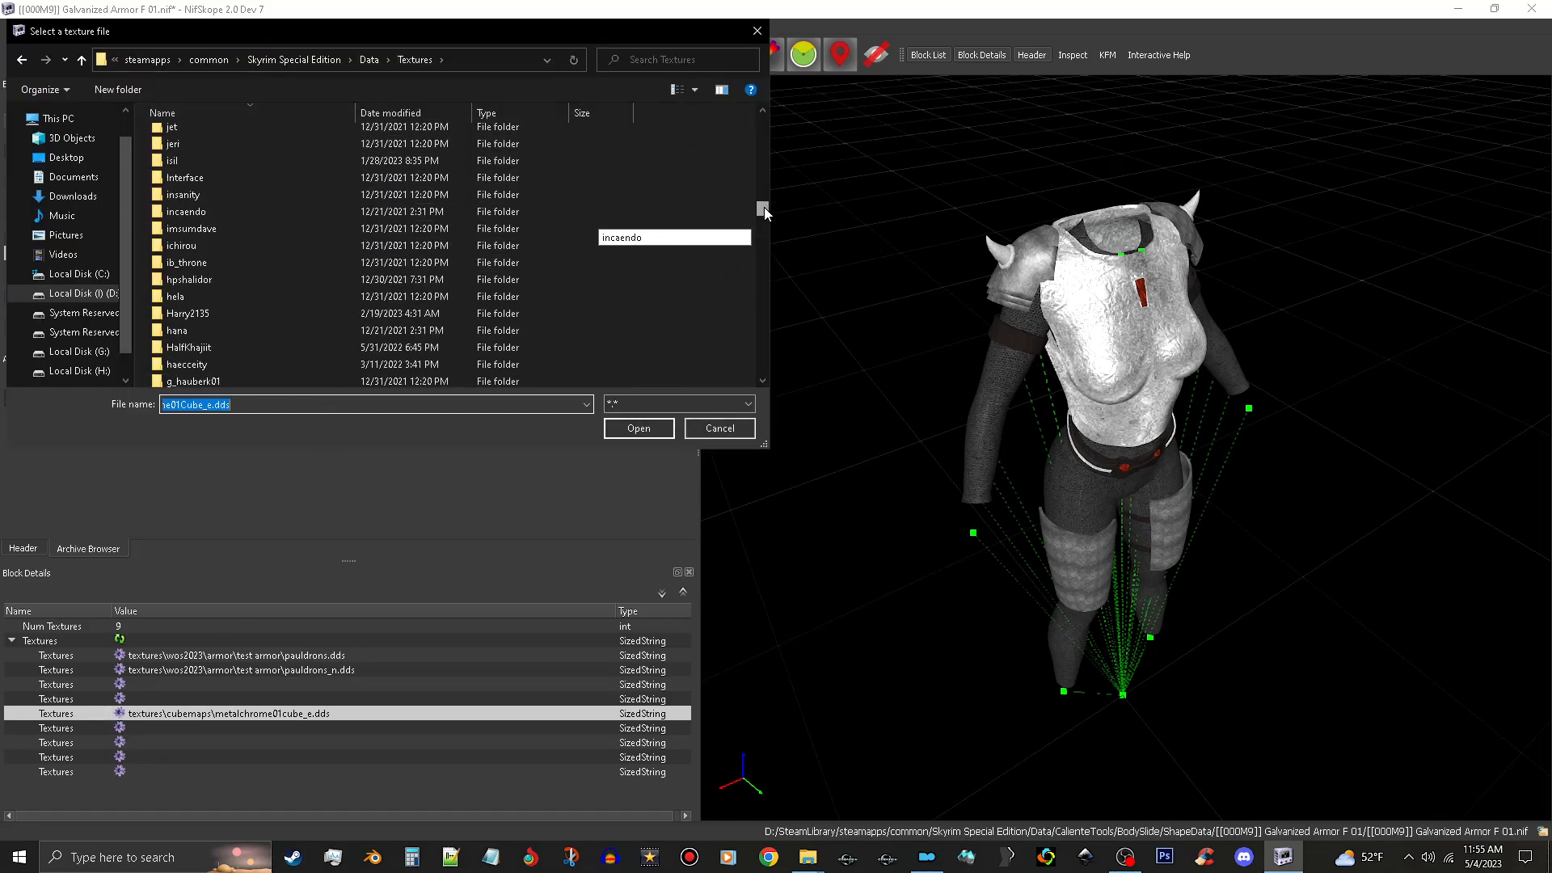
pyautogui.scroll(-3)
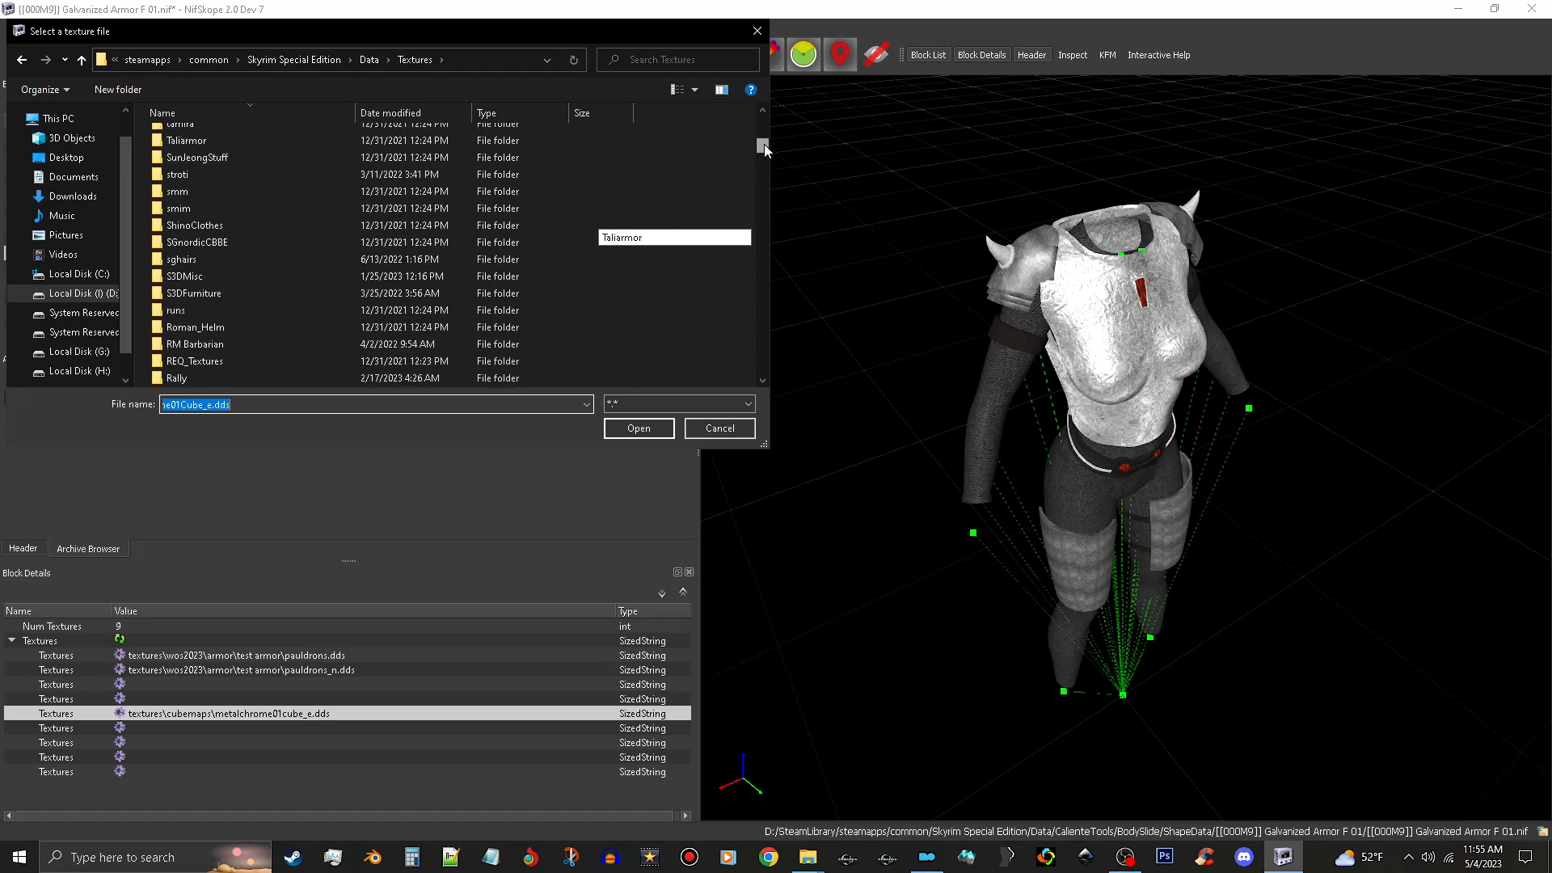
pyautogui.moveTo(770, 149)
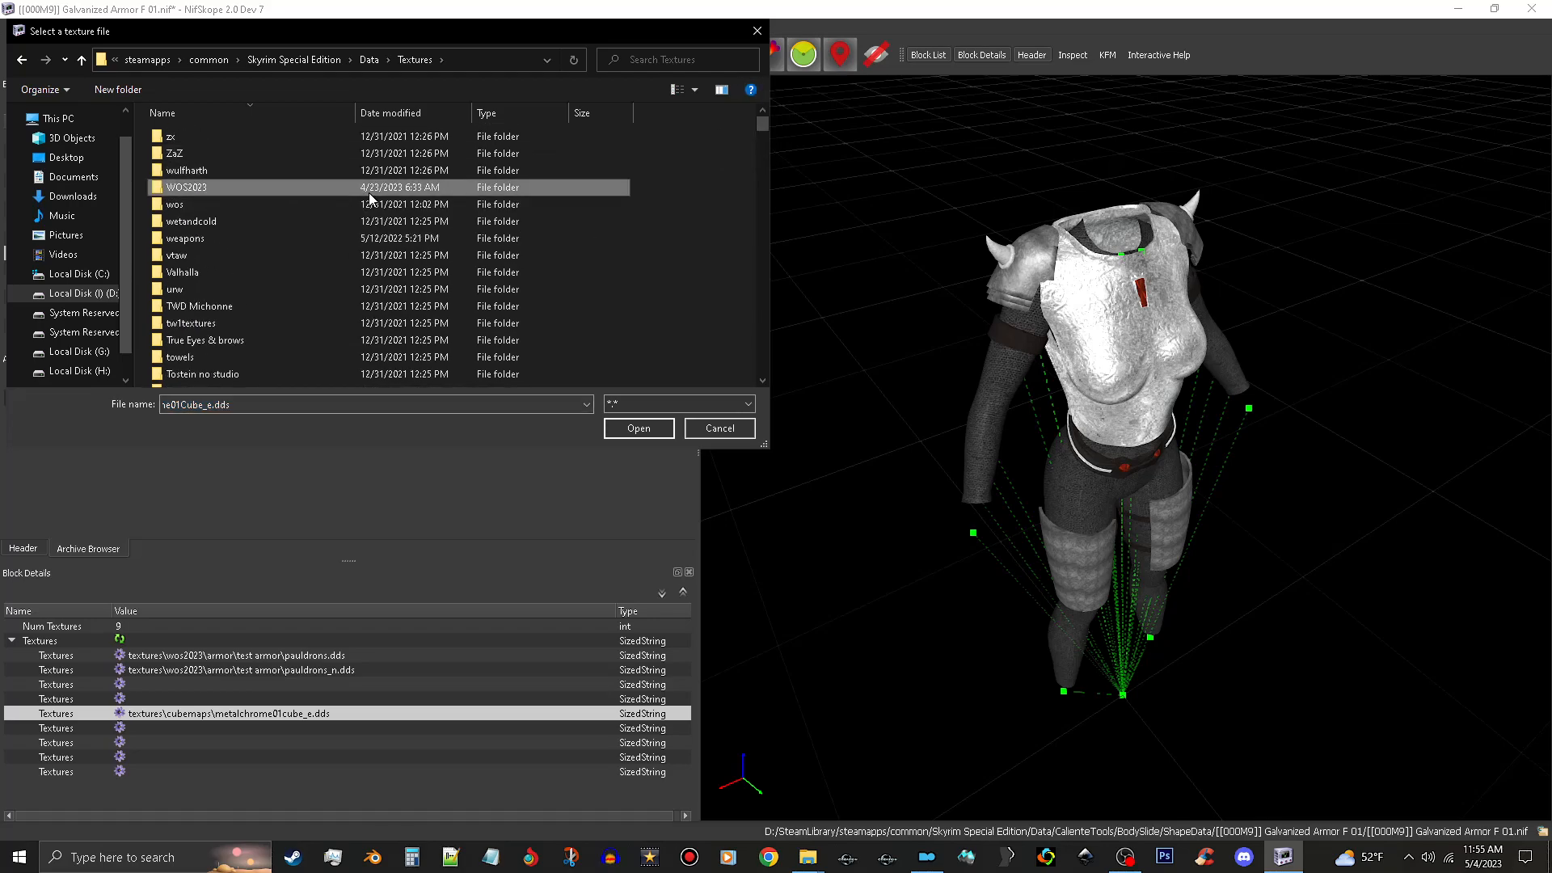
pyautogui.doubleClick(186, 187)
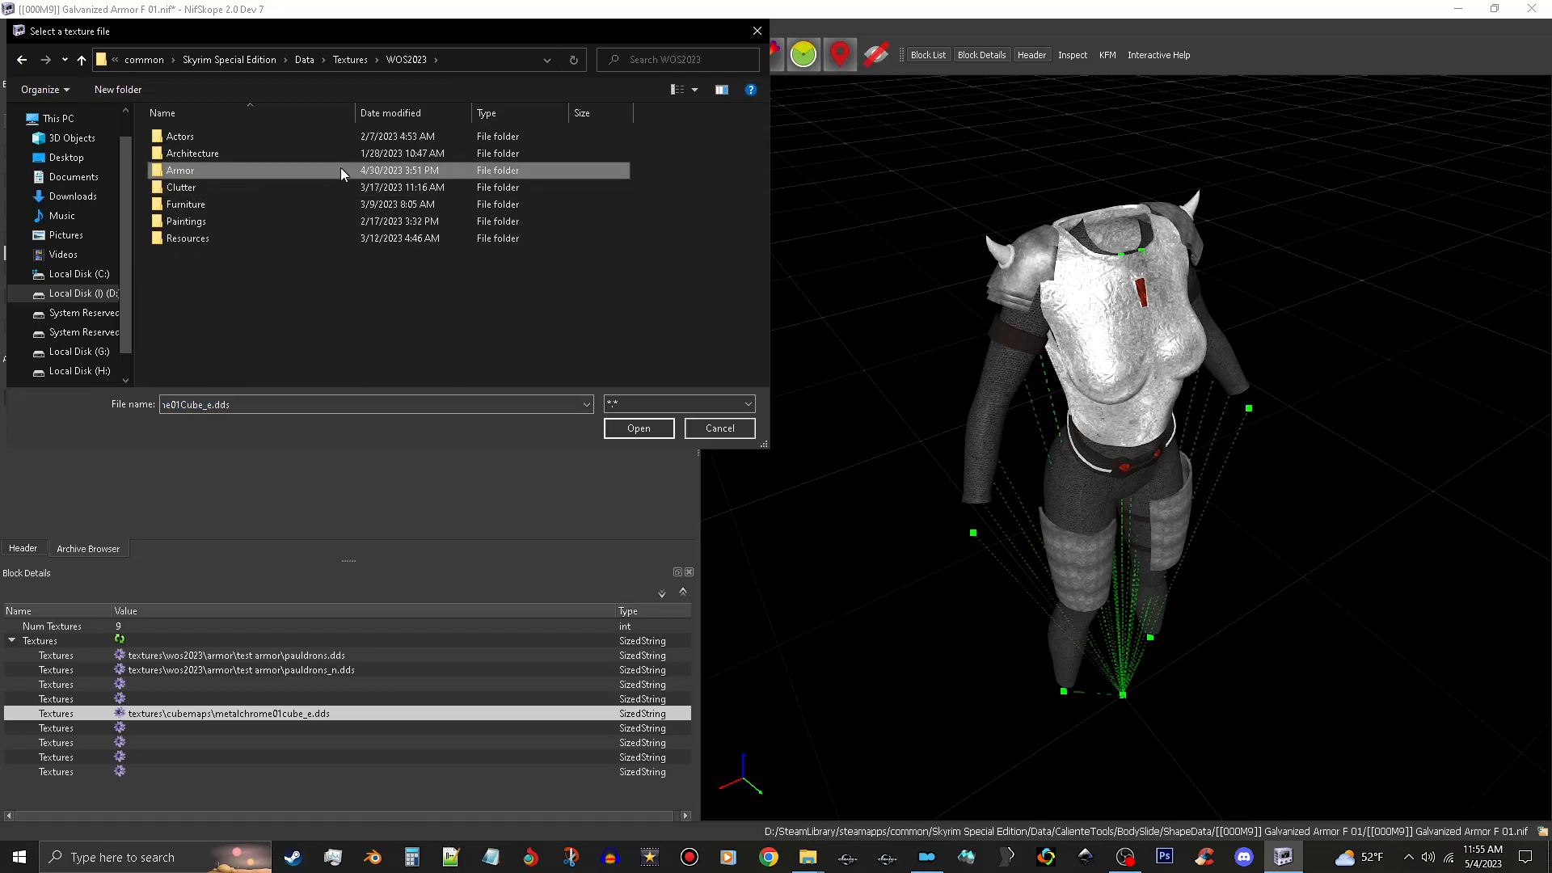
pyautogui.doubleClick(179, 170)
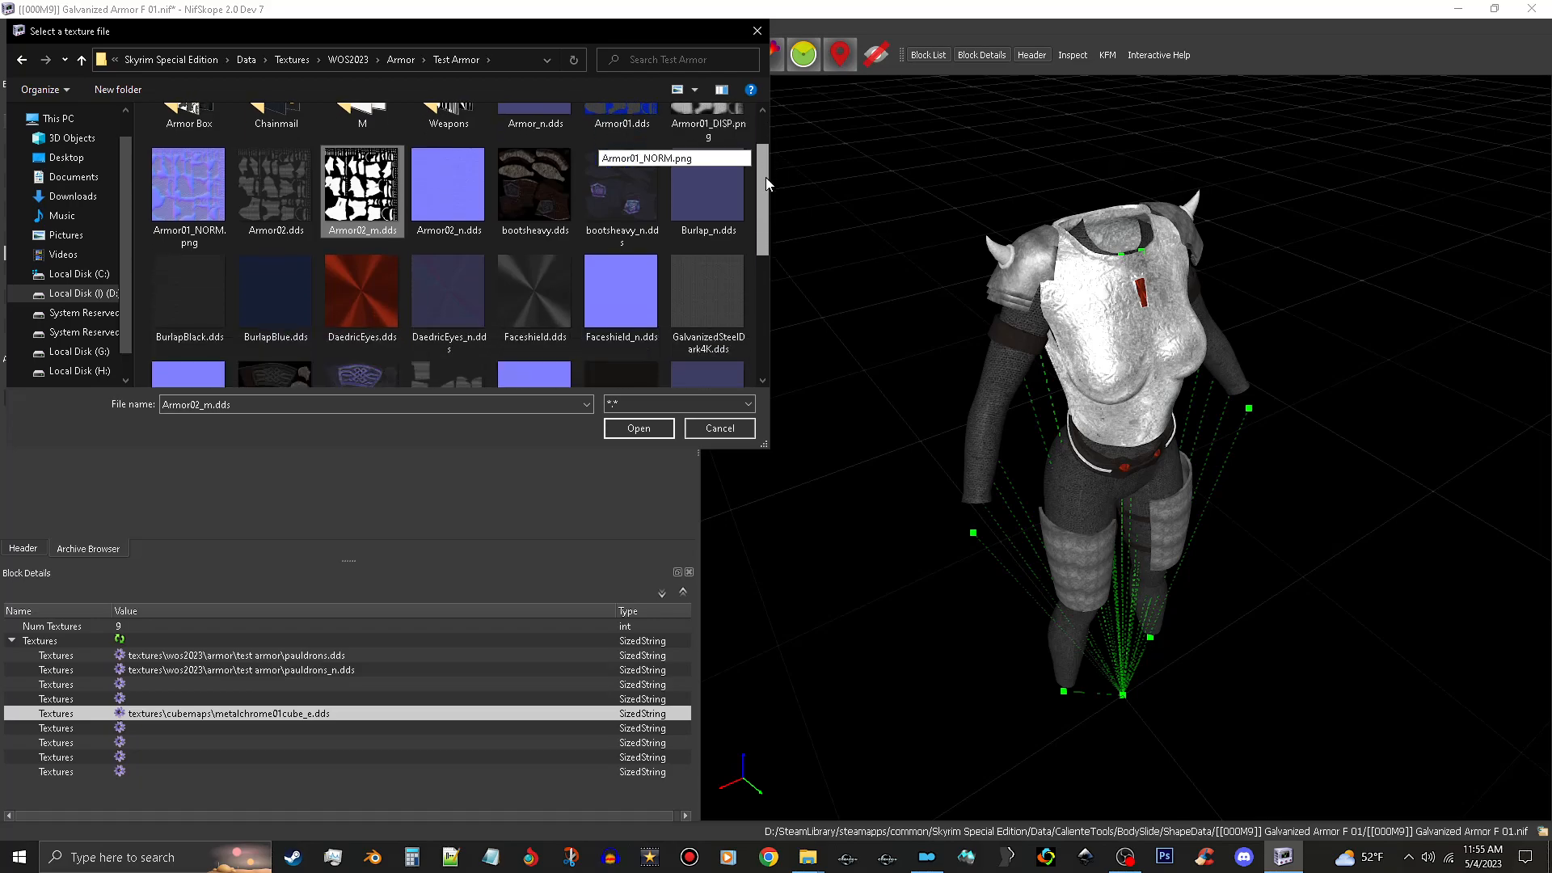
pyautogui.scroll(-3)
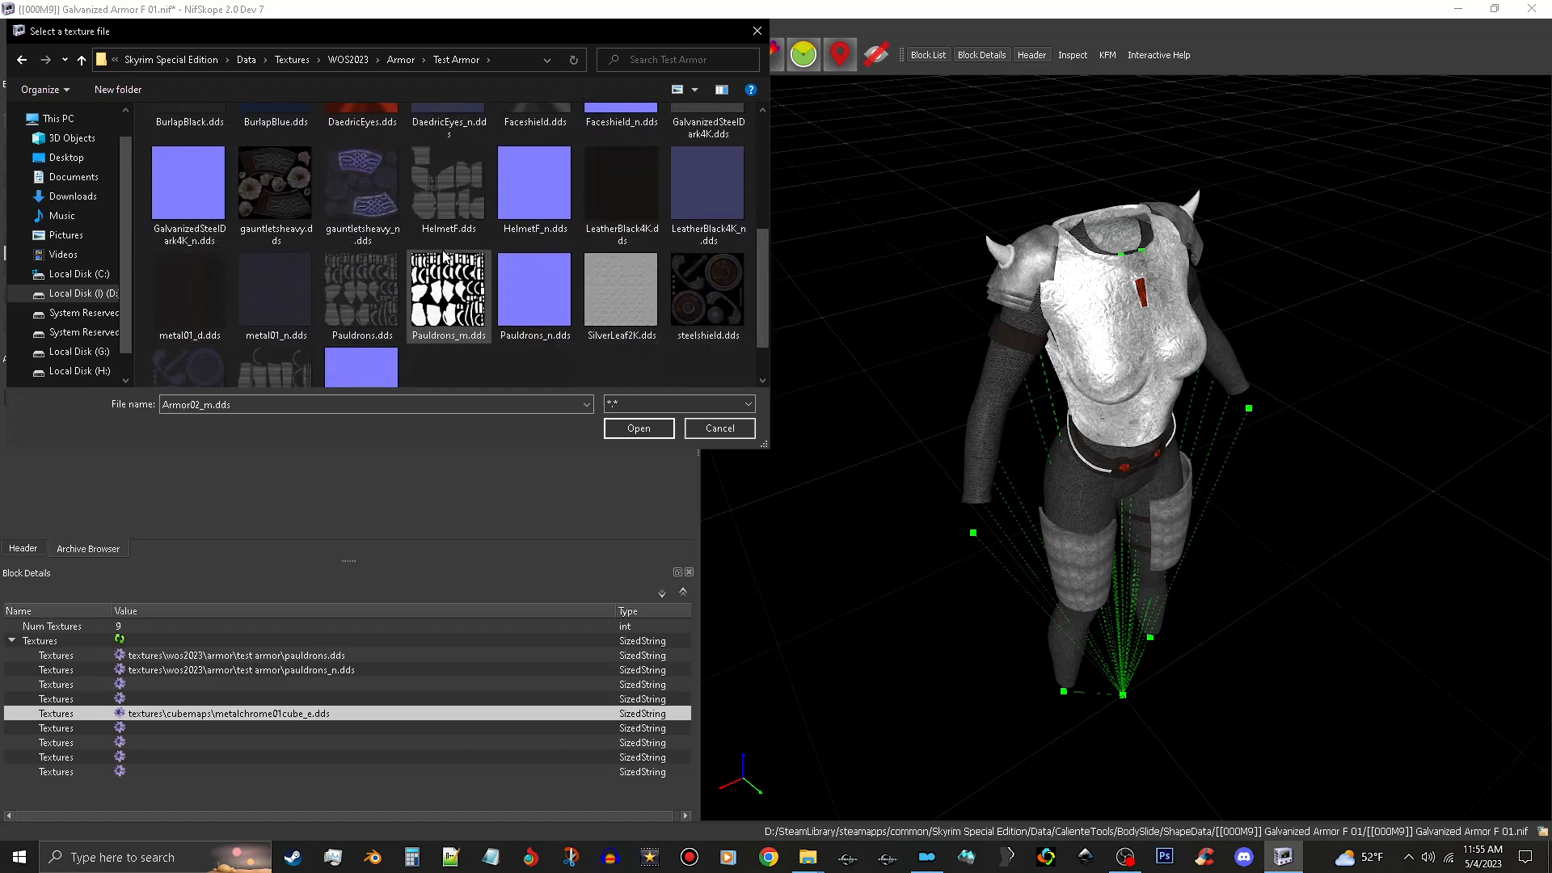
pyautogui.click(448, 292)
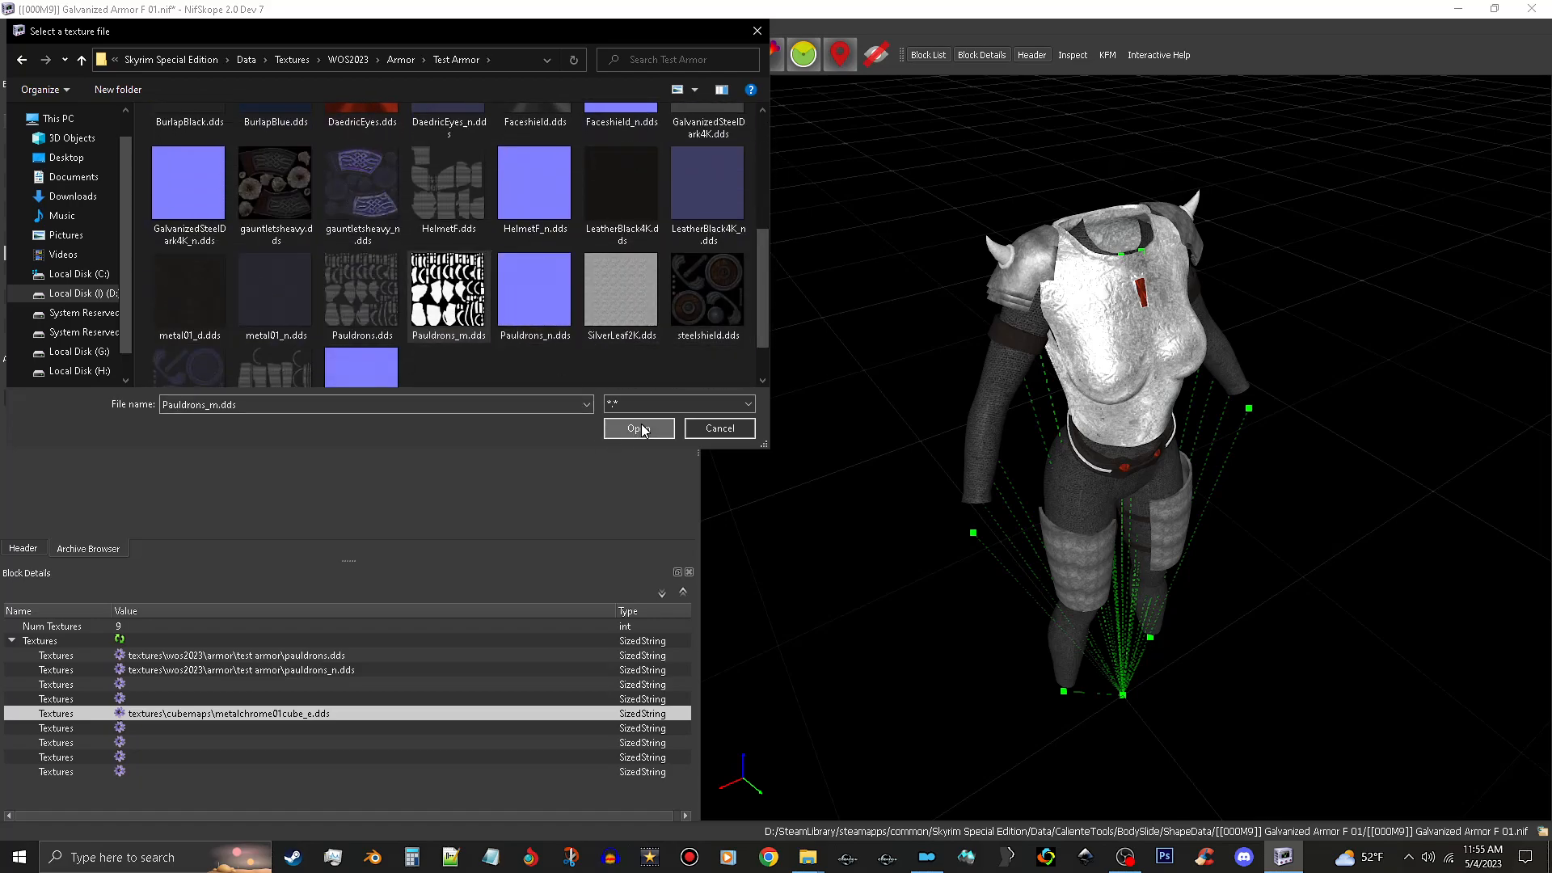
pyautogui.click(638, 427)
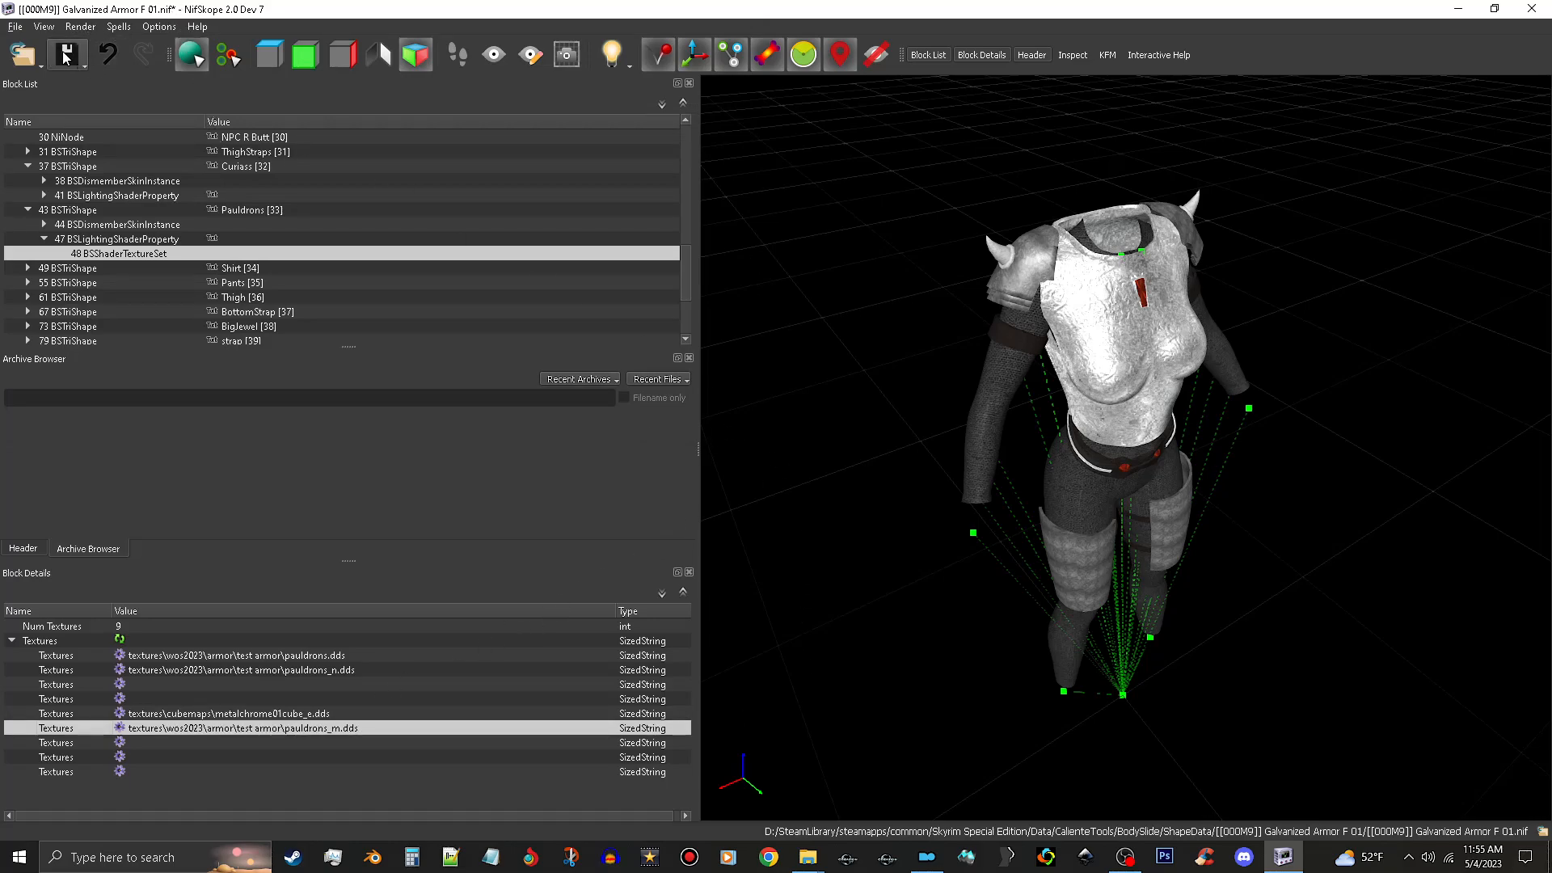
pyautogui.click(68, 55)
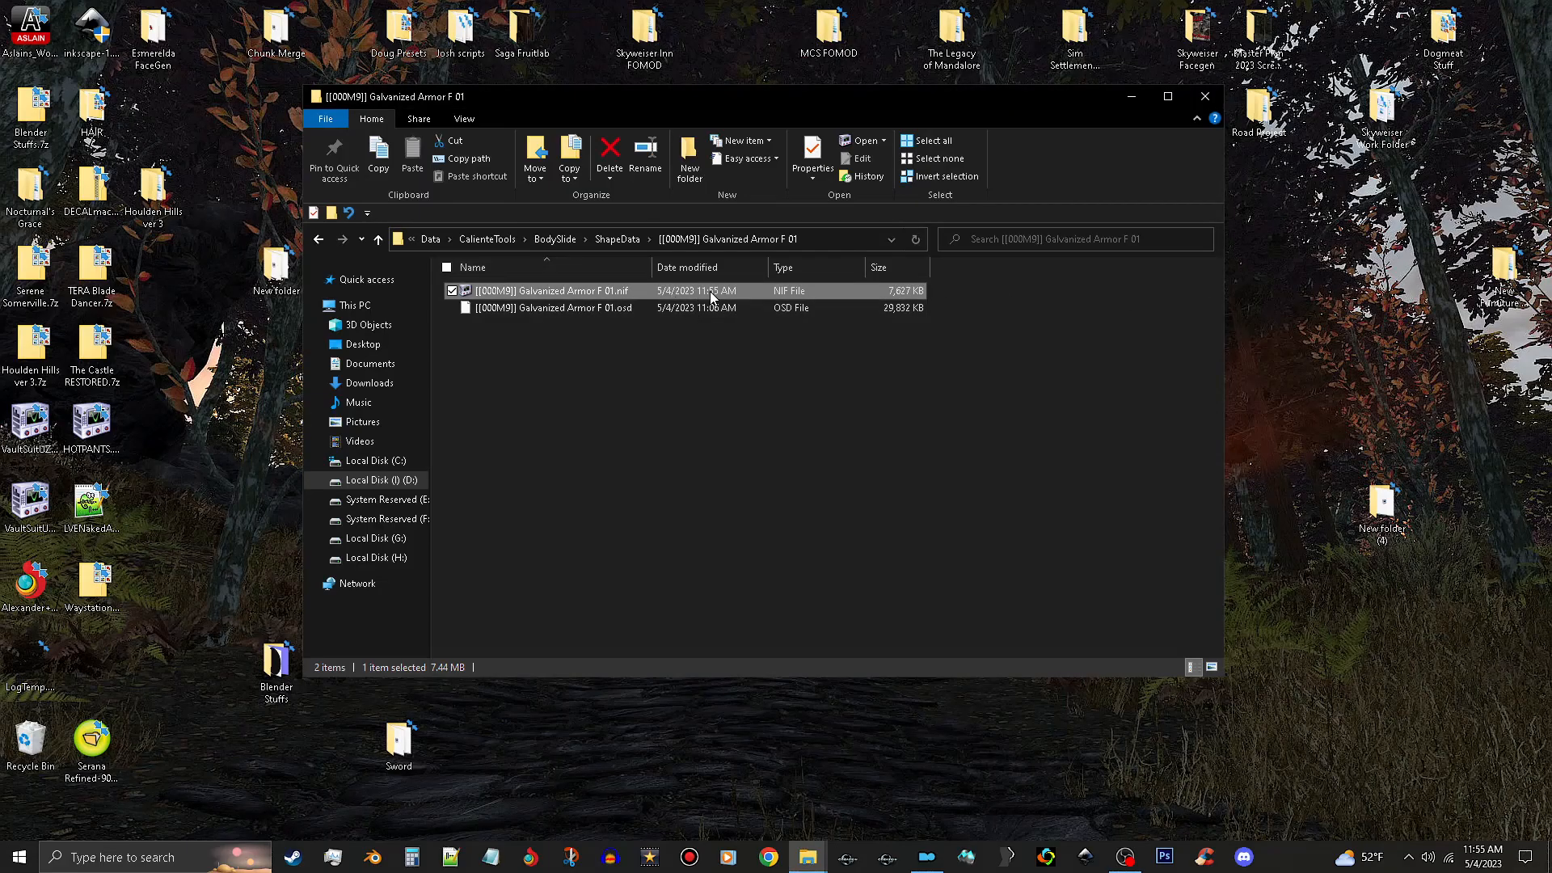
# Launch BodySlide and load the [[000M9]] Galvanized Armor F 01 outfit
pyautogui.doubleClick(554, 290)
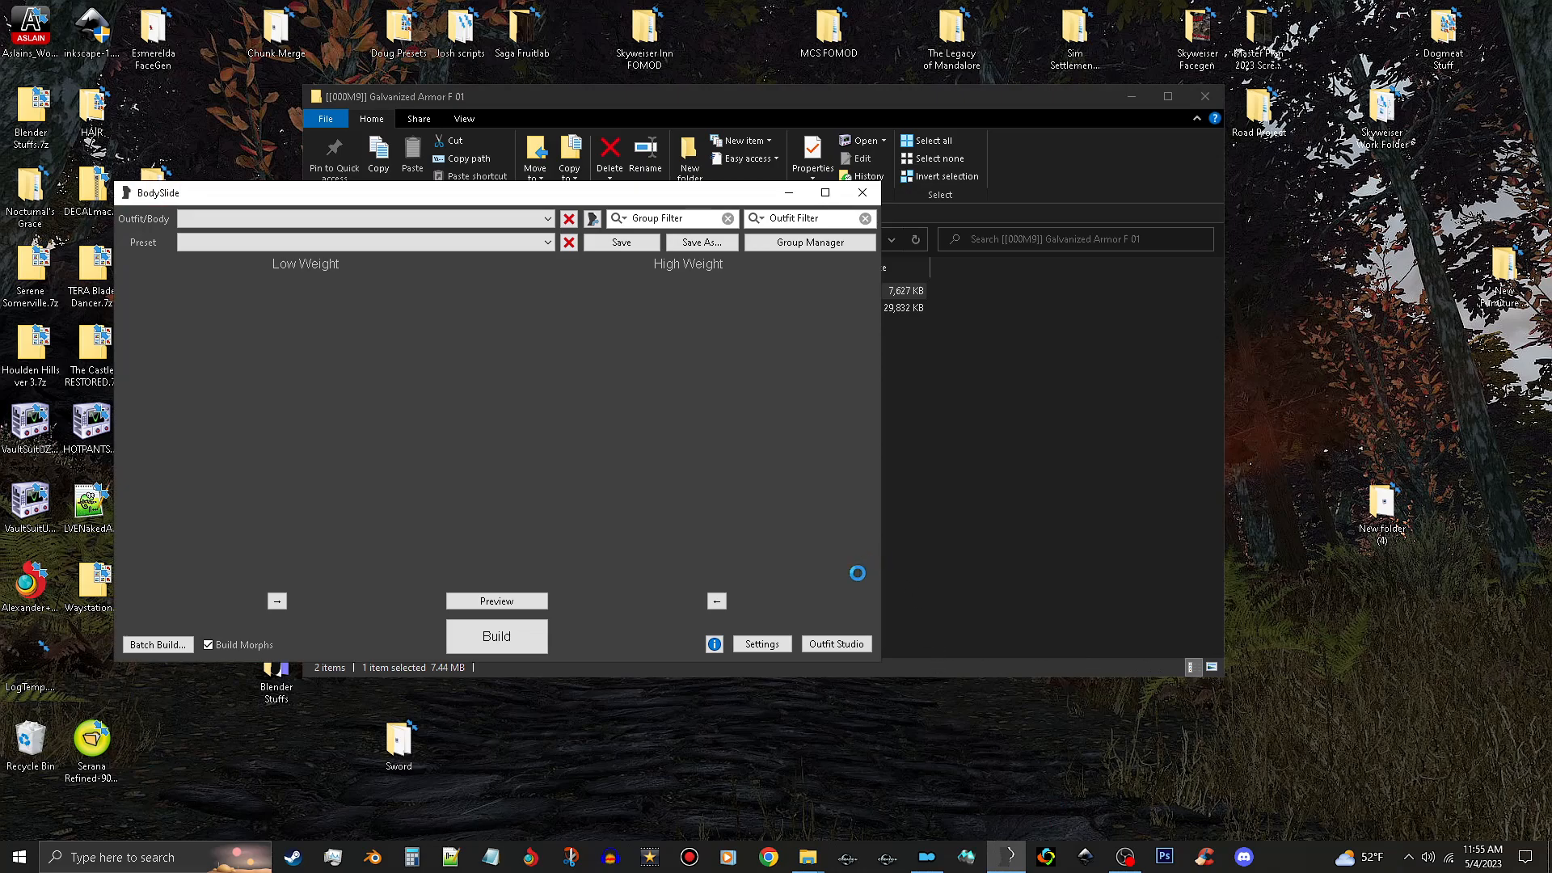
pyautogui.moveTo(1032, 639)
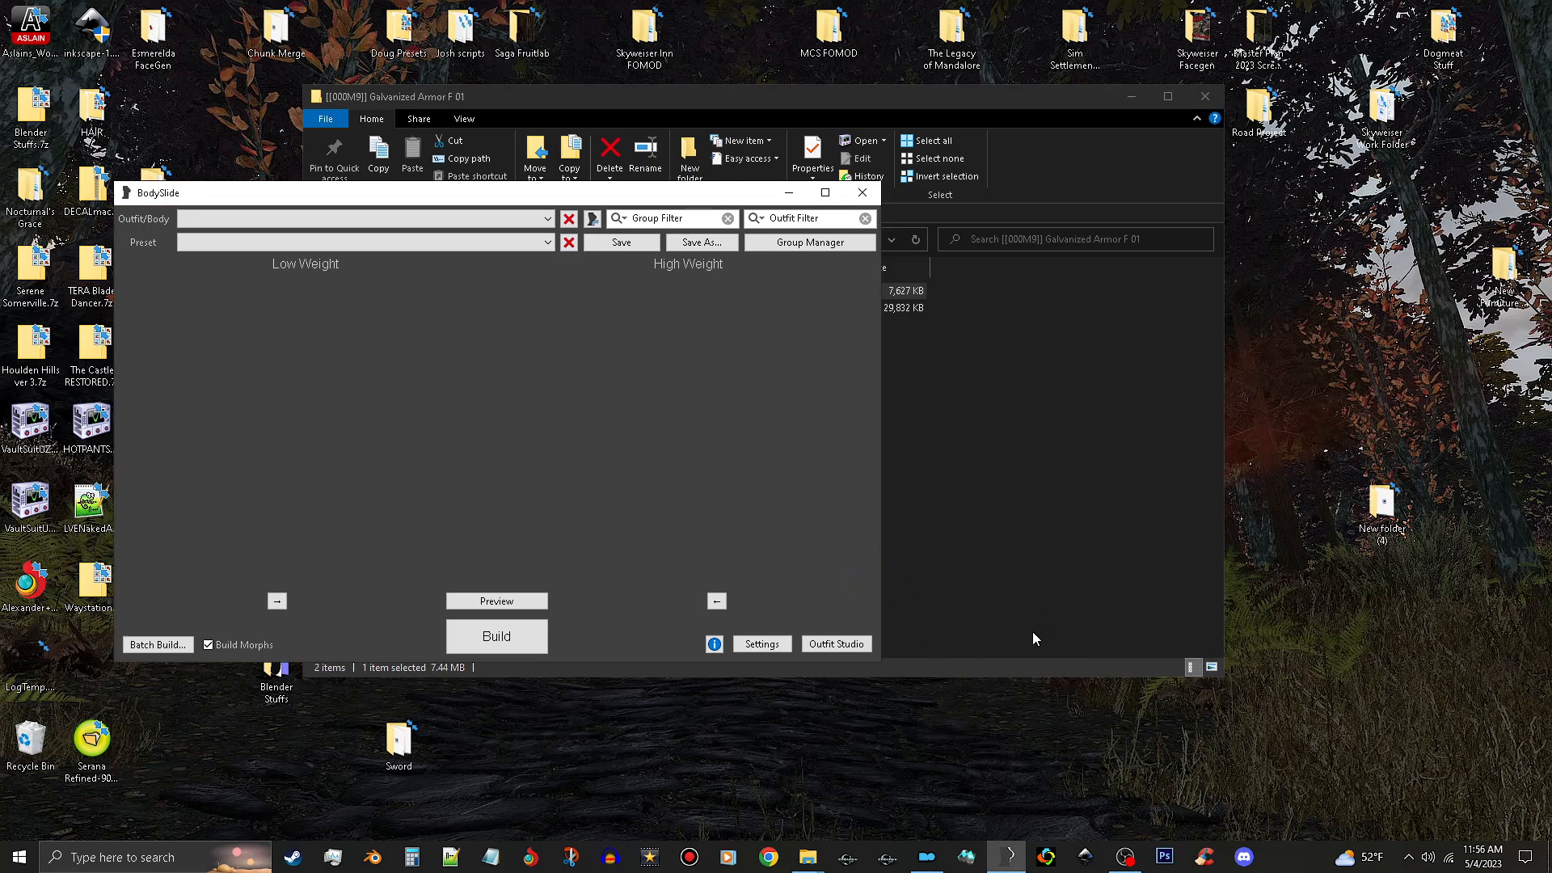
pyautogui.click(364, 218)
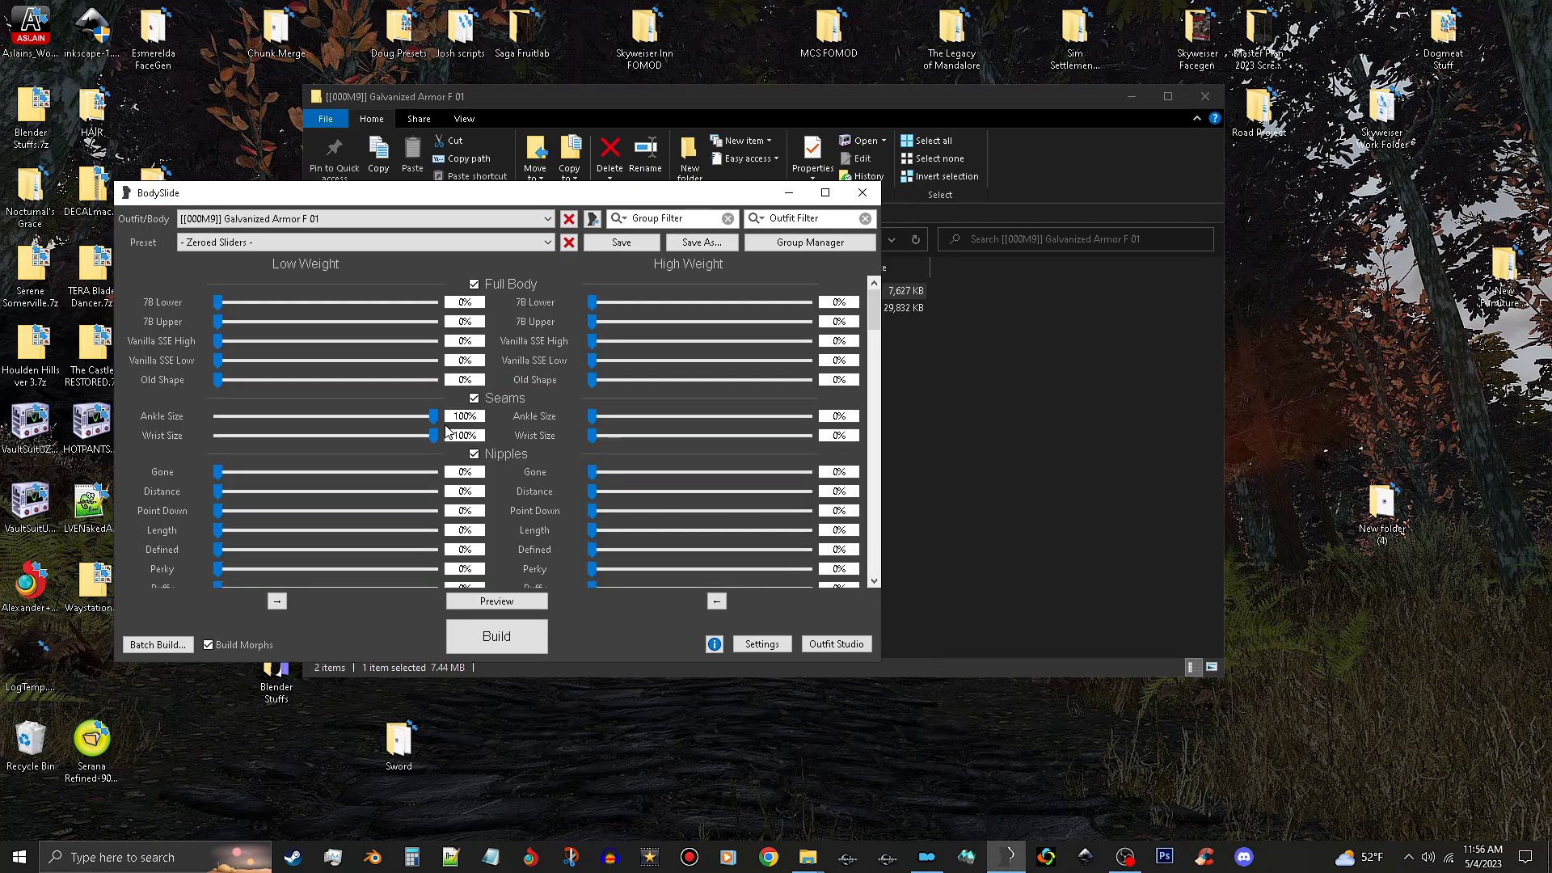
pyautogui.moveTo(592, 219)
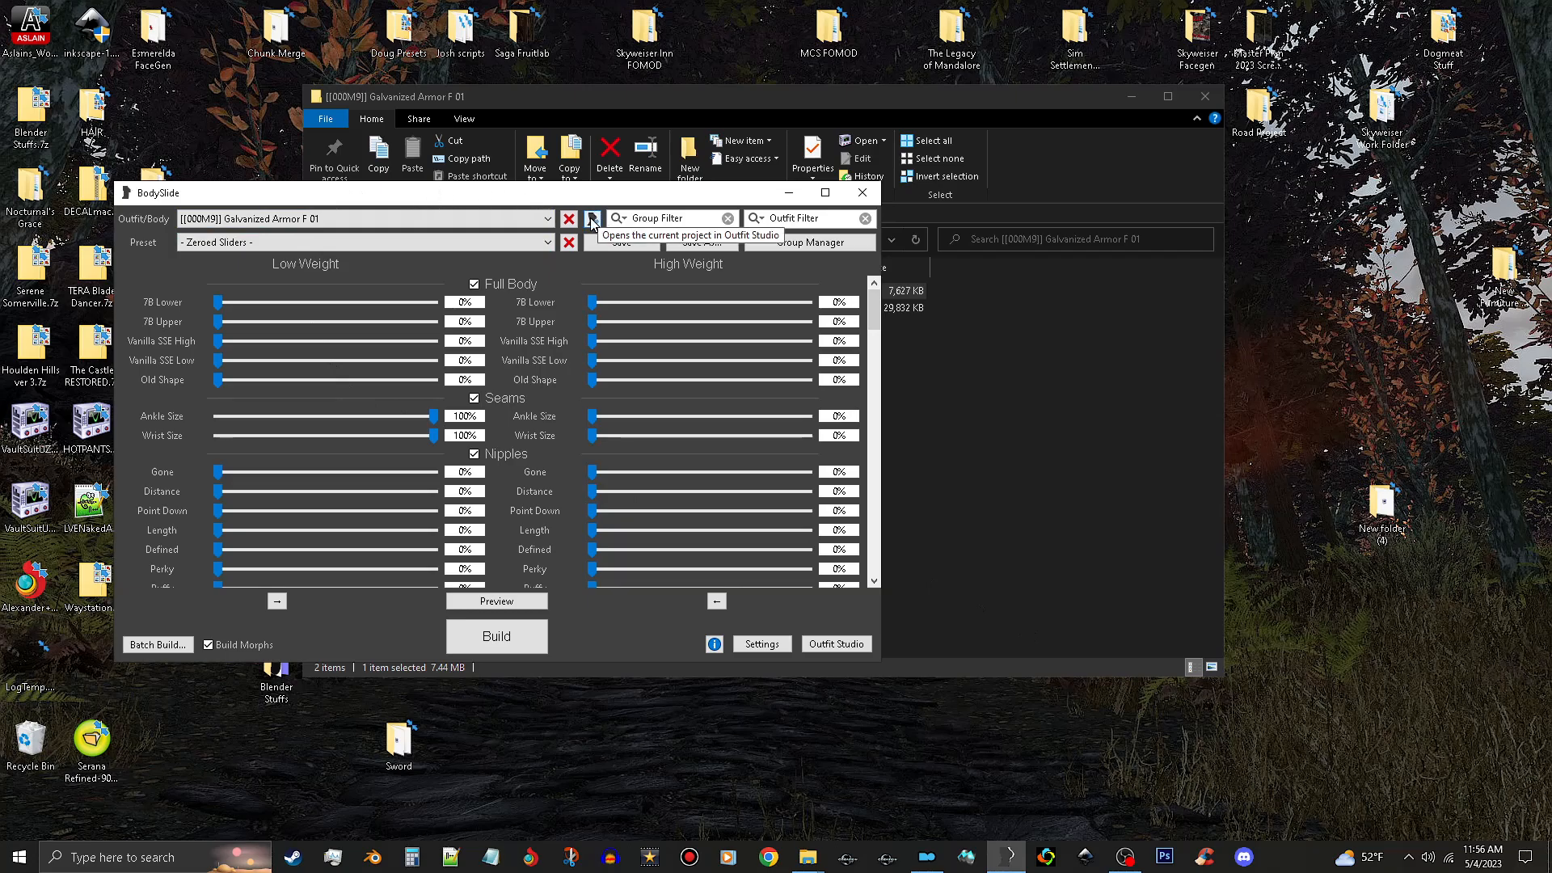
# Load the outfit project and inspect the Pauldrons shape properties, discarding without changes
pyautogui.click(591, 218)
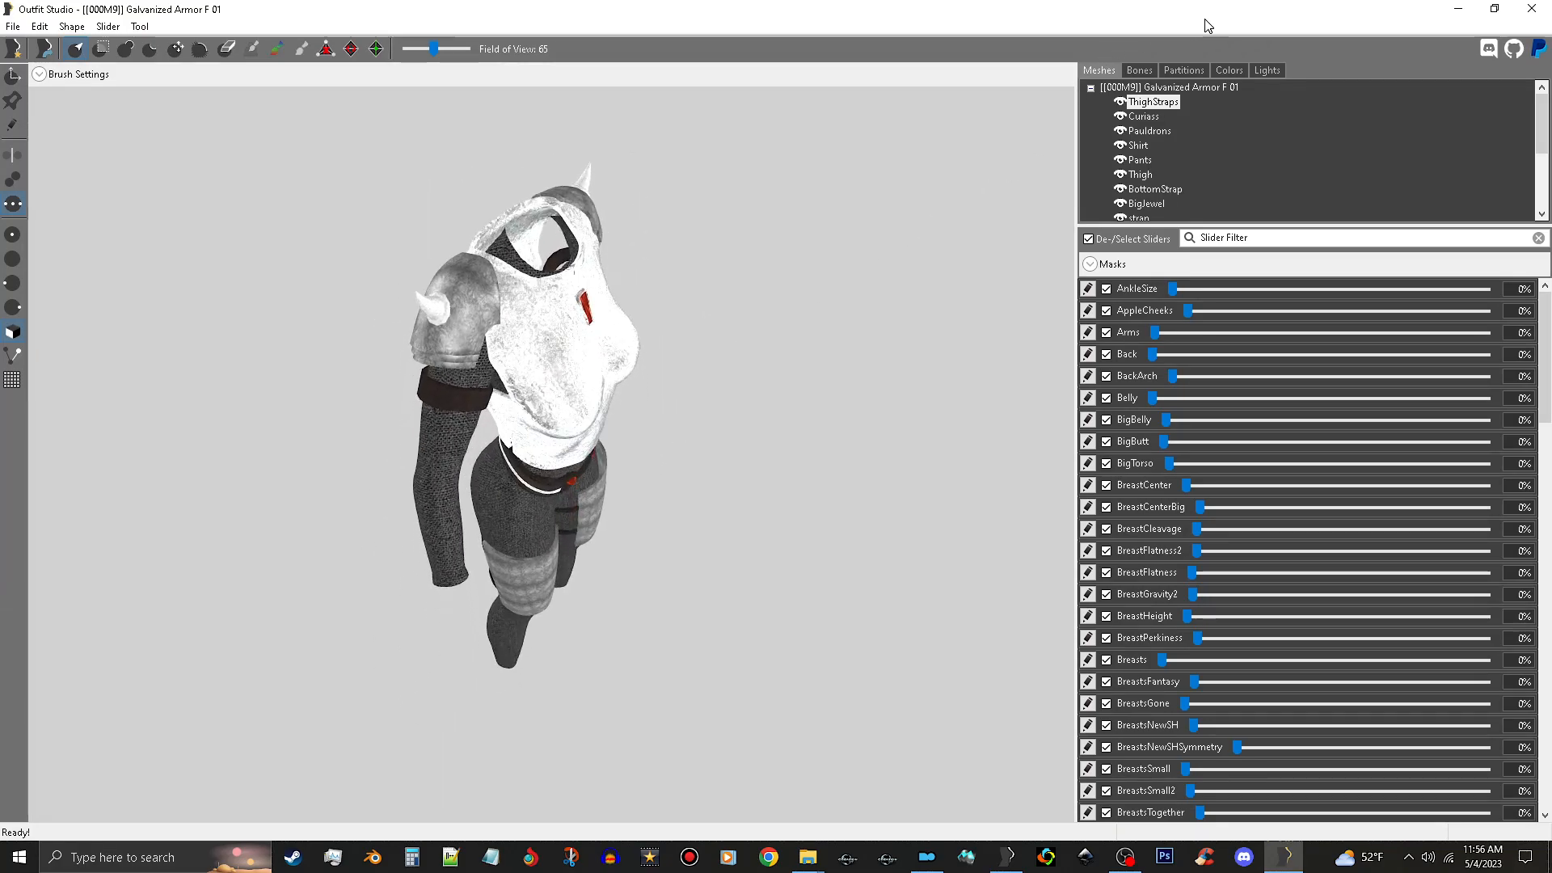
pyautogui.moveTo(485, 298)
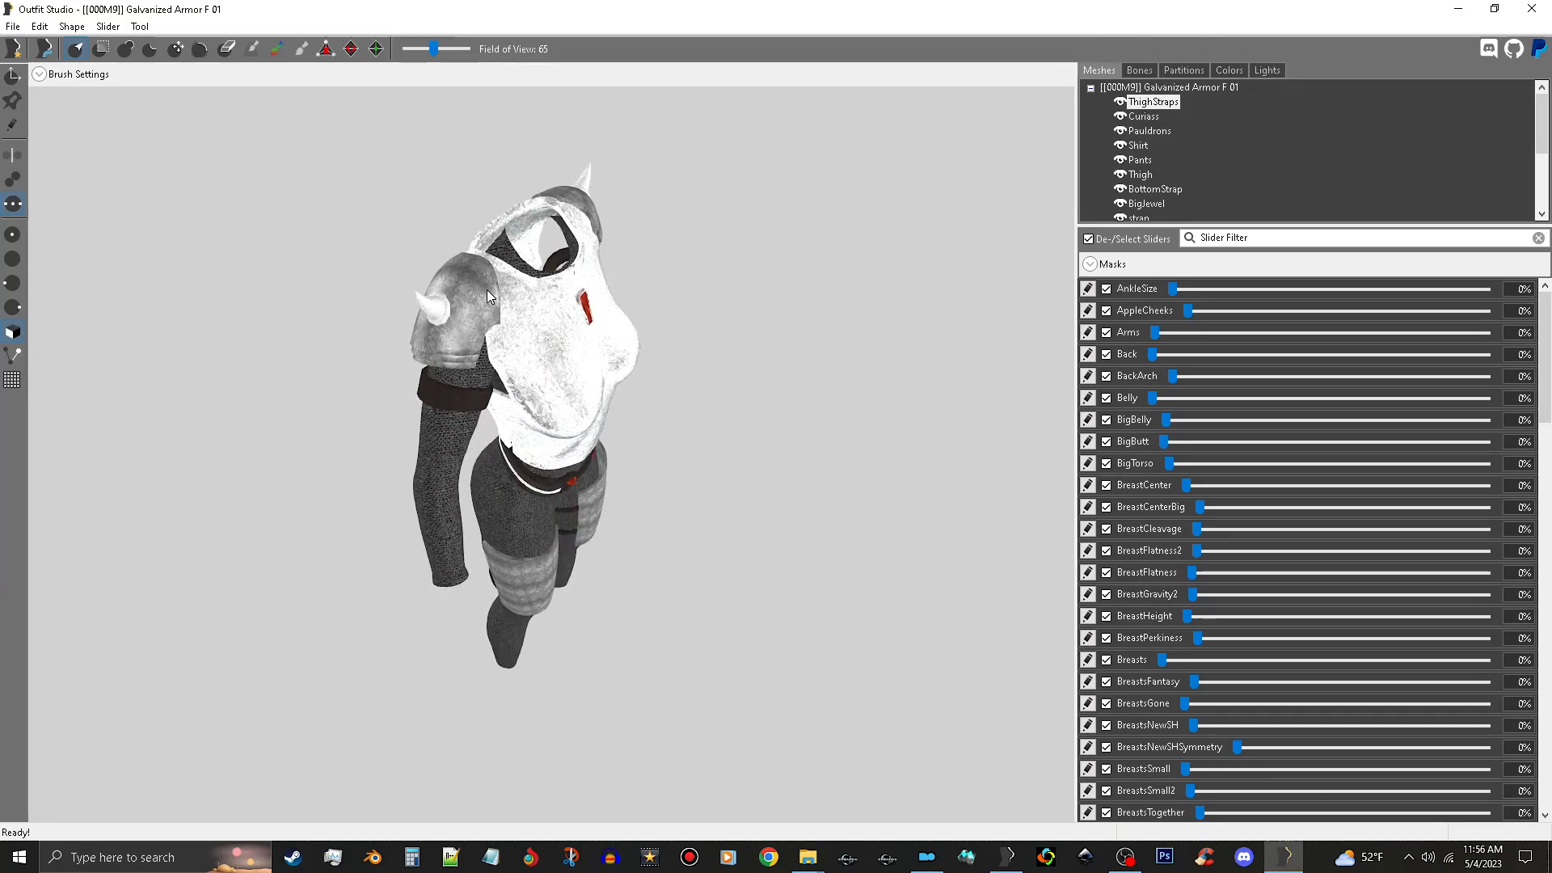
pyautogui.click(1148, 131)
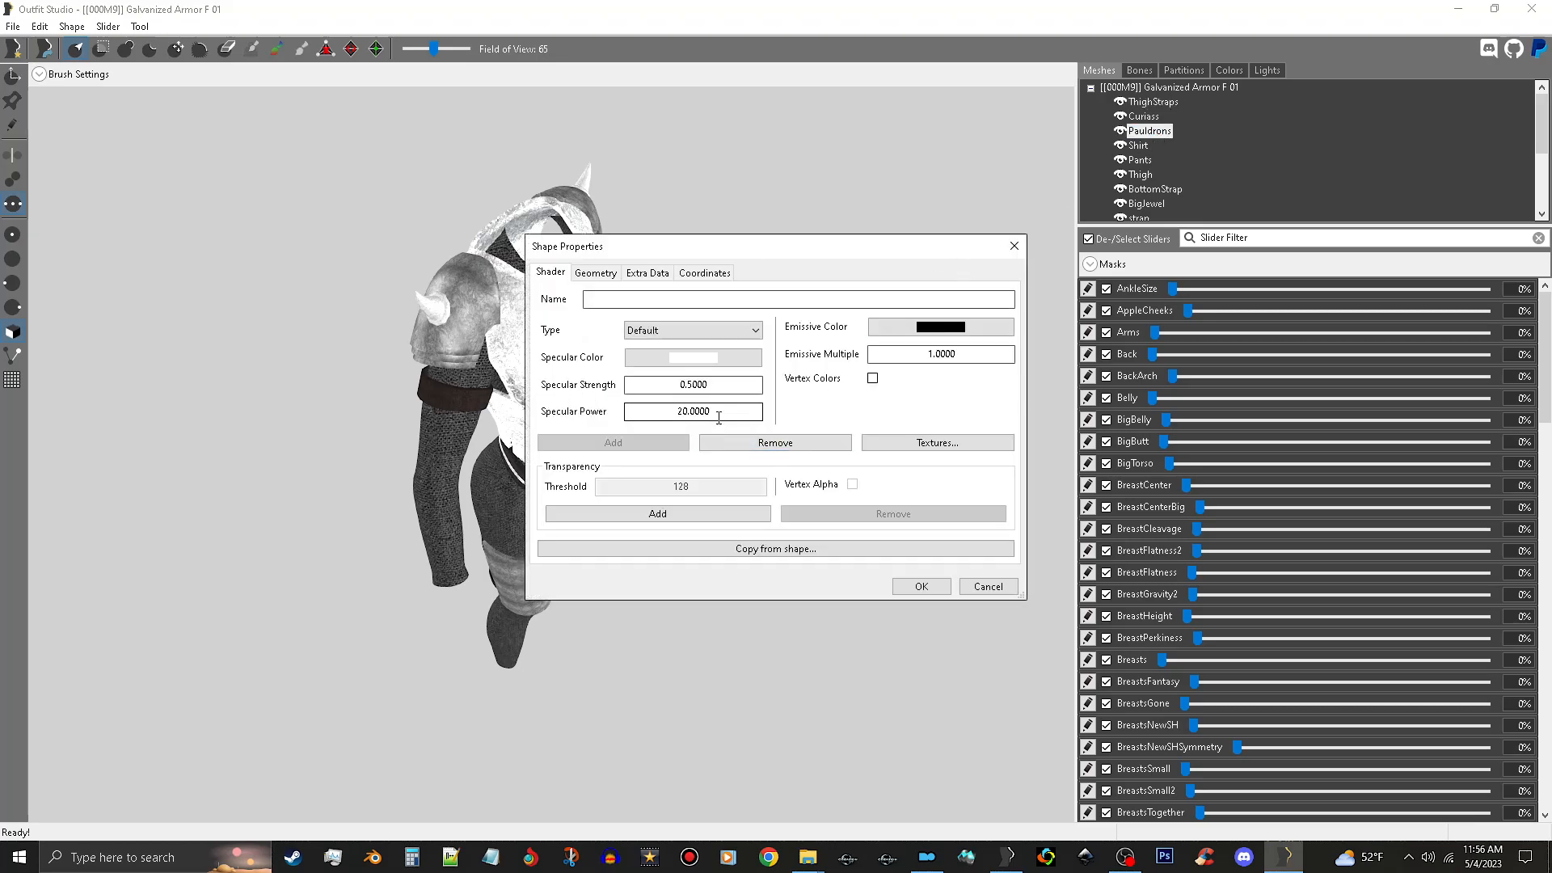
pyautogui.click(692, 357)
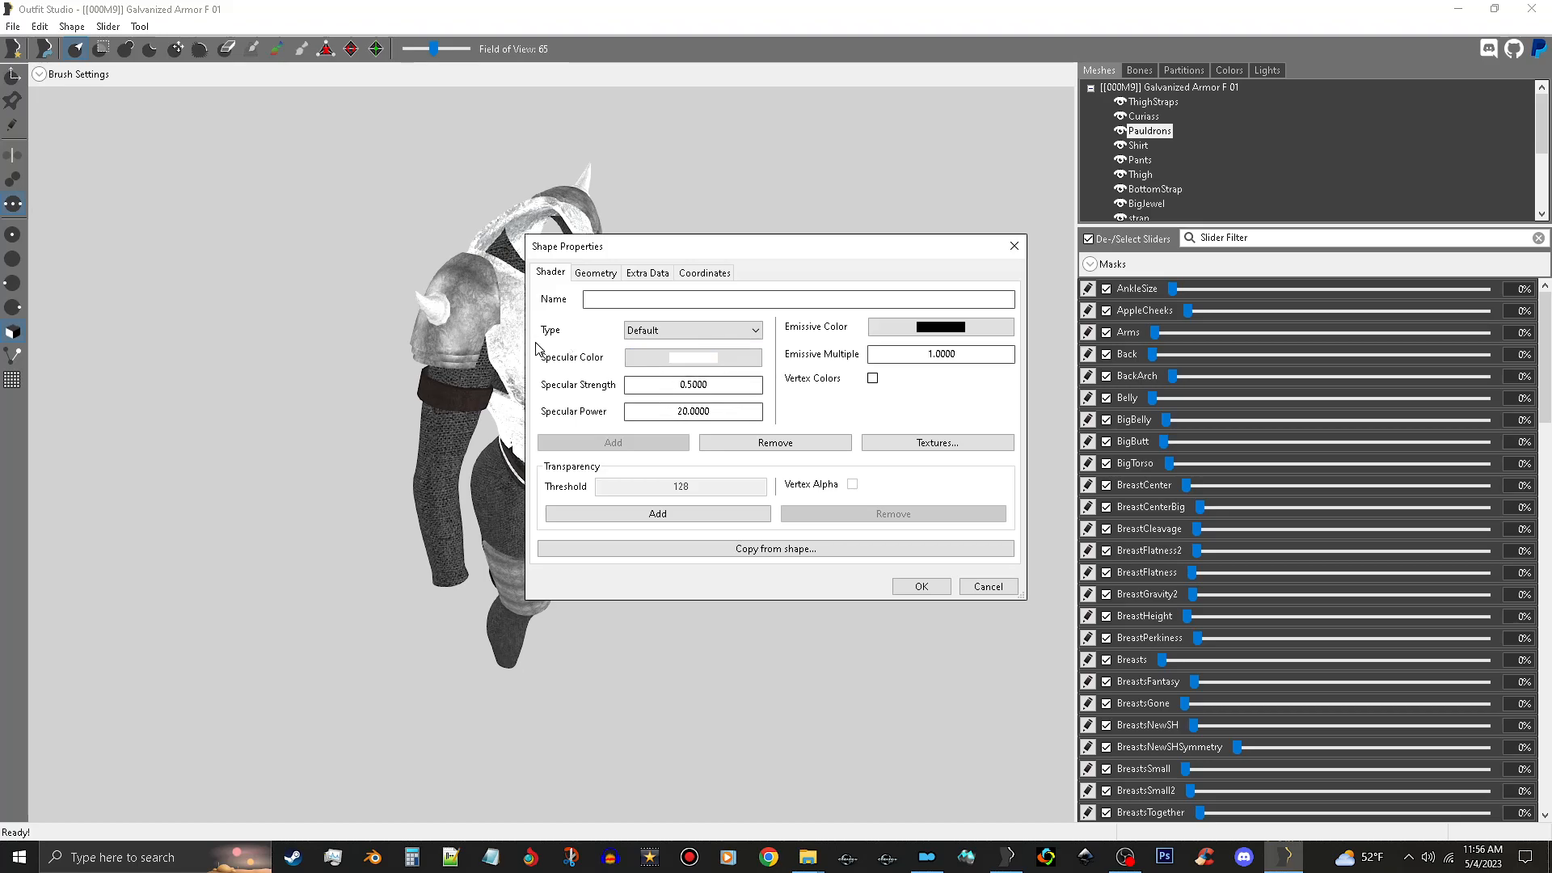
pyautogui.moveTo(533, 349)
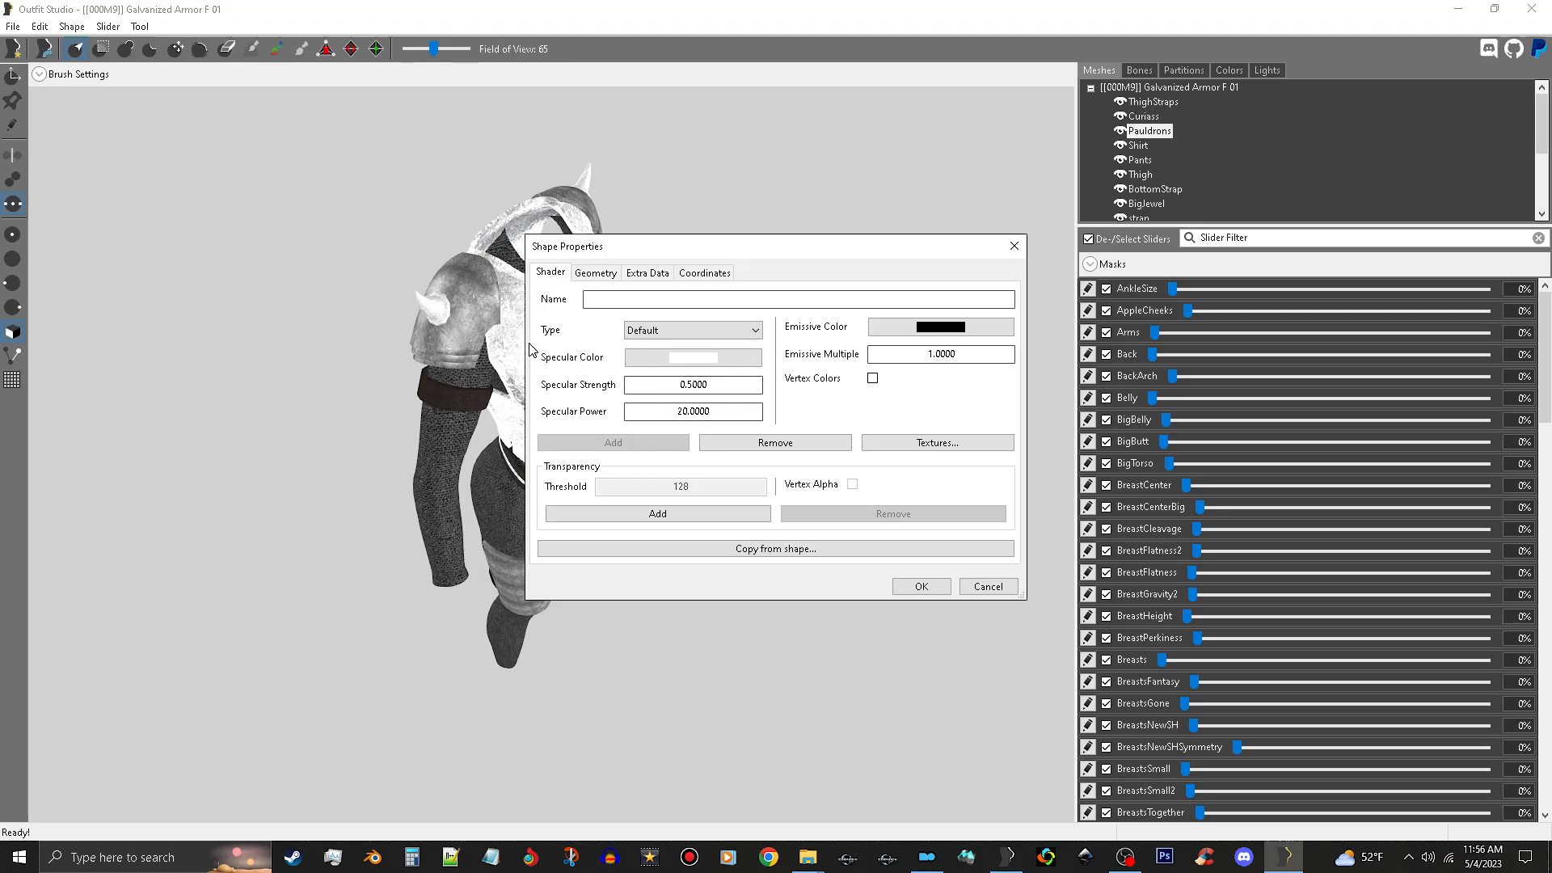
pyautogui.moveTo(986, 585)
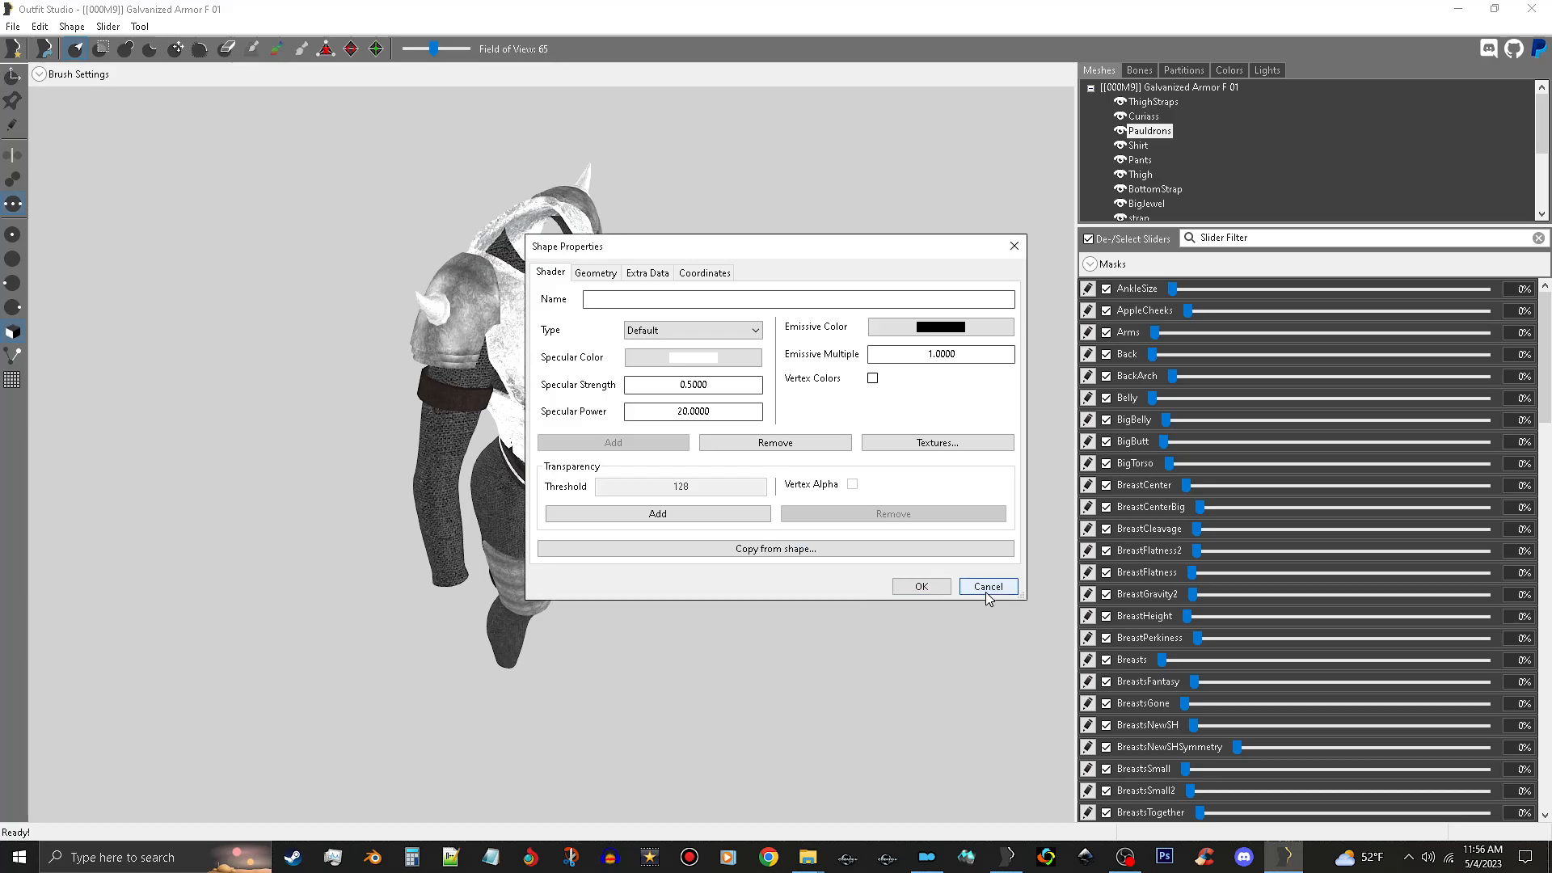
pyautogui.click(986, 585)
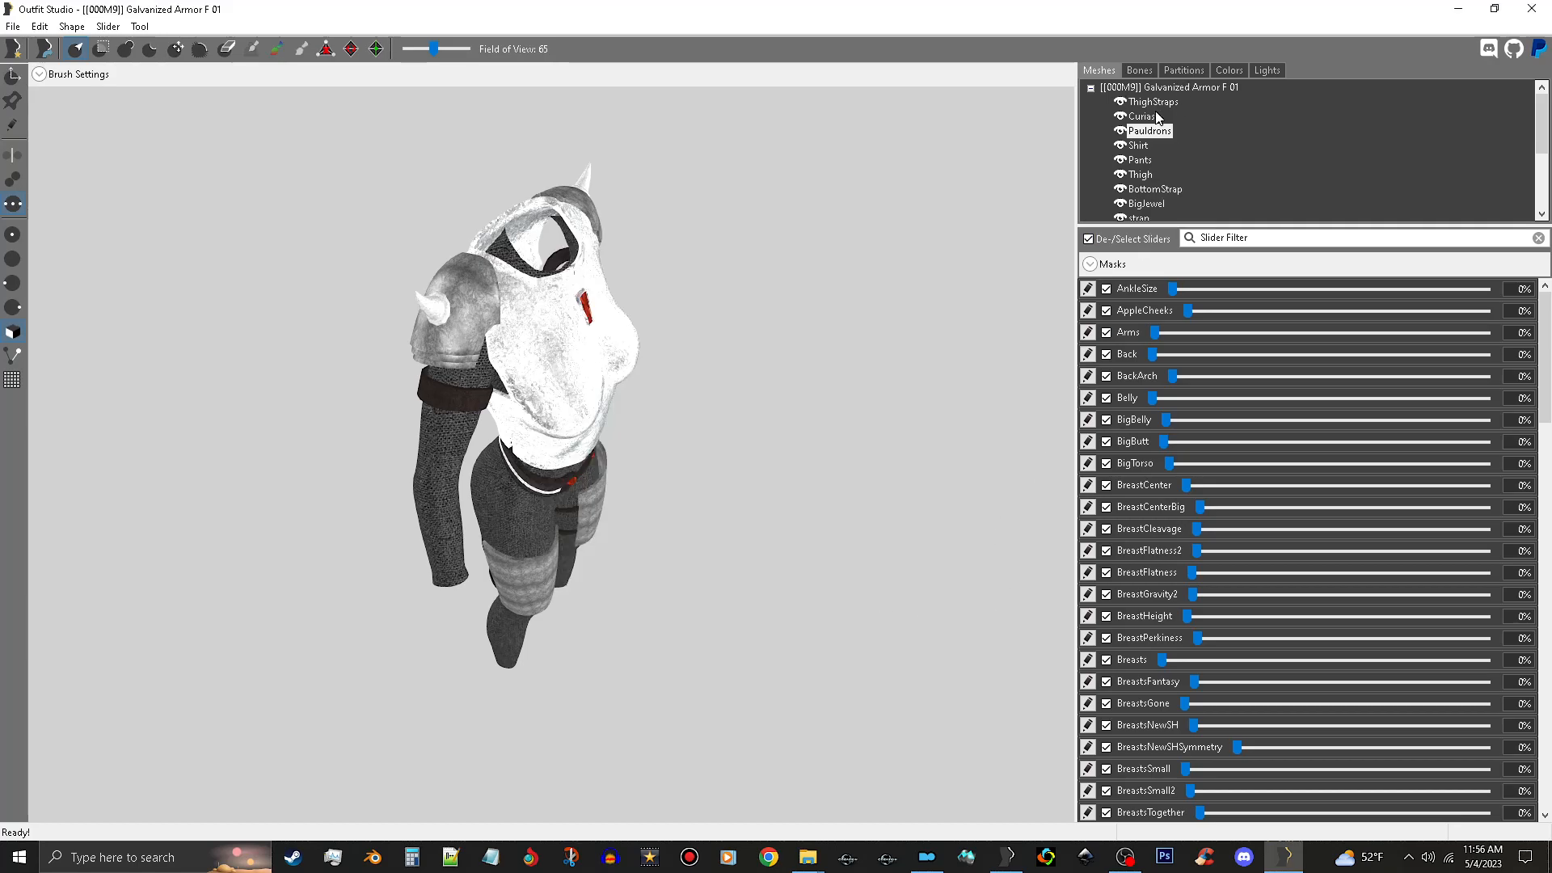
# Review the Cuirass shape's Environment Map shader values to copy for the pauldrons
pyautogui.doubleClick(1140, 116)
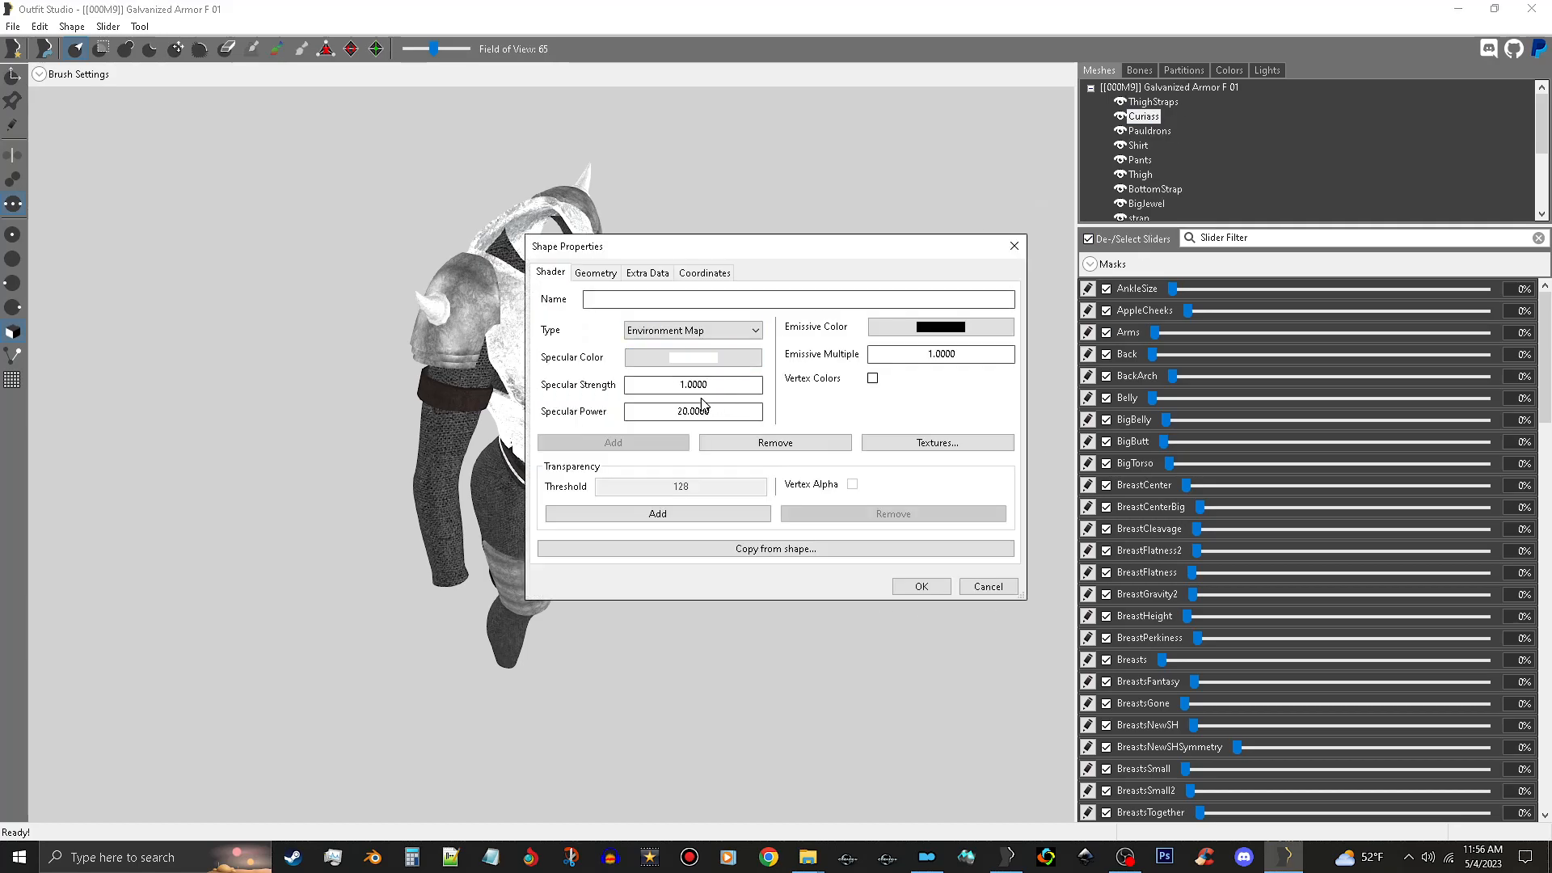
pyautogui.click(694, 385)
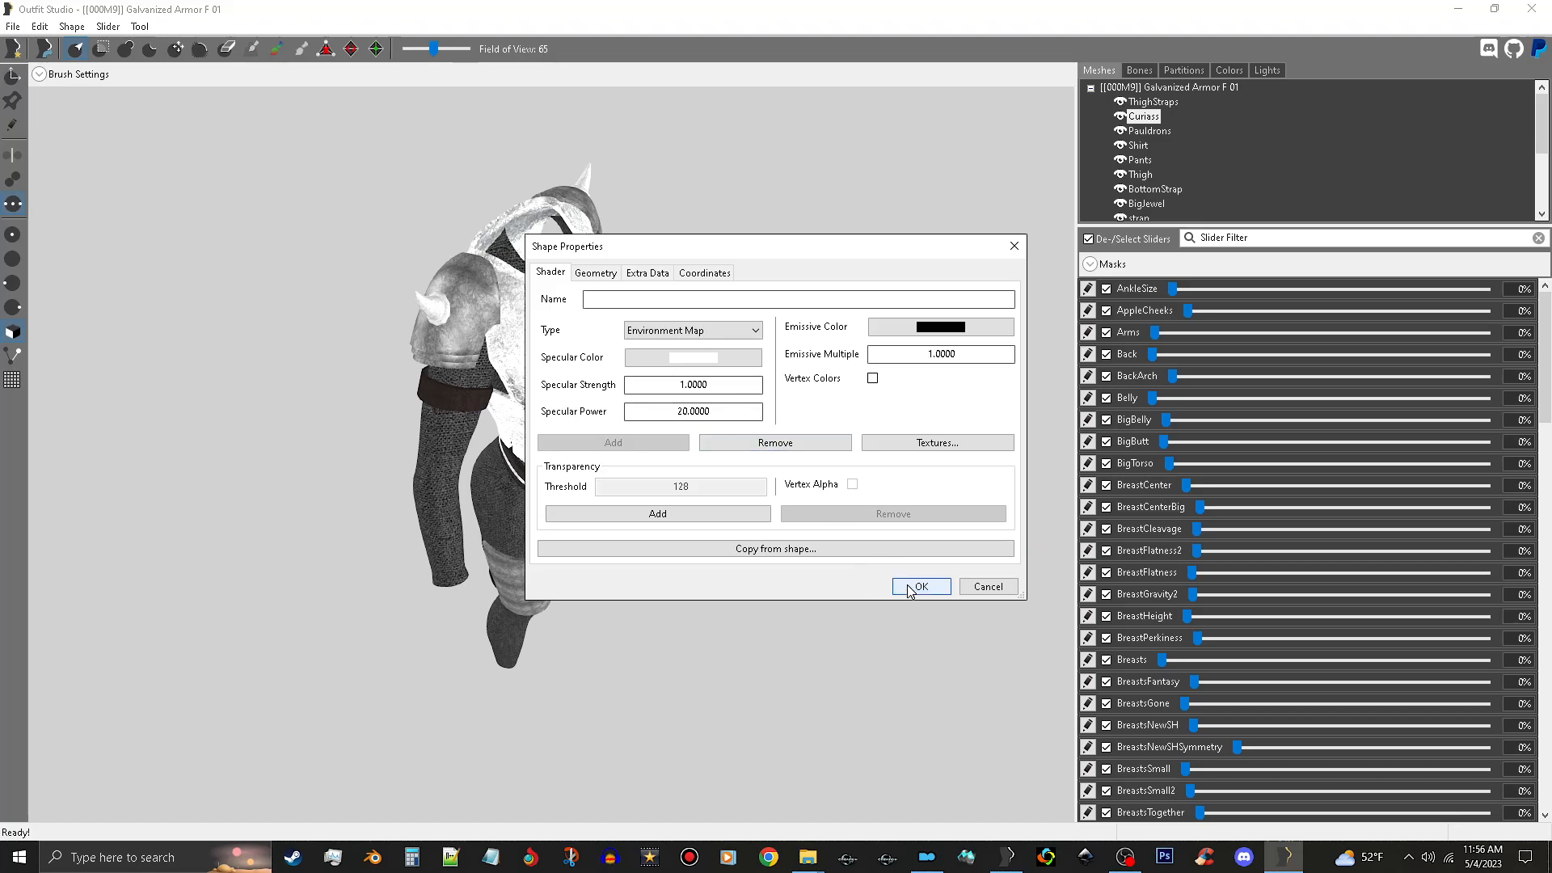
pyautogui.click(920, 585)
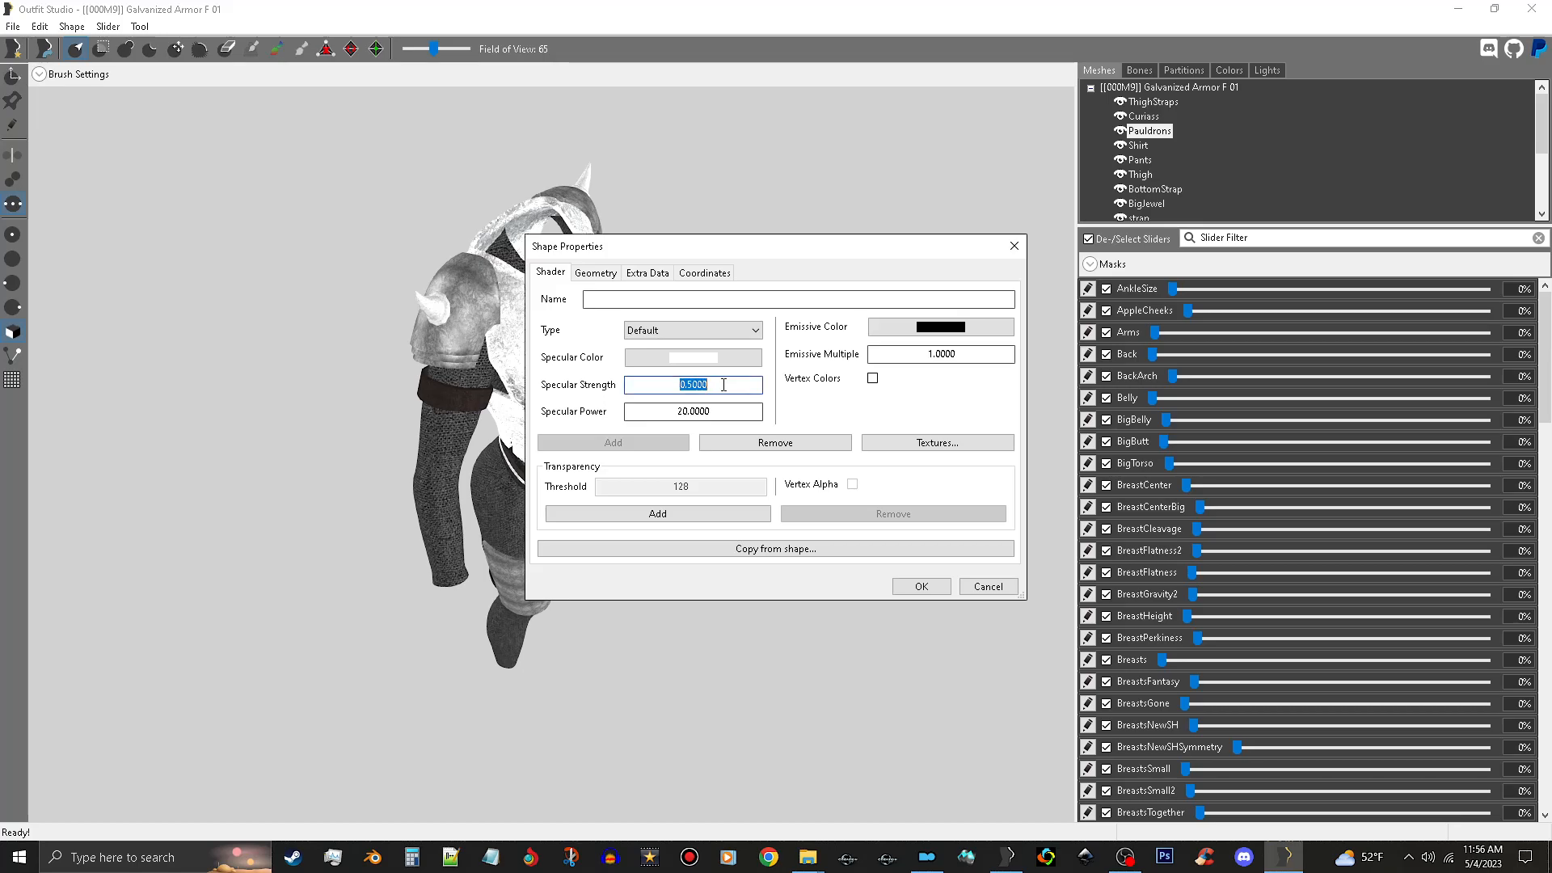
# Set the Pauldrons shader to Environment Map with specular strength 1.000 and apply it
pyautogui.write('1')
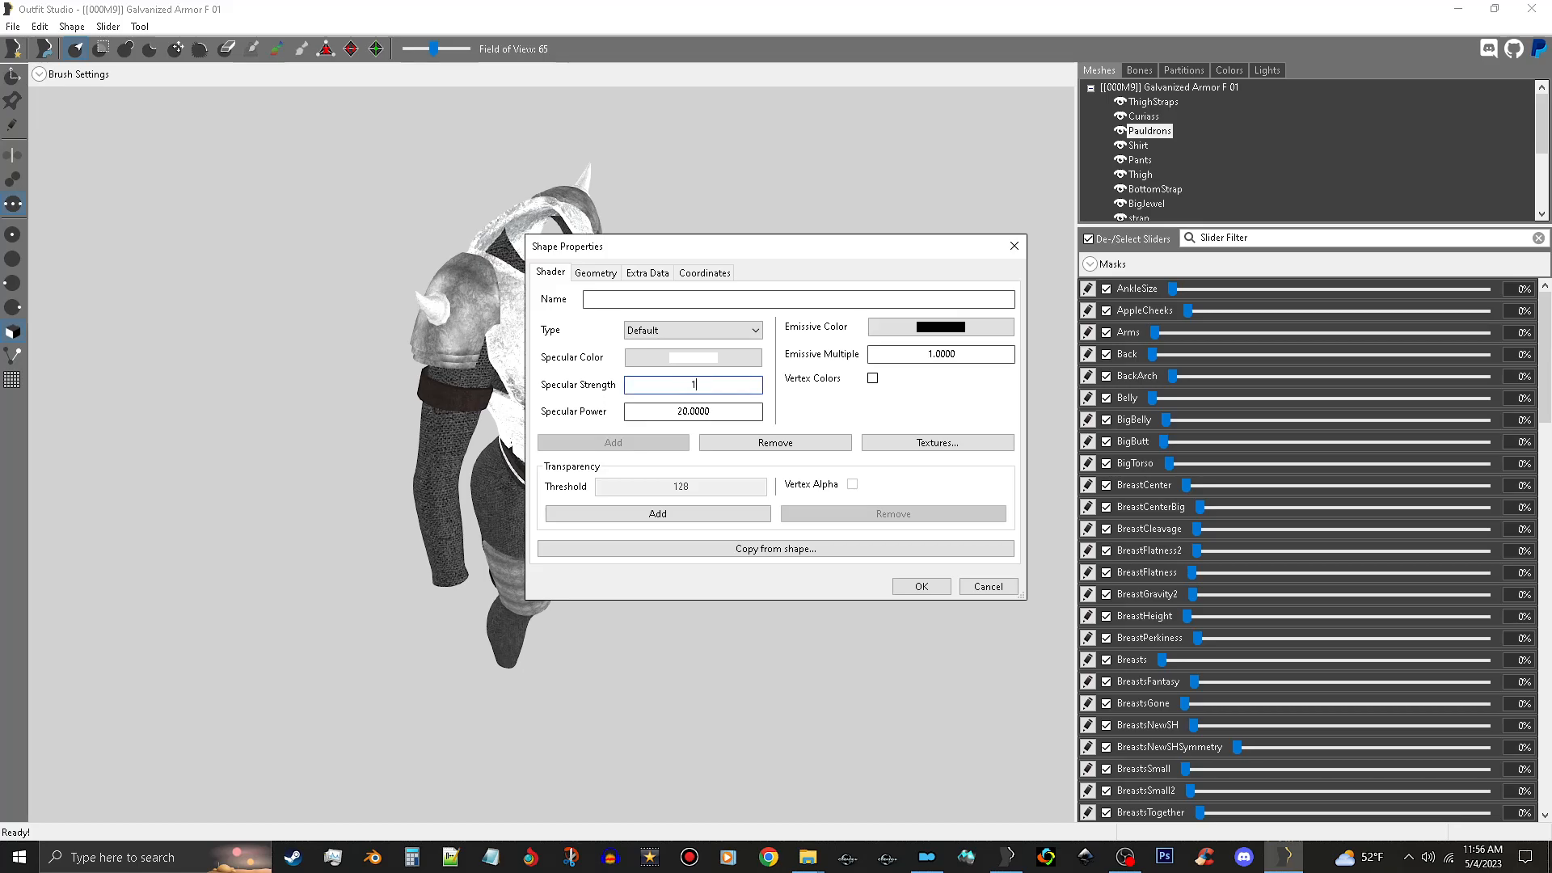
pyautogui.moveTo(604, 394)
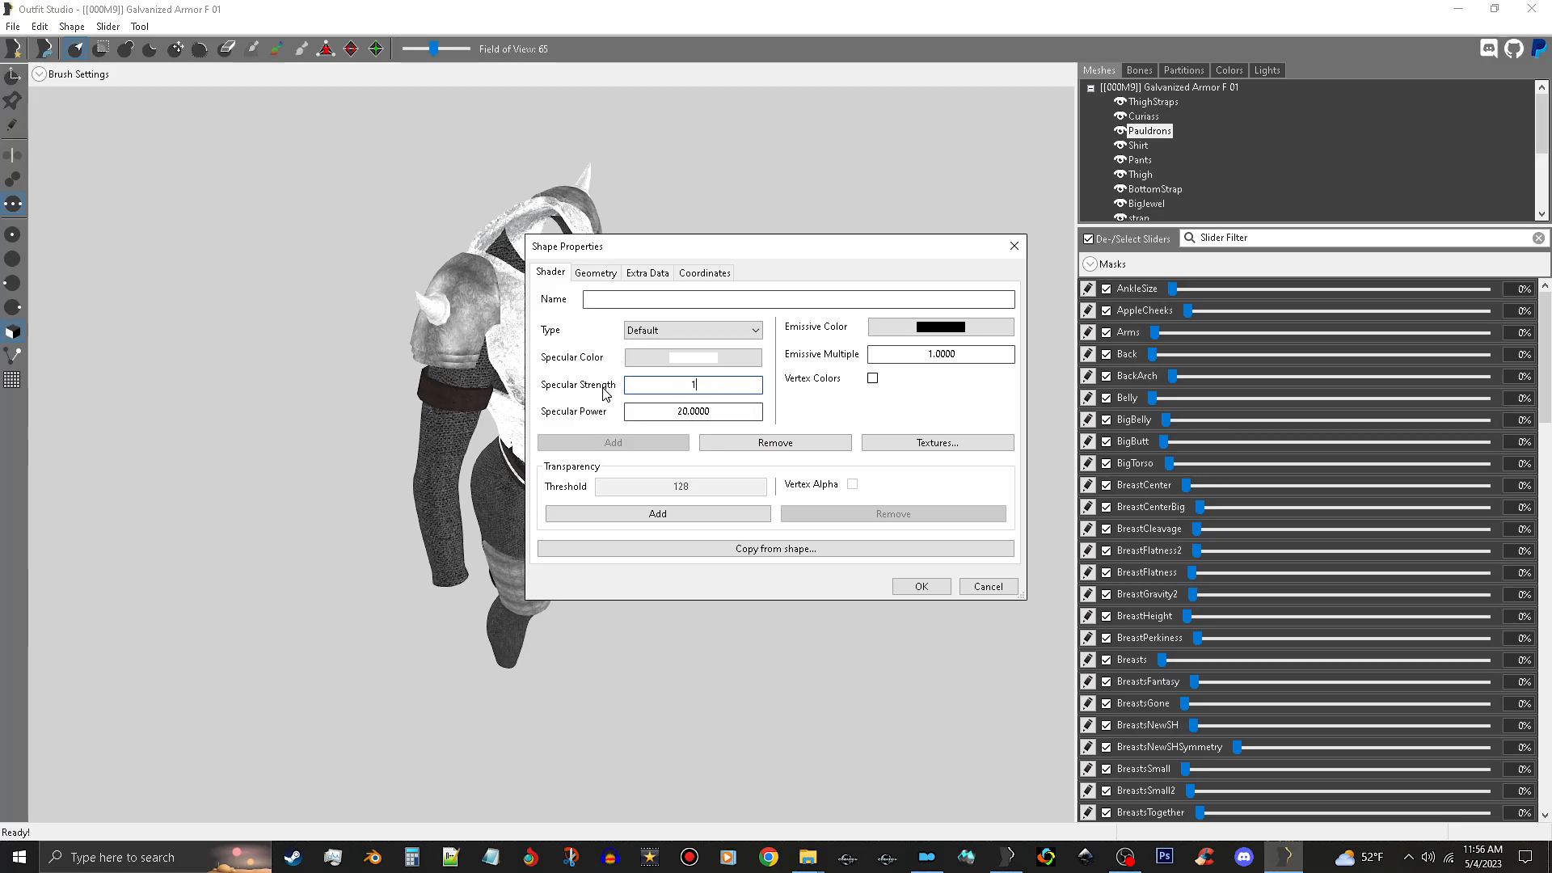
pyautogui.click(694, 411)
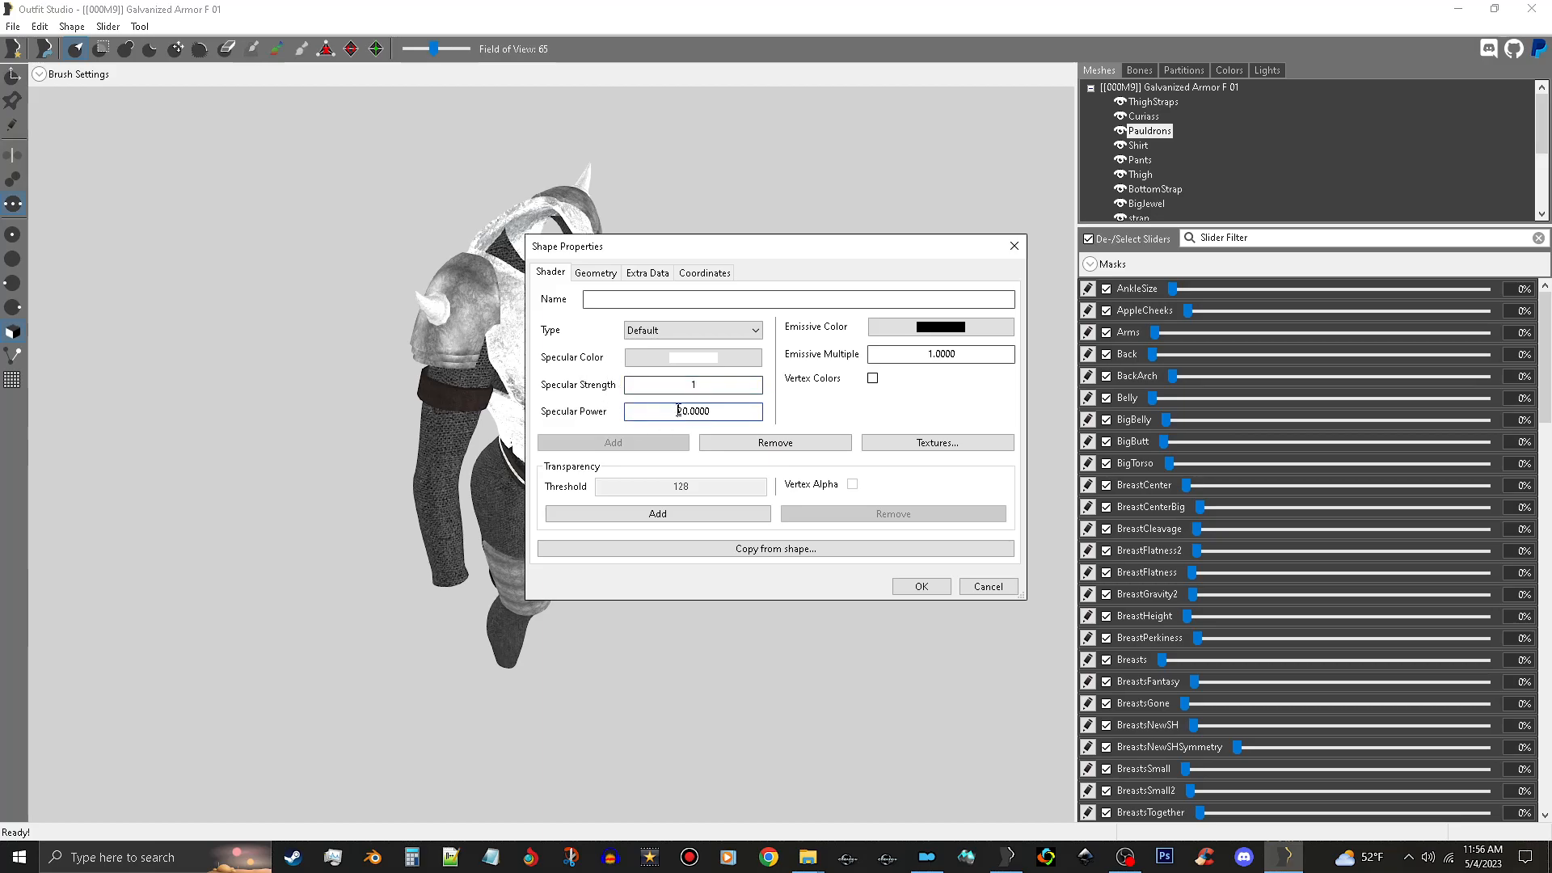
pyautogui.click(694, 385)
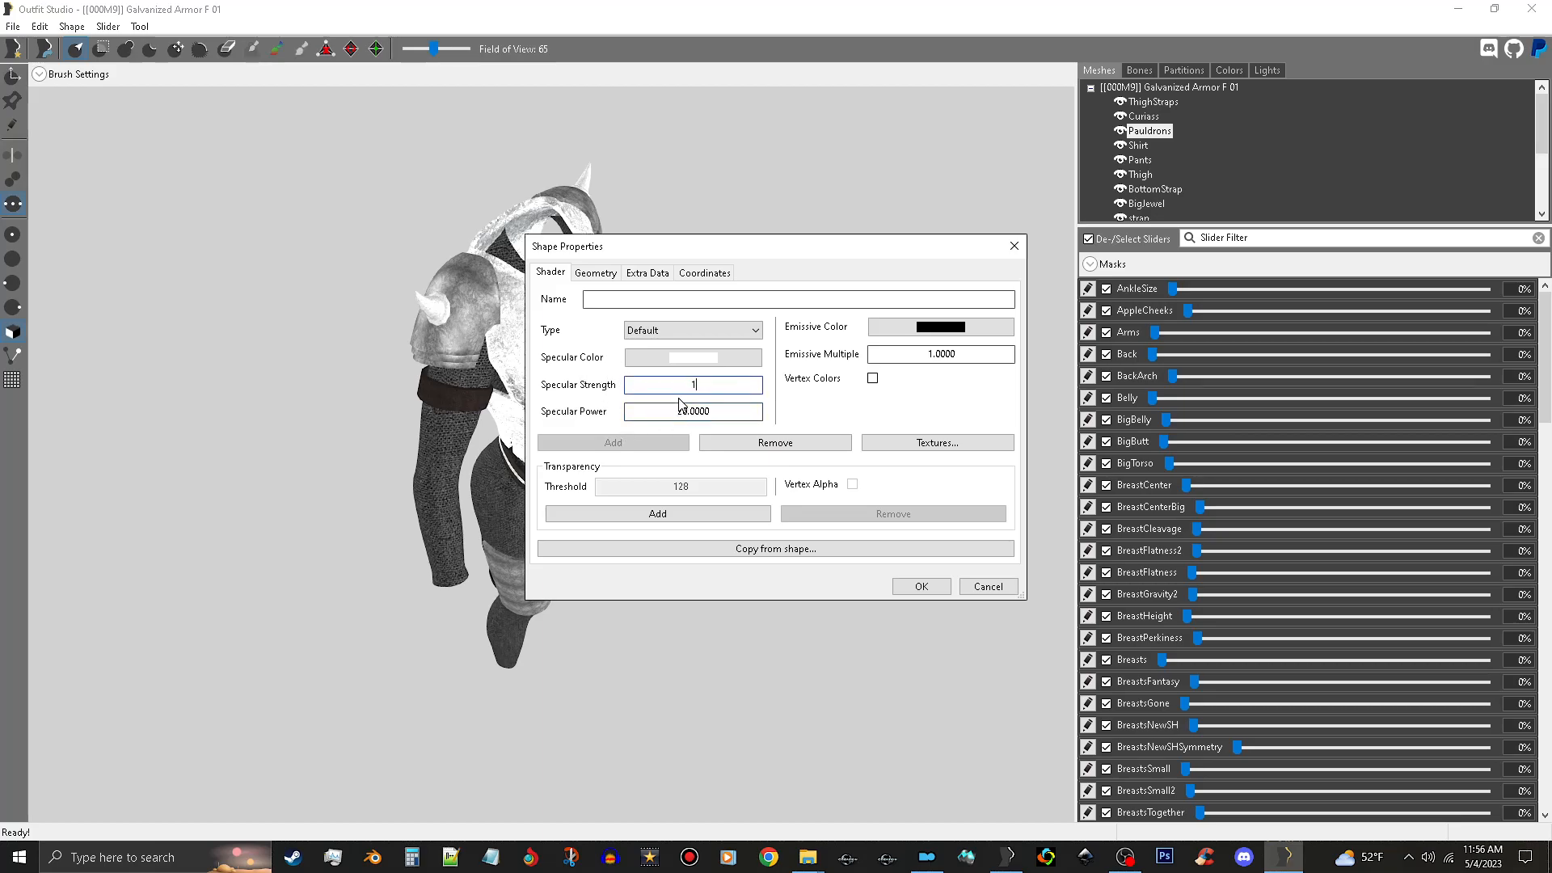
pyautogui.write('1.0000')
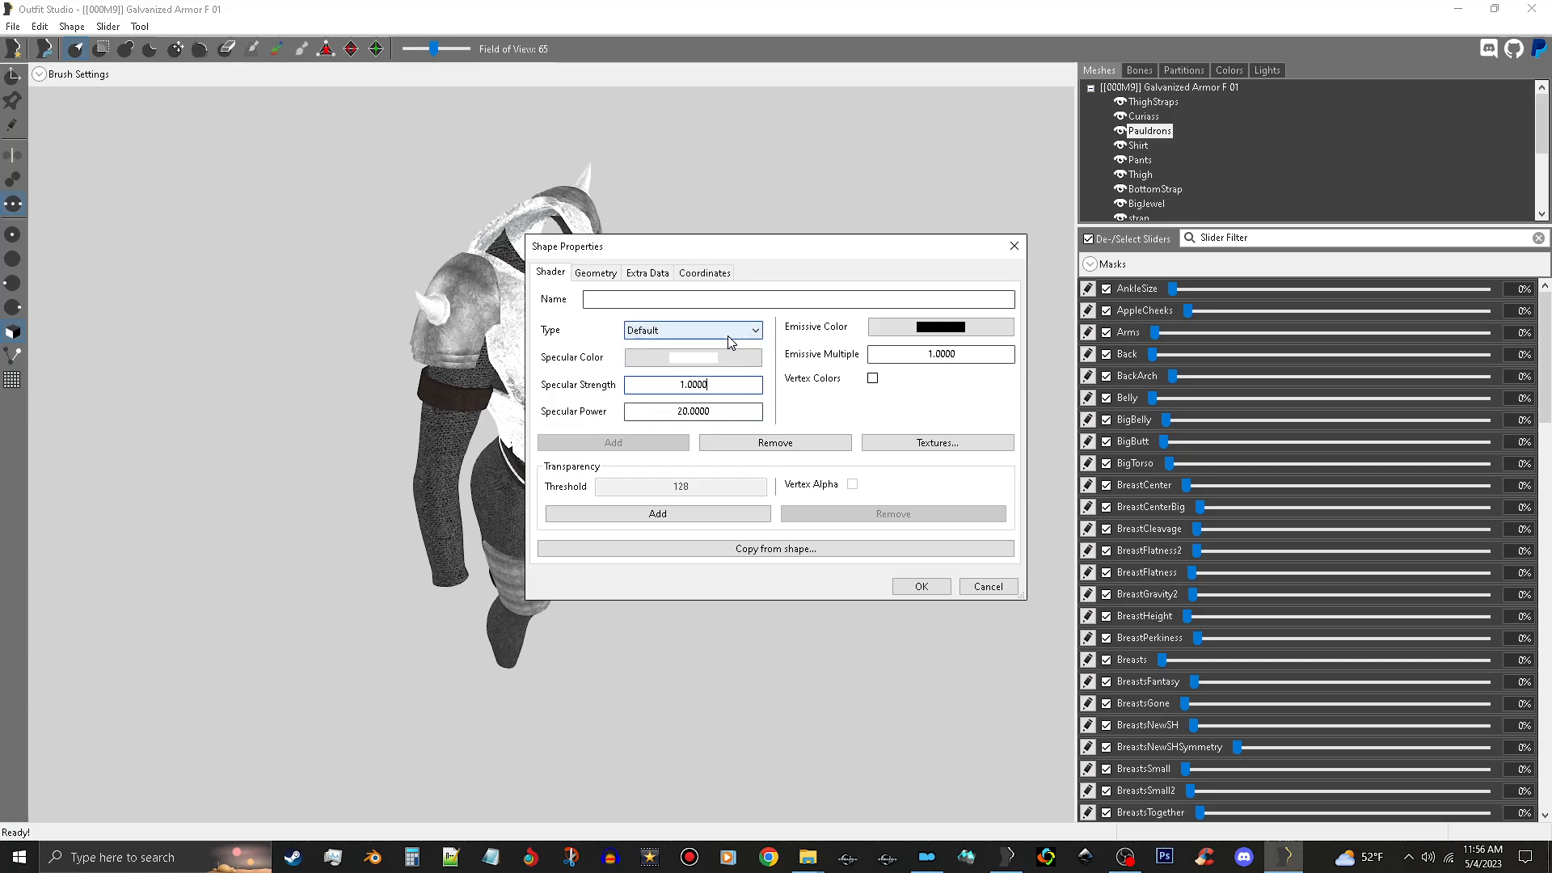
pyautogui.moveTo(734, 336)
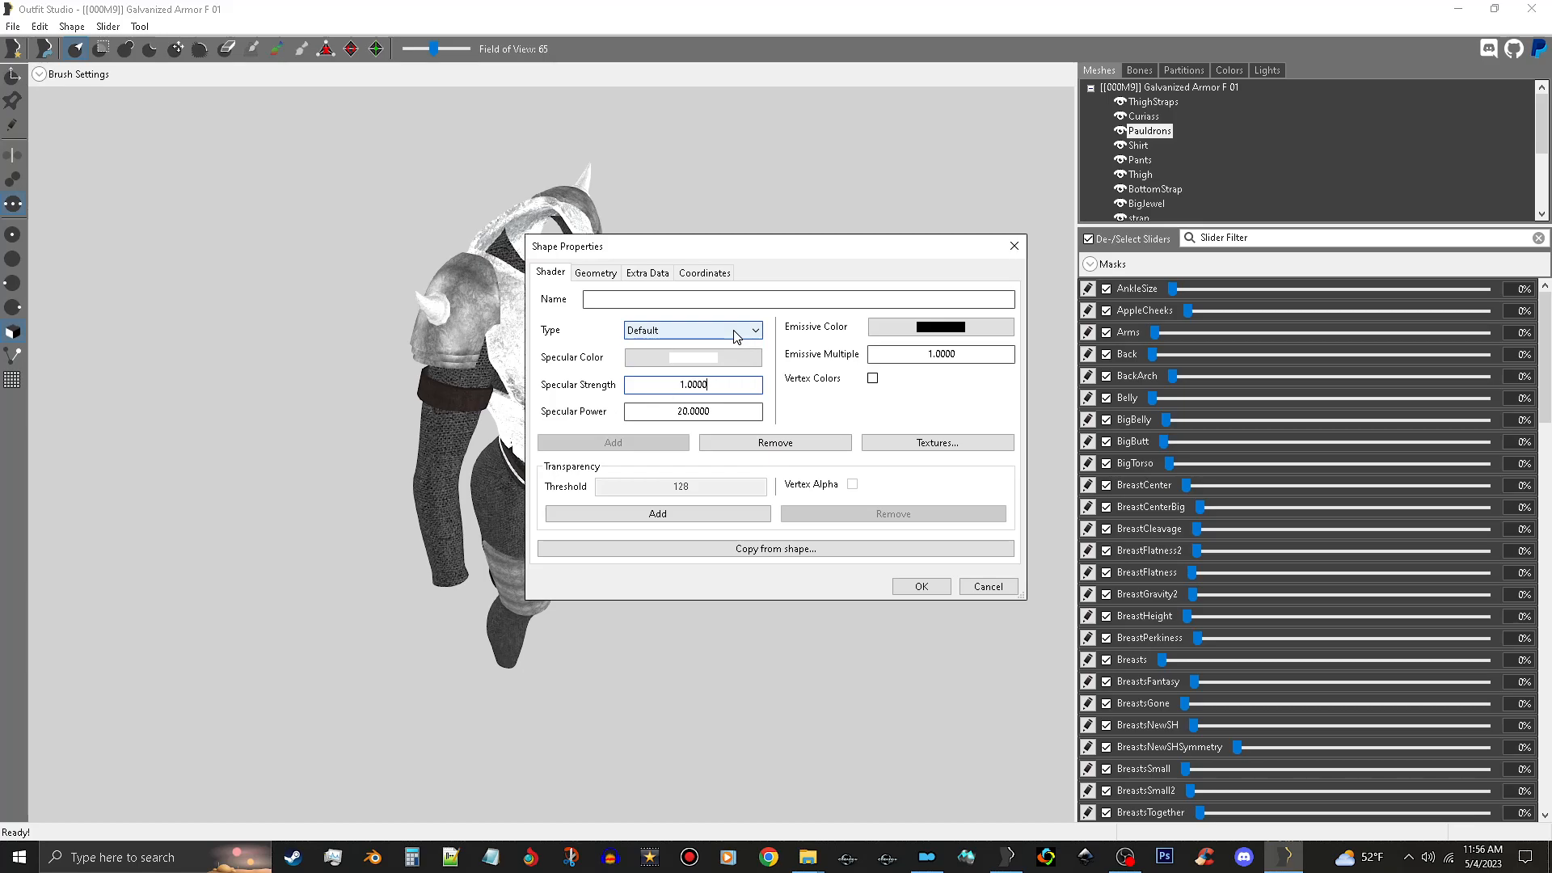
pyautogui.click(692, 330)
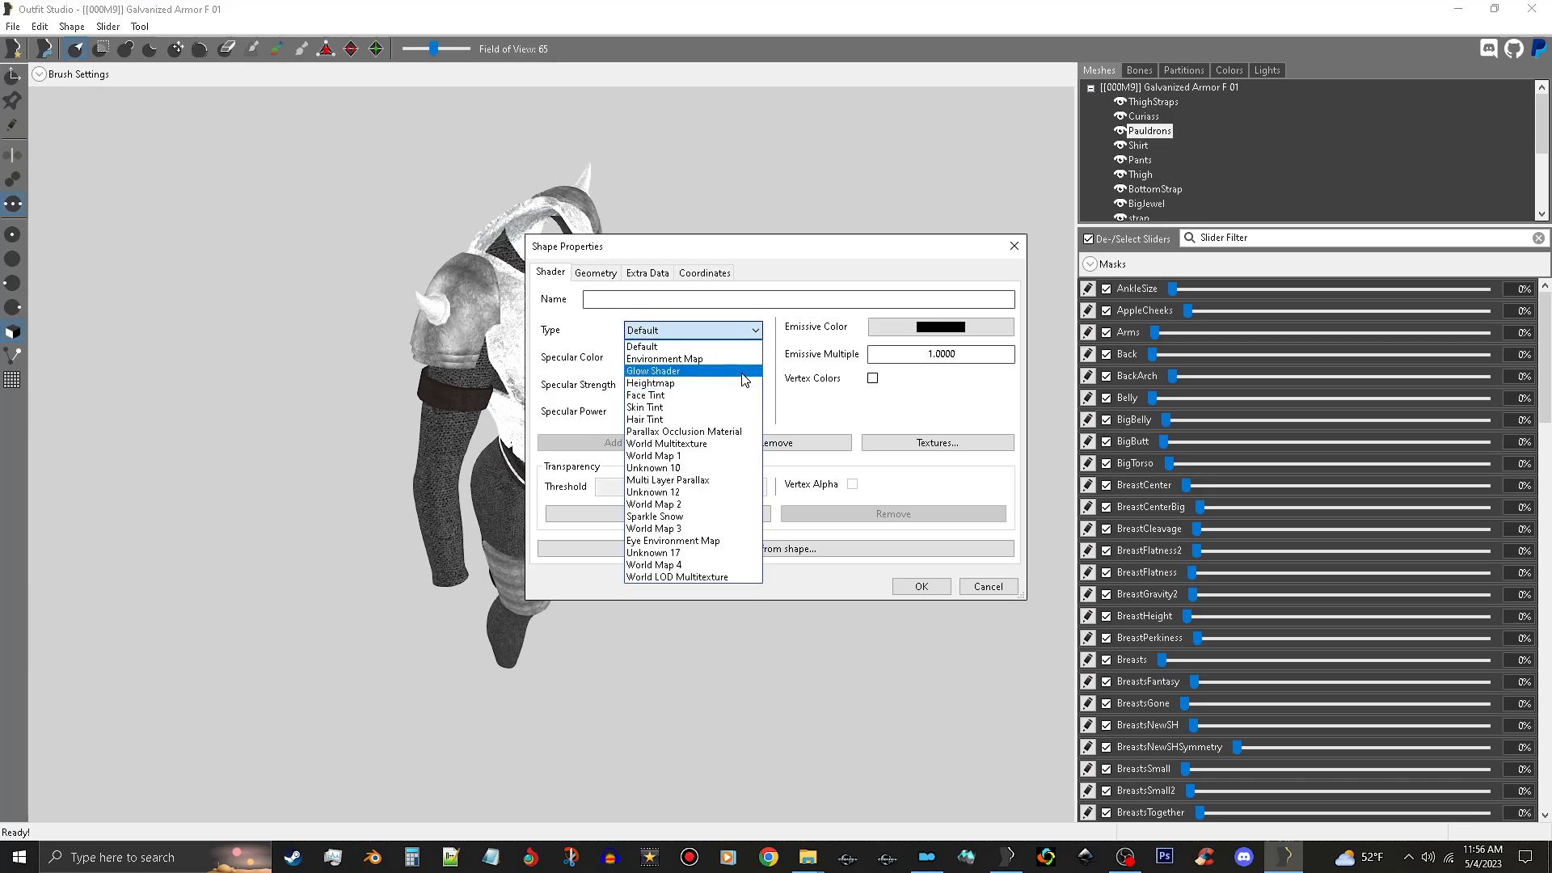
pyautogui.click(665, 359)
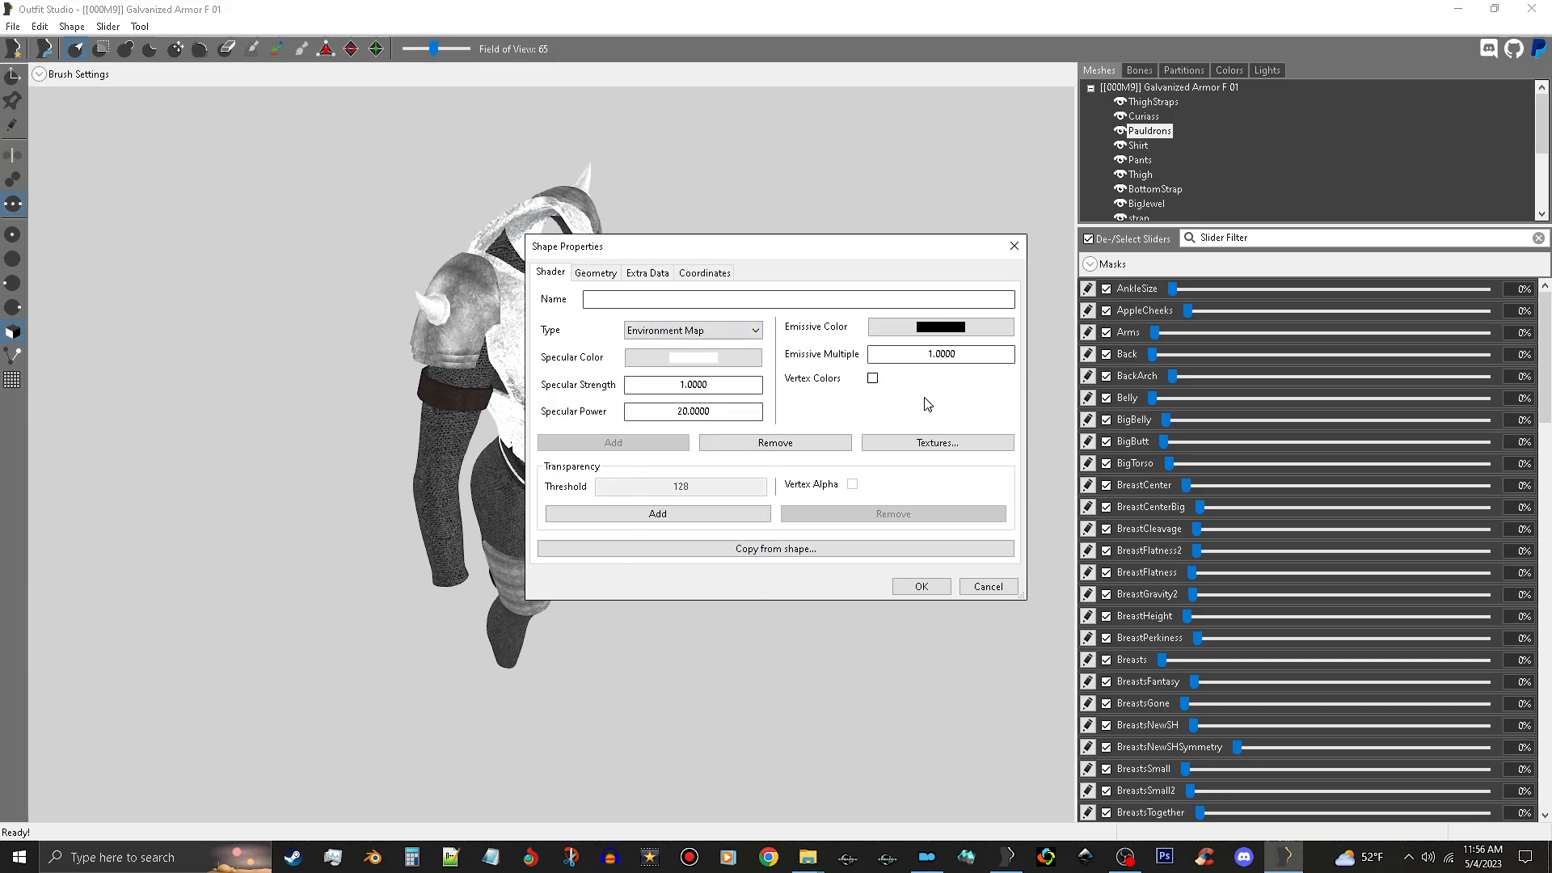
pyautogui.click(918, 585)
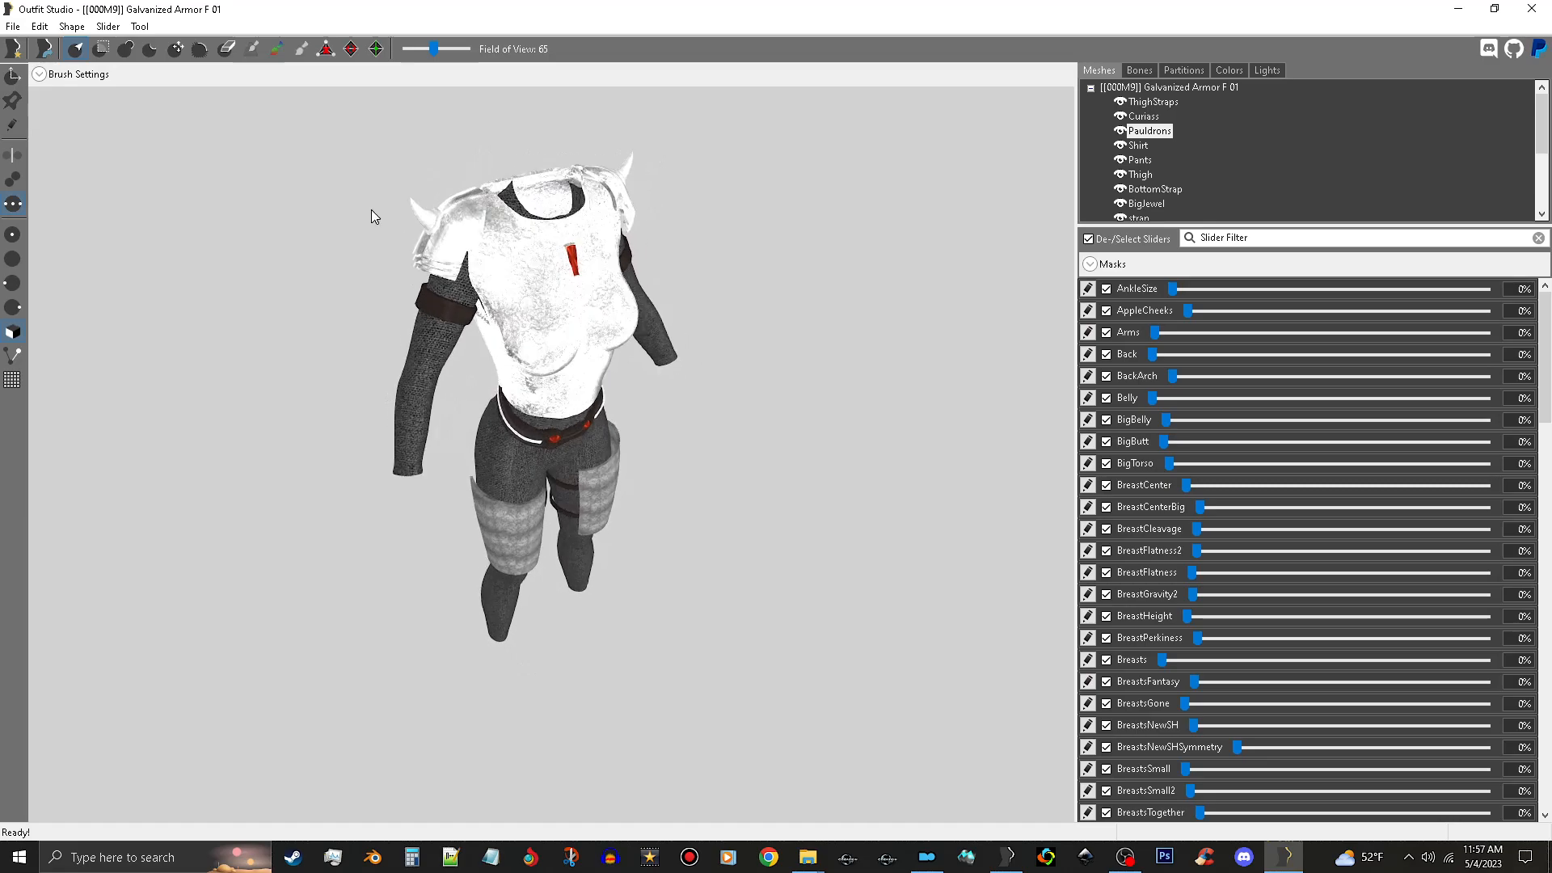
# Save the project as Galvanized Armor F 01, filling file names from the display name
pyautogui.click(13, 25)
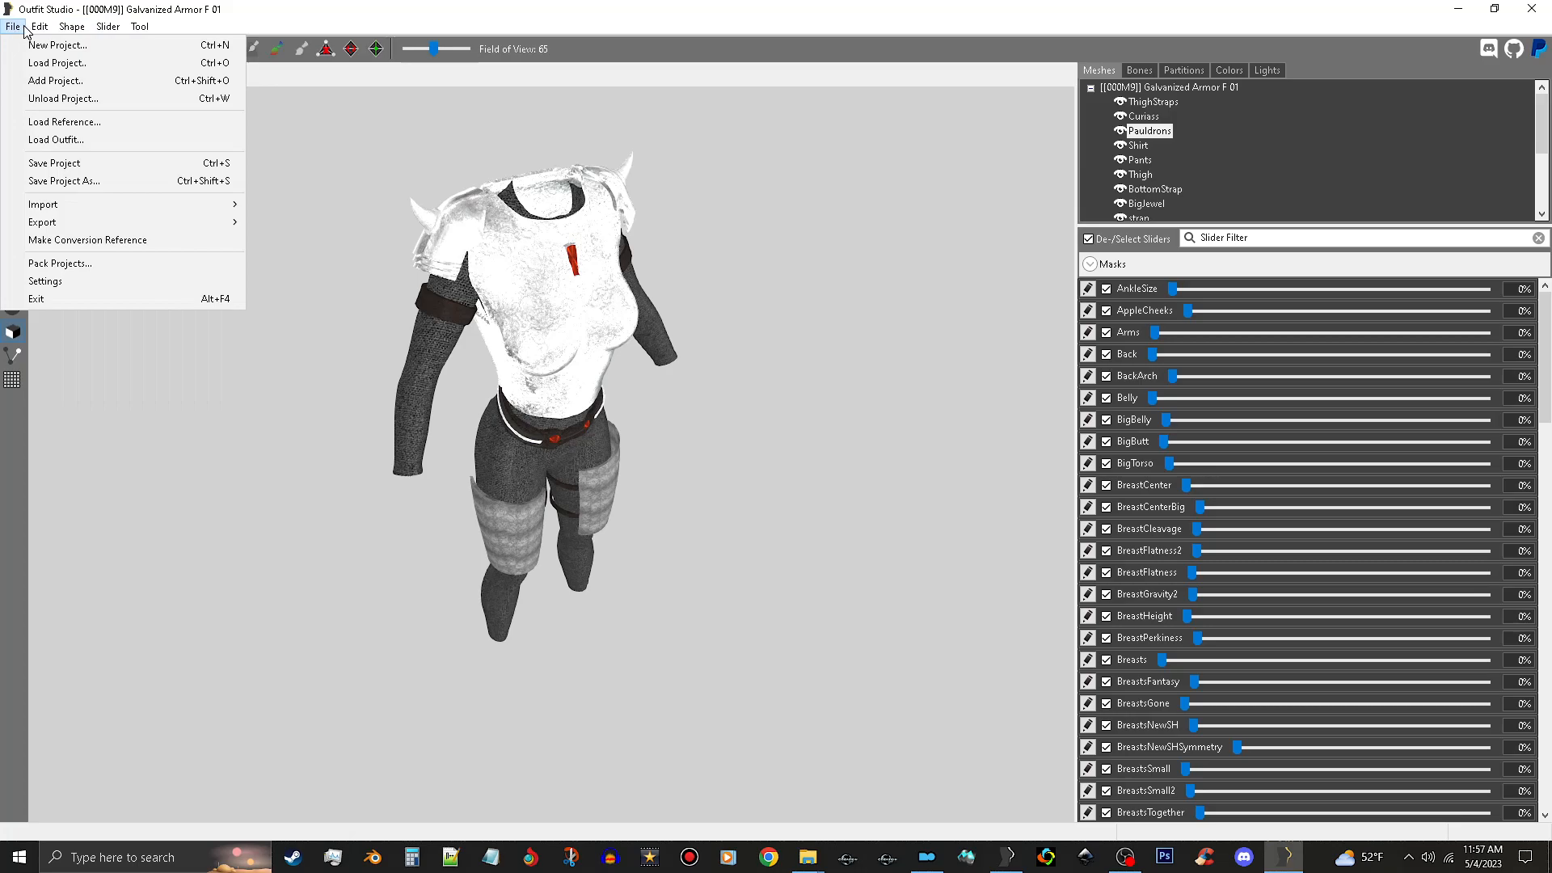
pyautogui.click(63, 181)
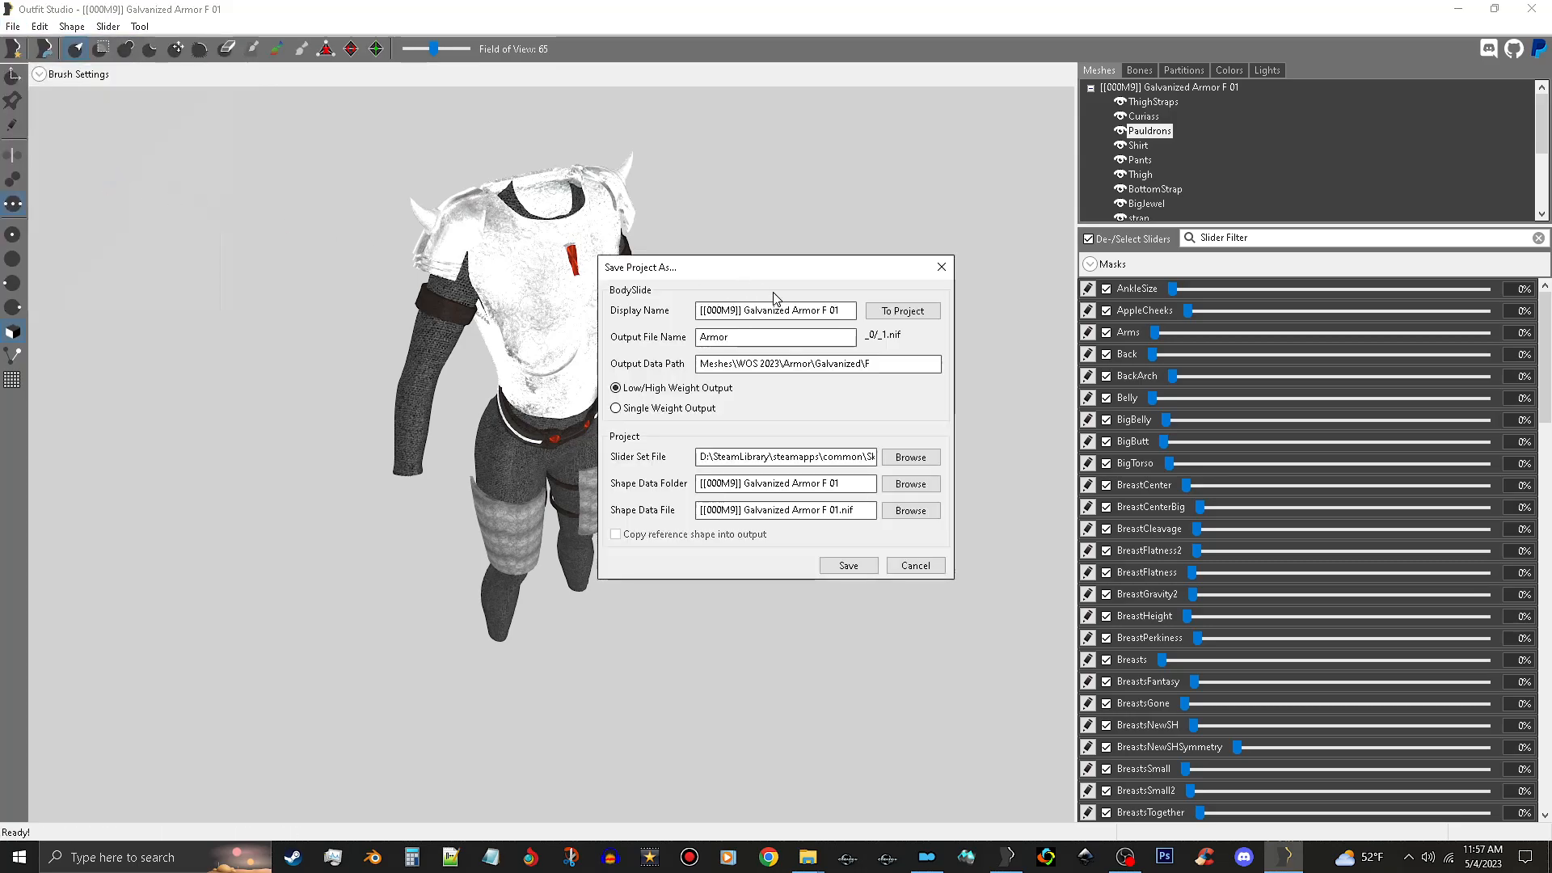
pyautogui.click(900, 311)
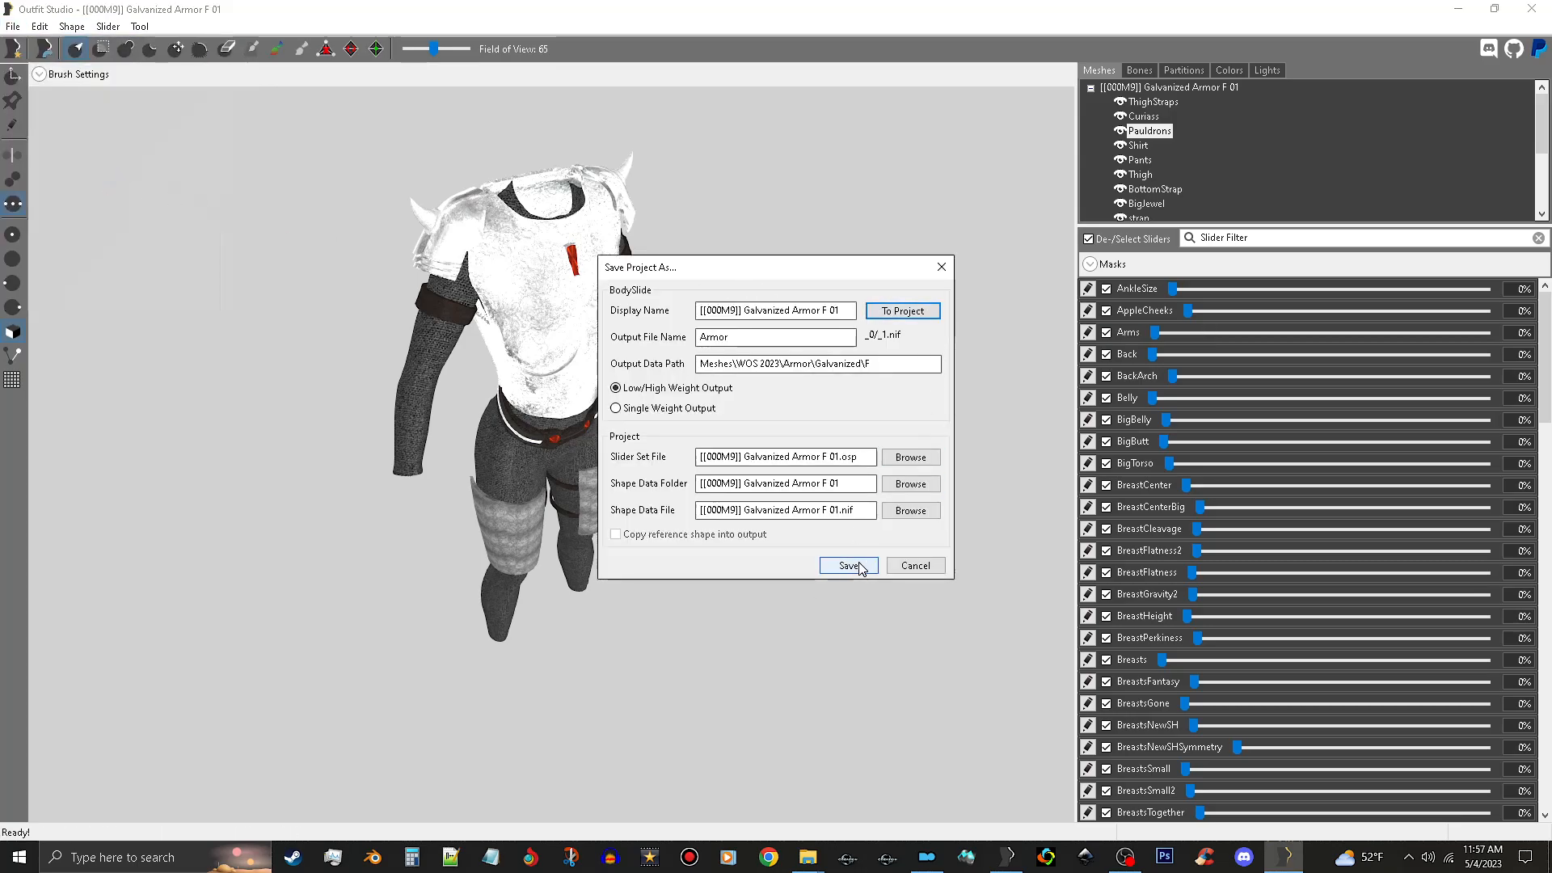
pyautogui.click(845, 565)
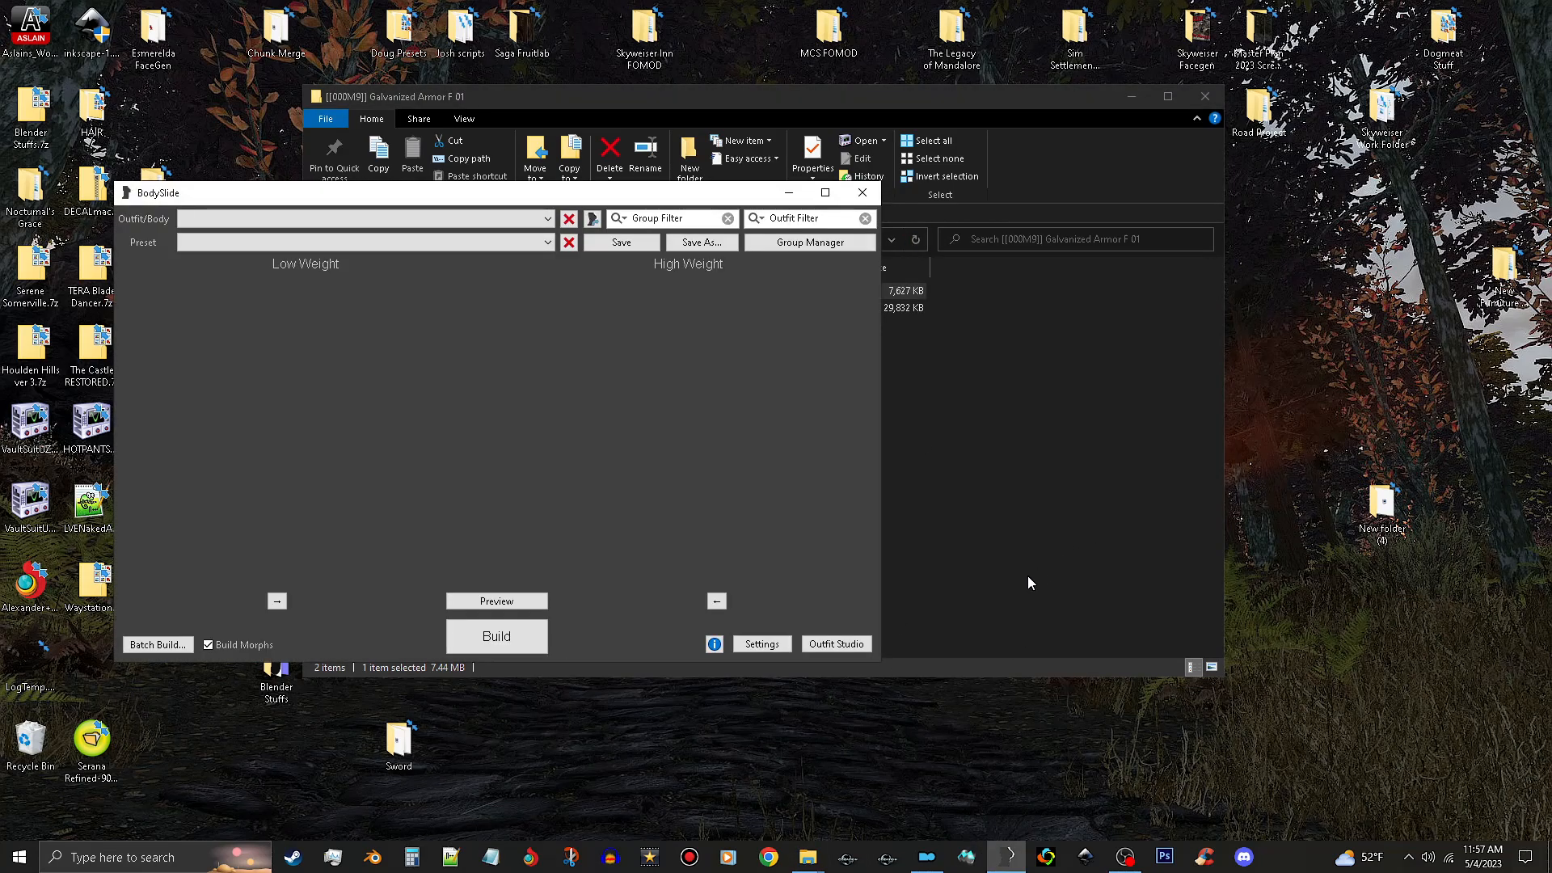
pyautogui.moveTo(1027, 585)
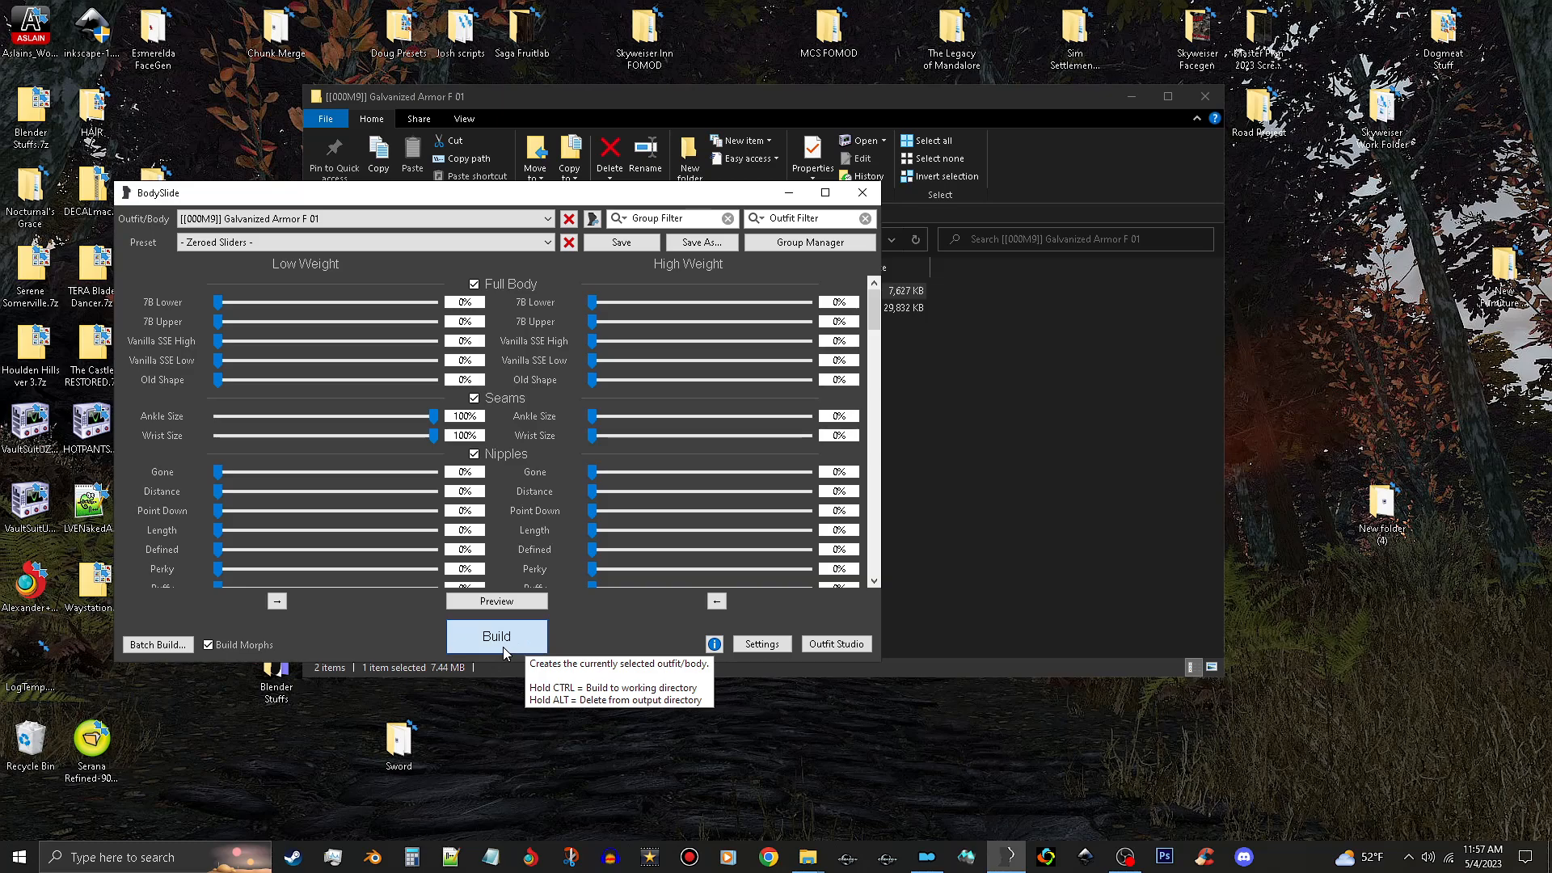
pyautogui.moveTo(690, 459)
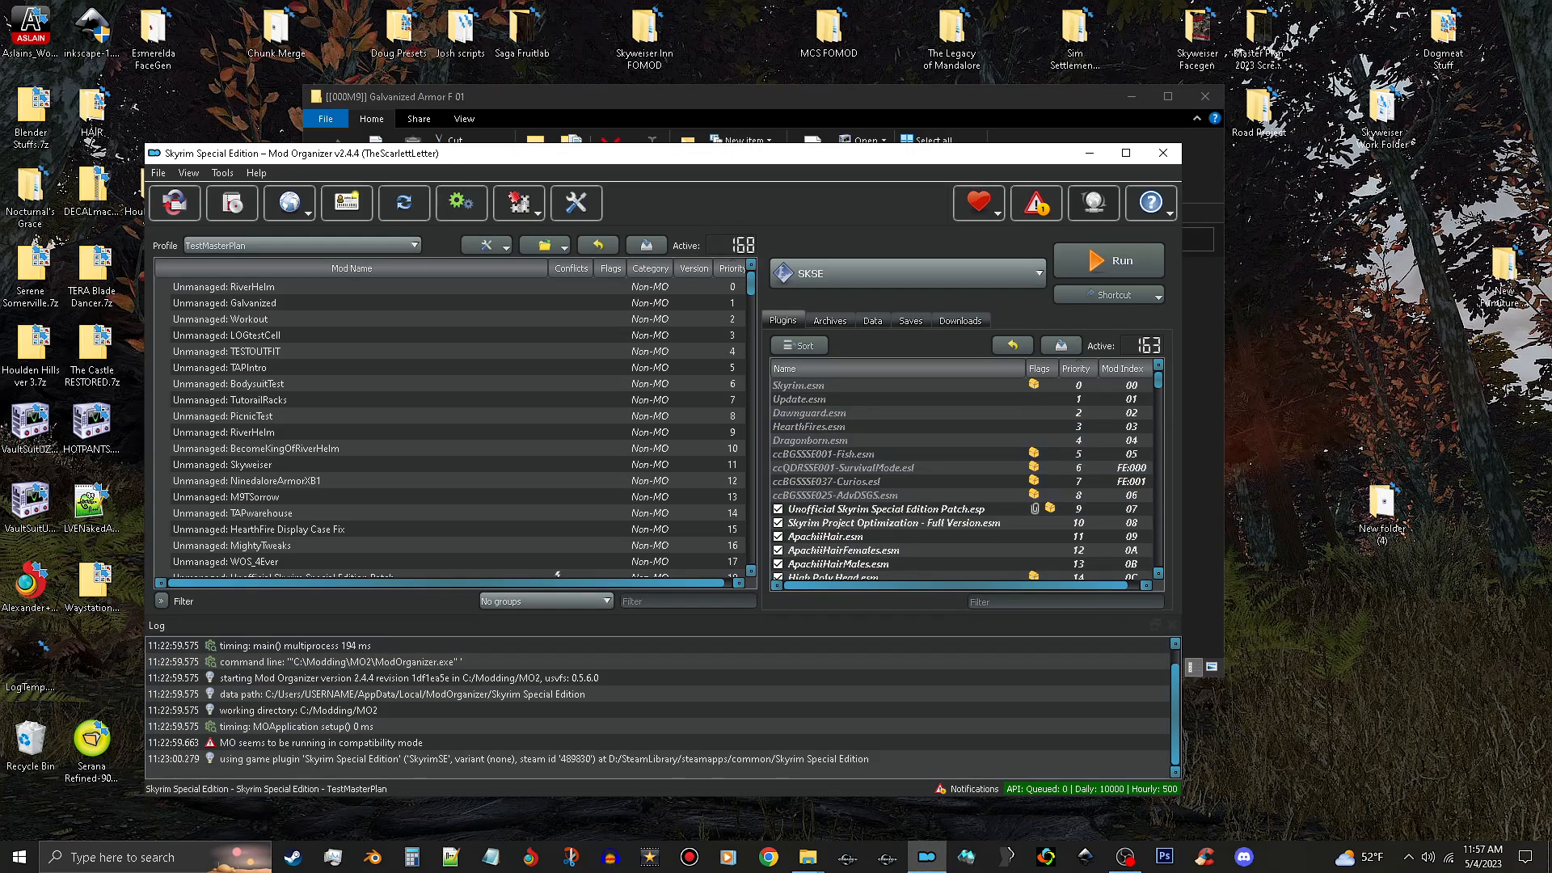
# Run Skyrim Special Edition through SKSE from Mod Organizer 2
pyautogui.click(1107, 260)
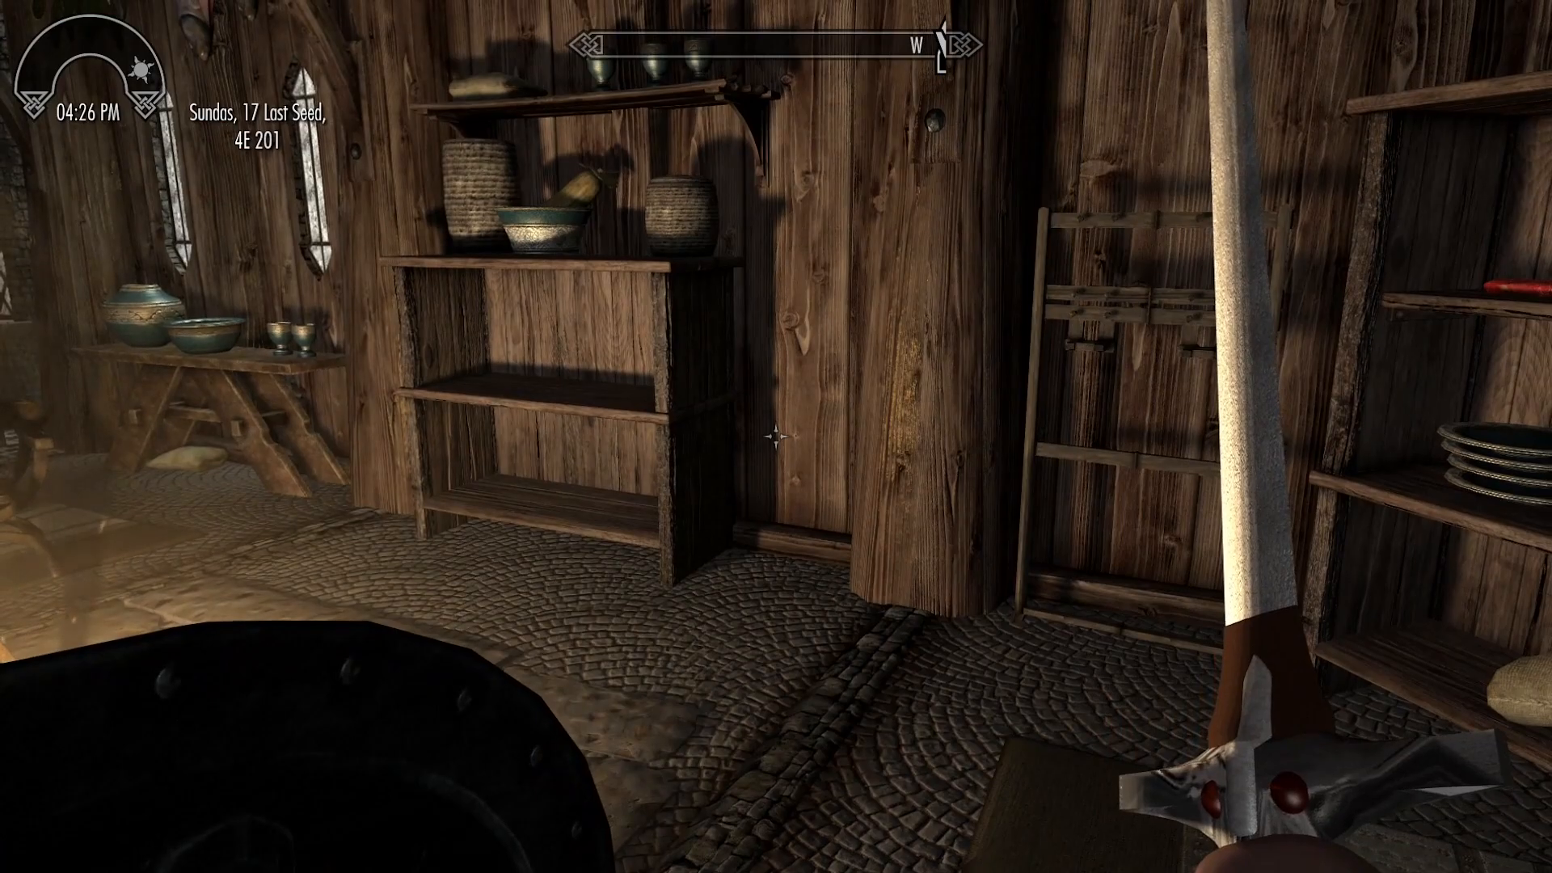
pyautogui.moveTo(776, 436)
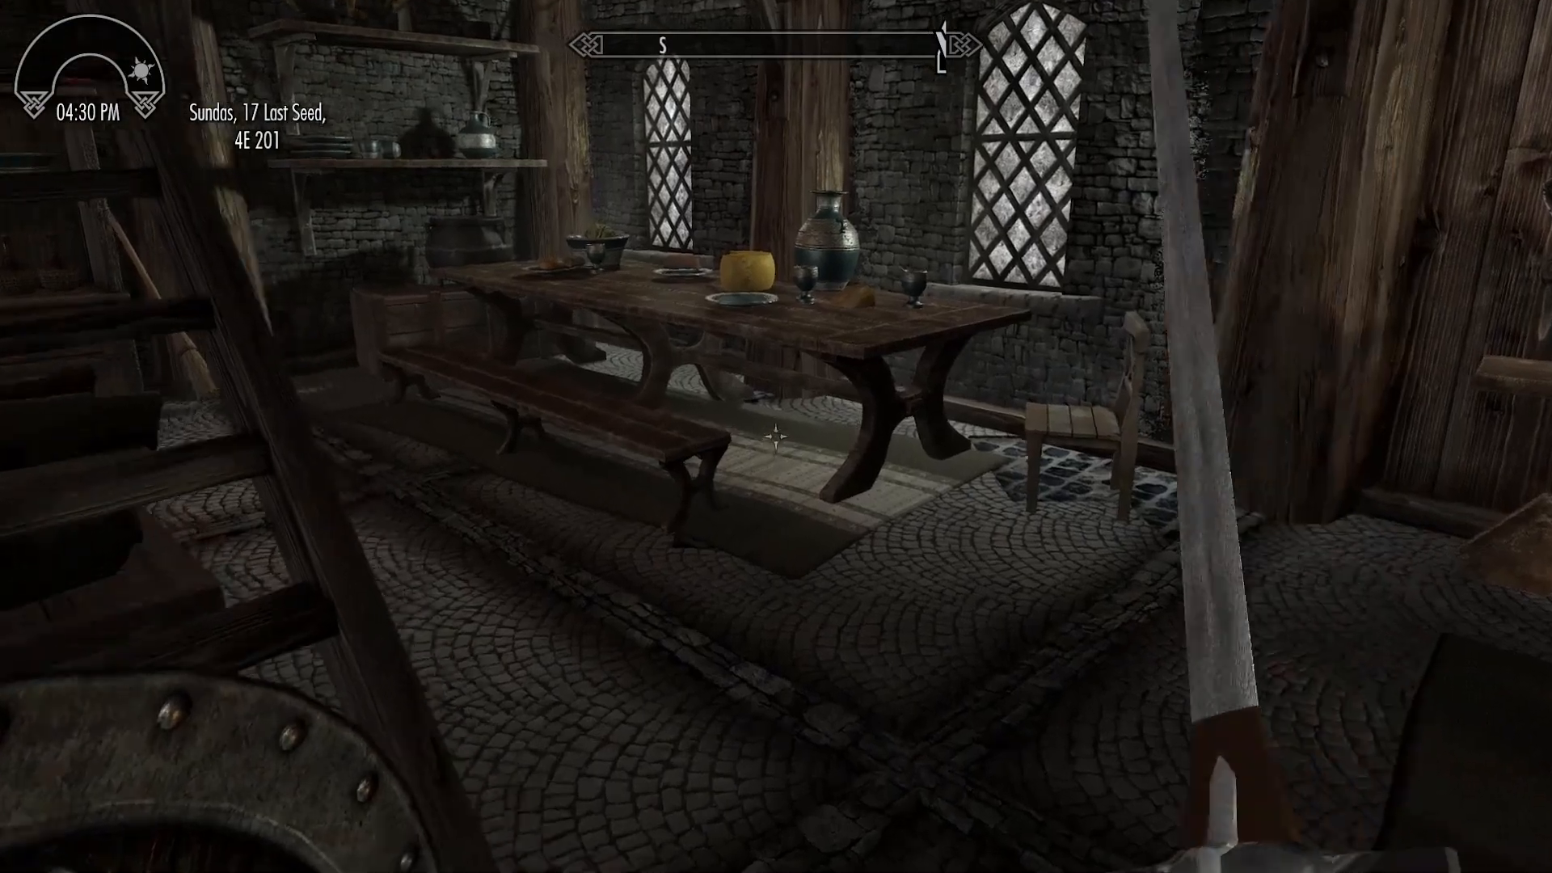
pyautogui.moveTo(776, 436)
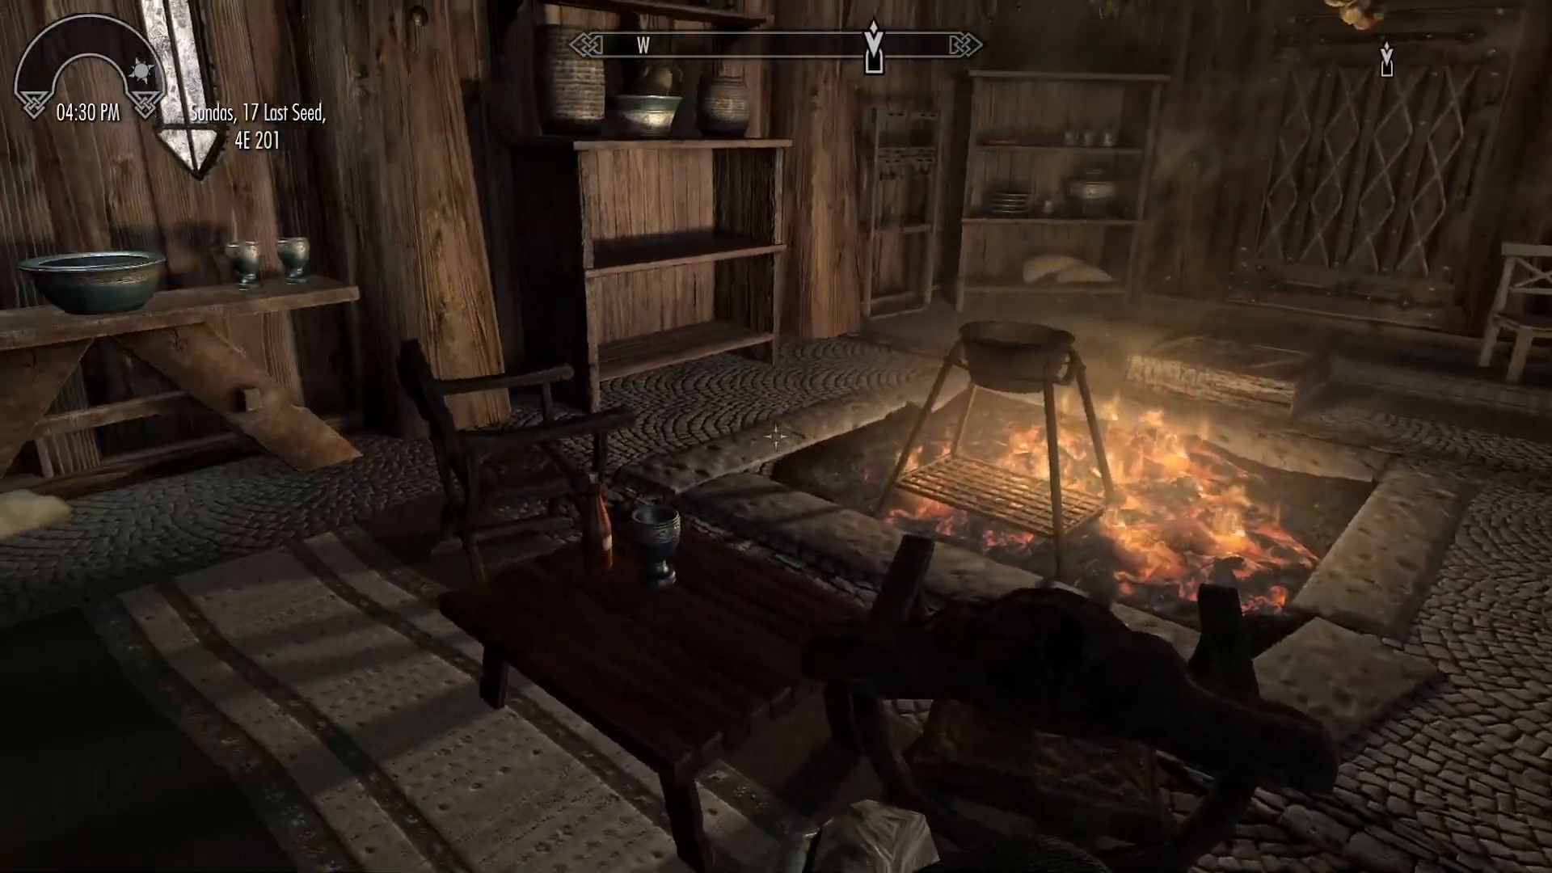